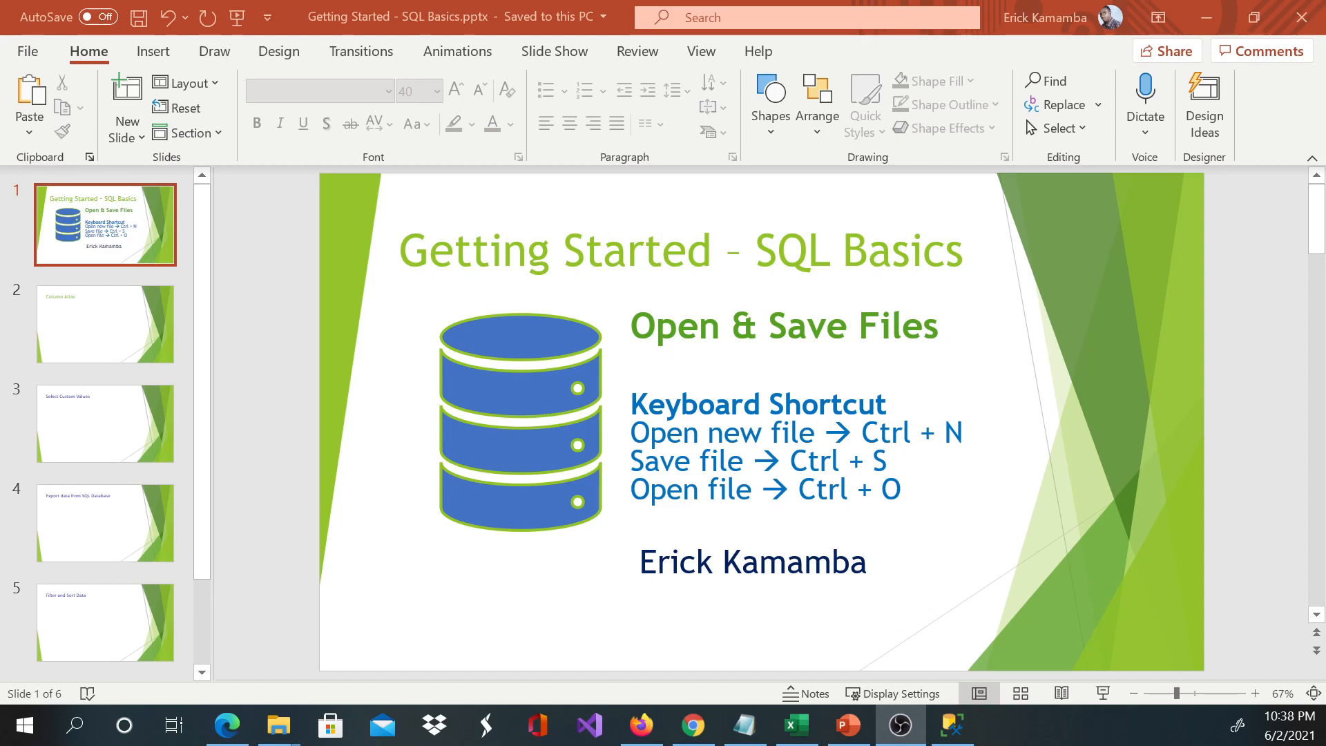
{"action": "mouse_move", "coordinate": [947, 714]}
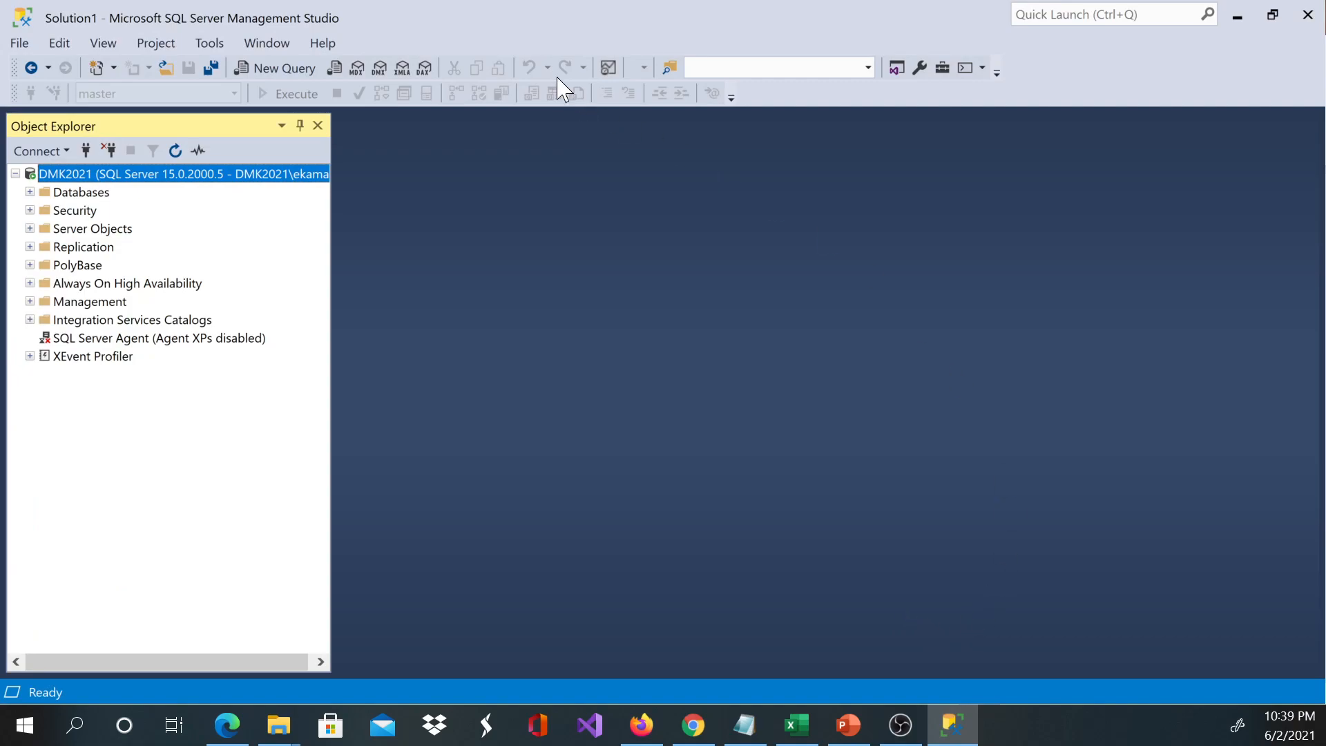
{"action": "mouse_move", "coordinate": [610, 103]}
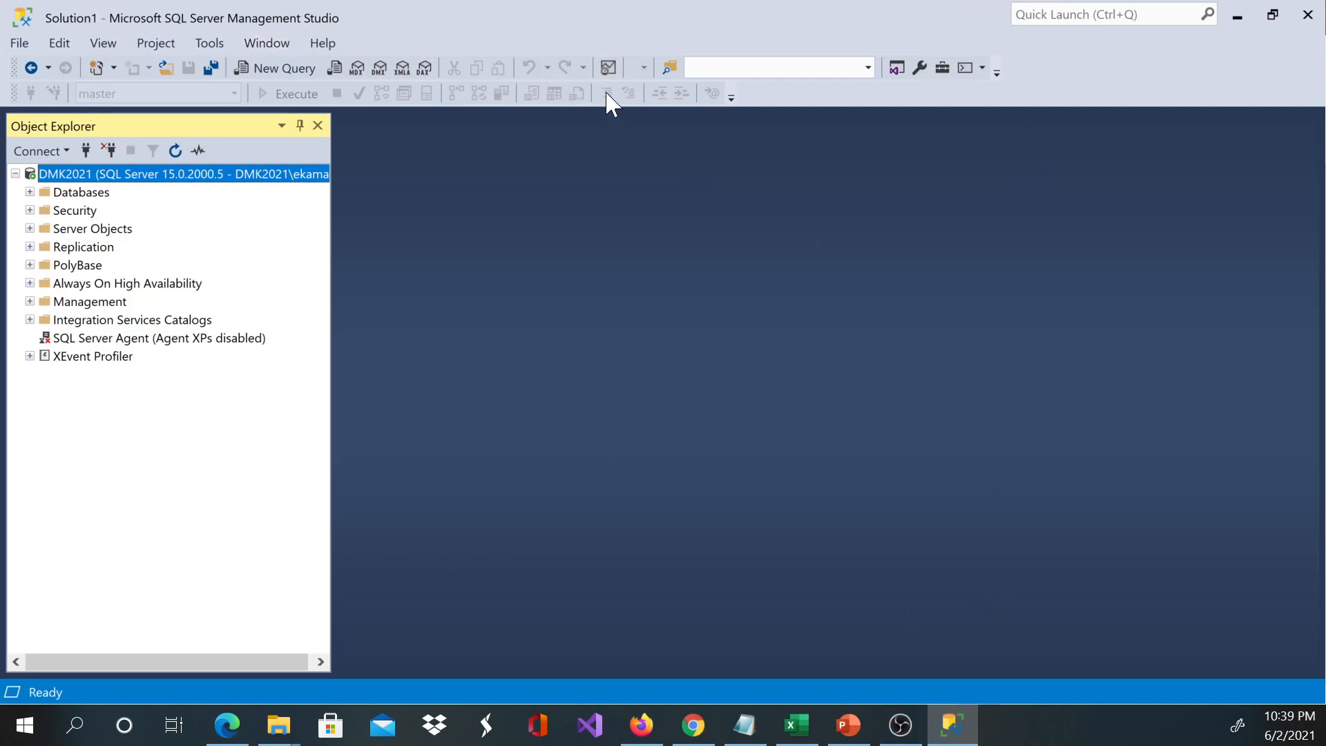
{"action": "mouse_move", "coordinate": [347, 187]}
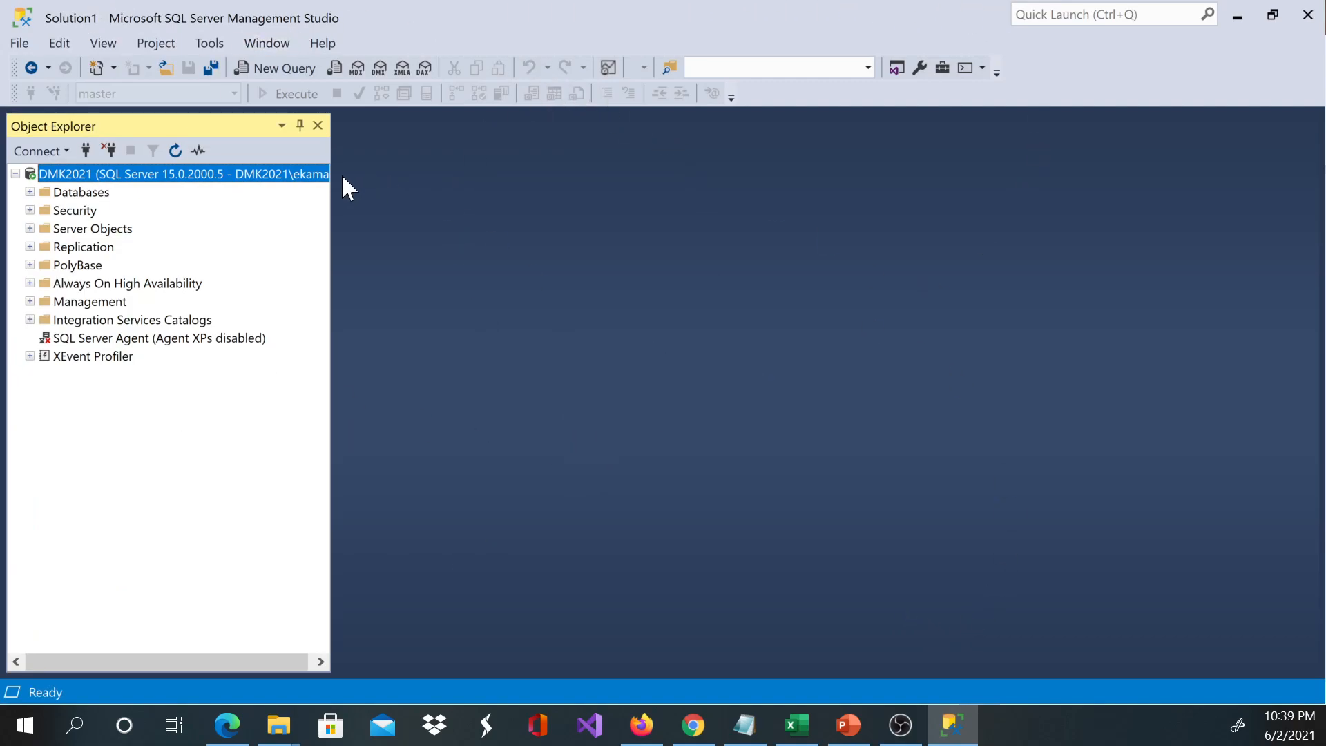
{"action": "mouse_move", "coordinate": [568, 311]}
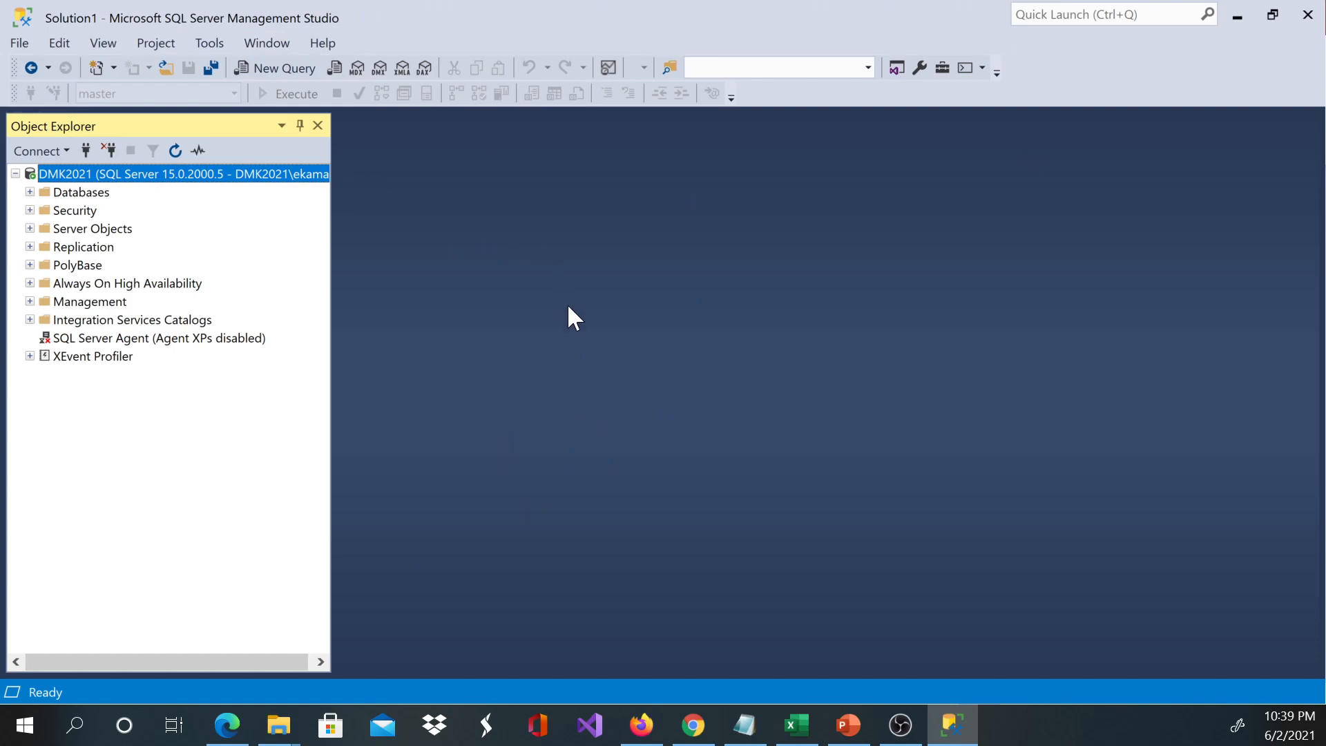
{"action": "mouse_move", "coordinate": [540, 360]}
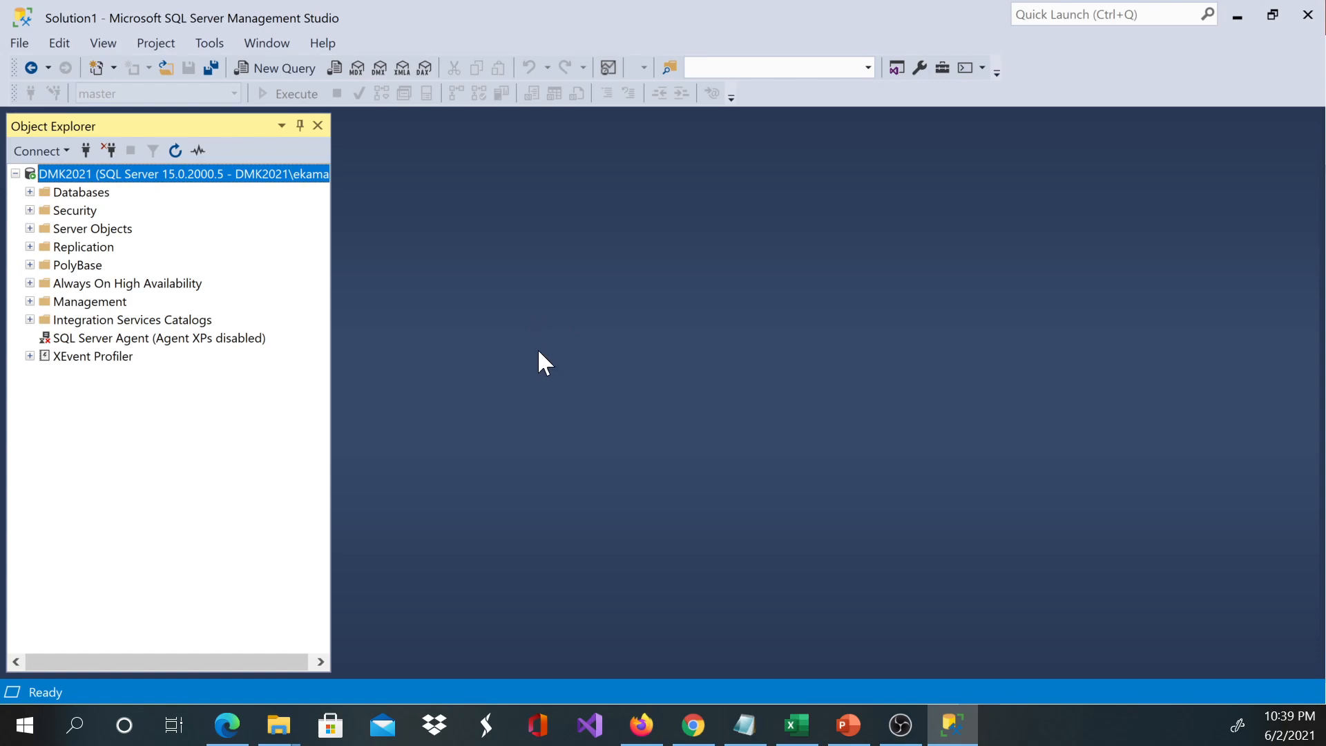
{"action": "mouse_move", "coordinate": [564, 363]}
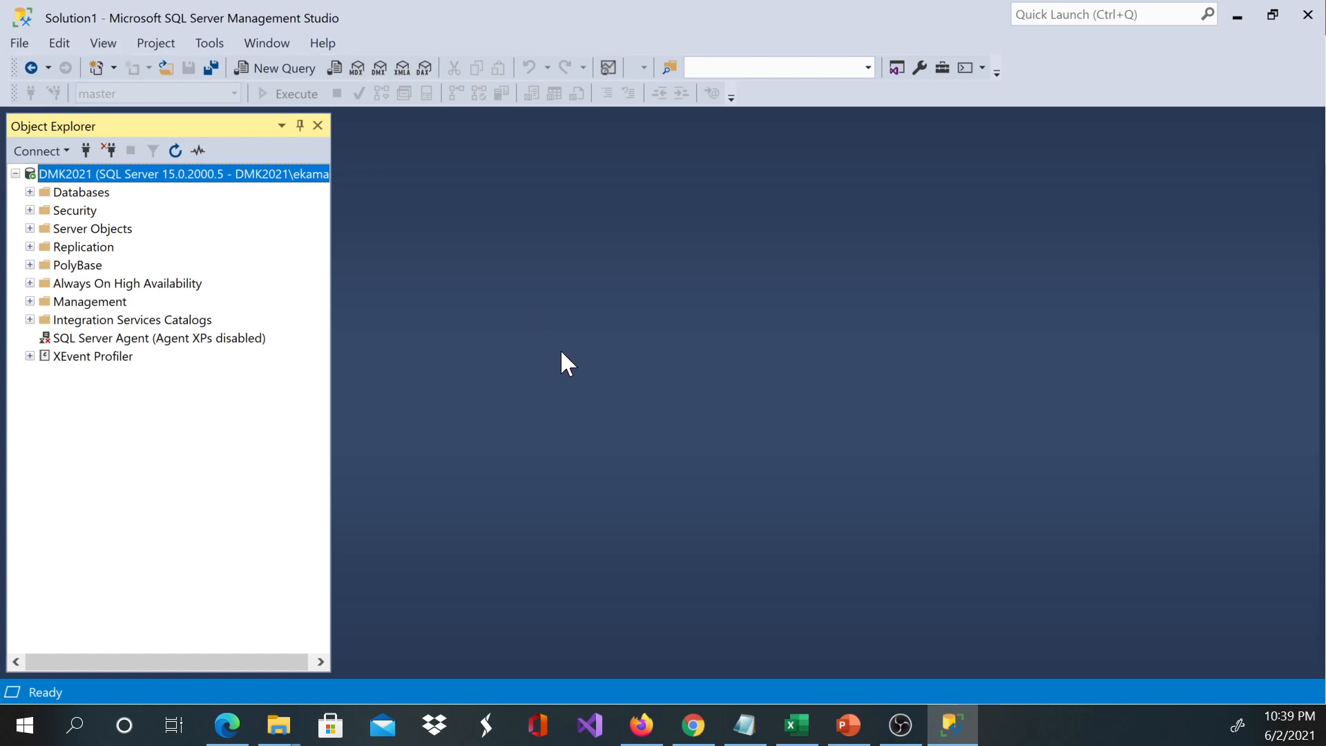
{"action": "mouse_move", "coordinate": [560, 357]}
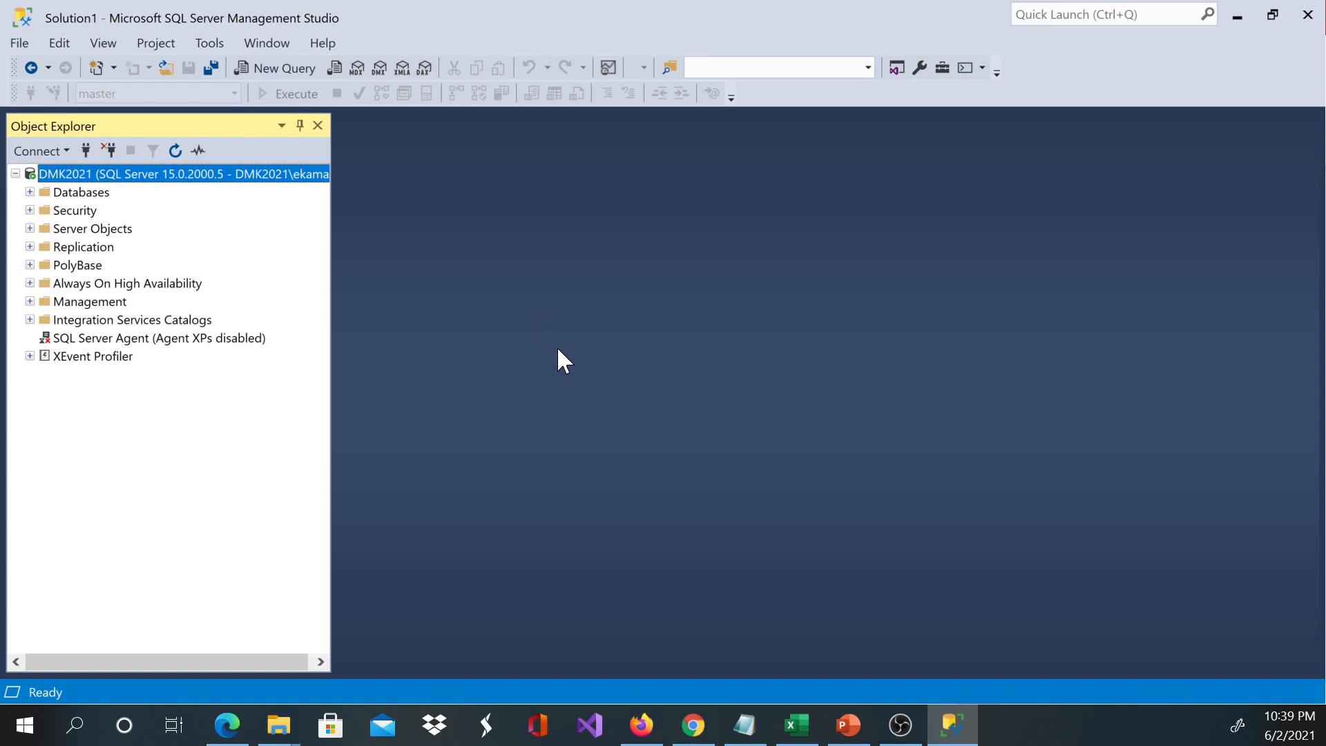
{"action": "mouse_move", "coordinate": [628, 359]}
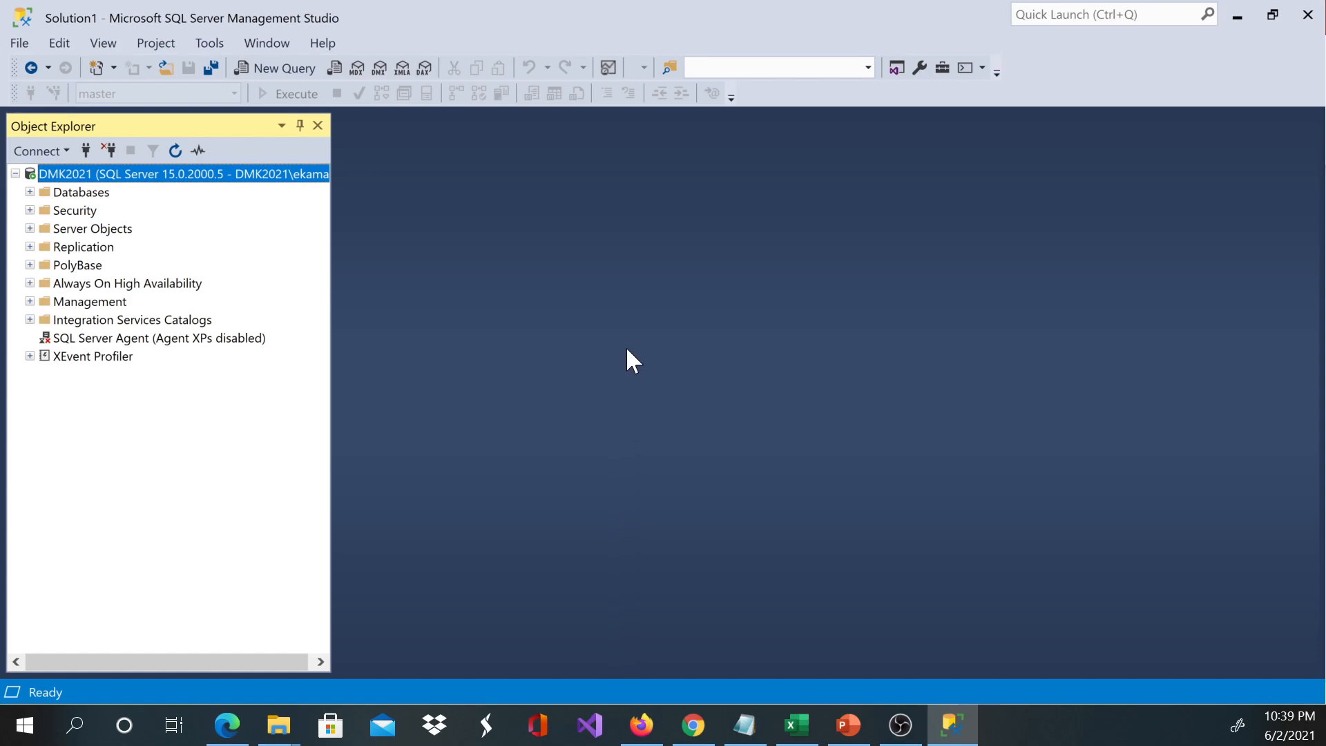
{"action": "mouse_move", "coordinate": [910, 157]}
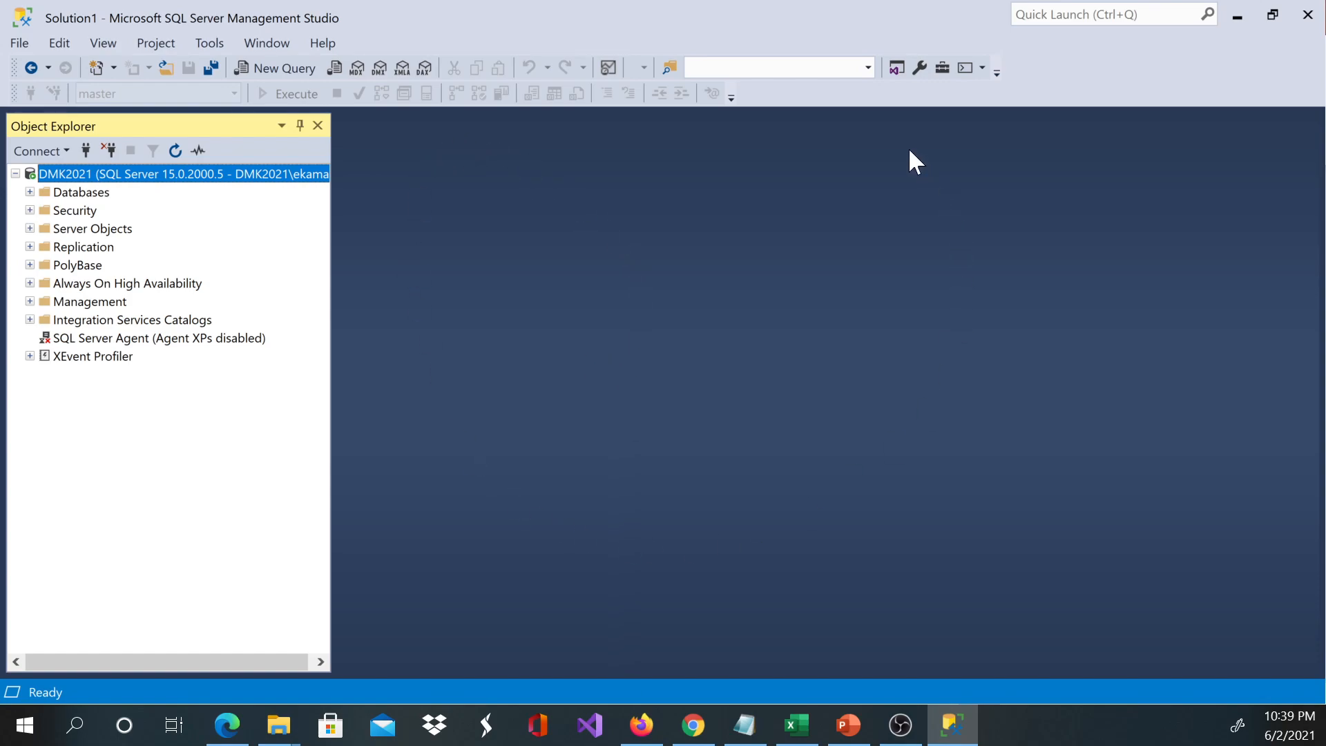
{"action": "mouse_move", "coordinate": [358, 217]}
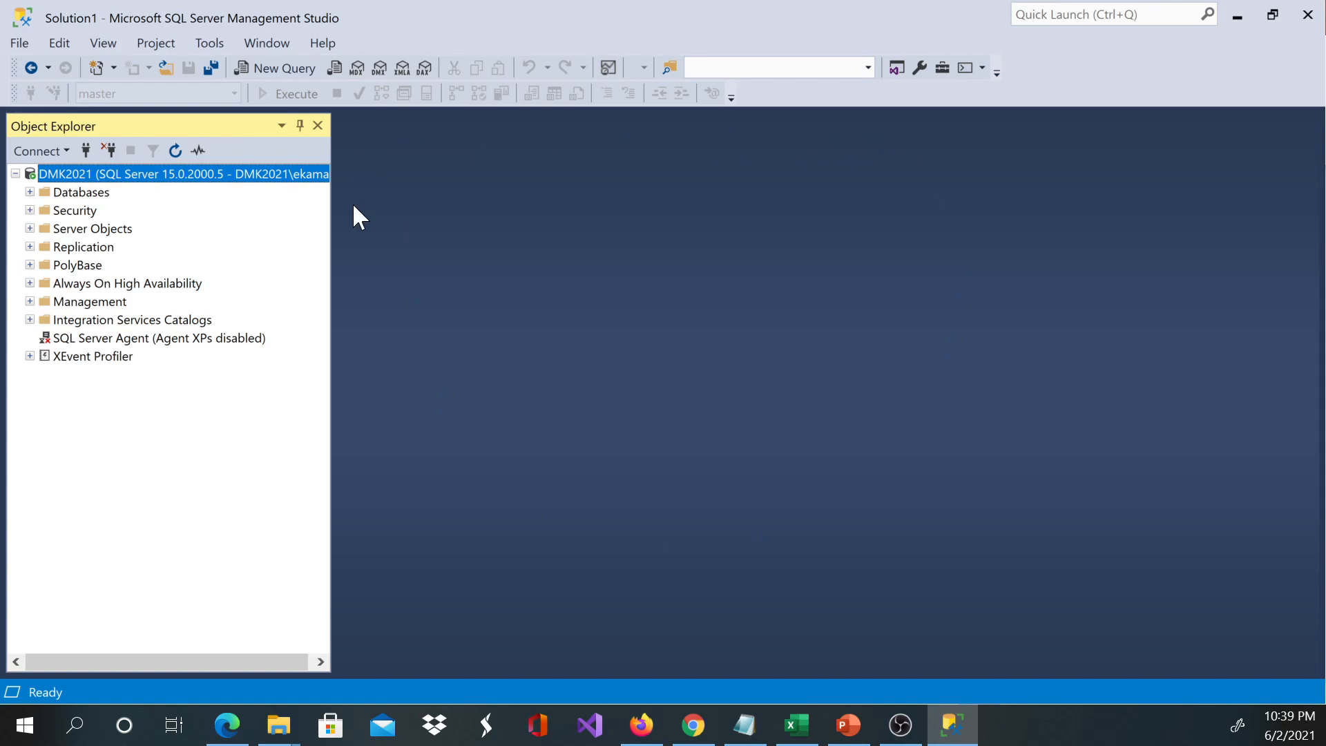
{"action": "mouse_move", "coordinate": [257, 195]}
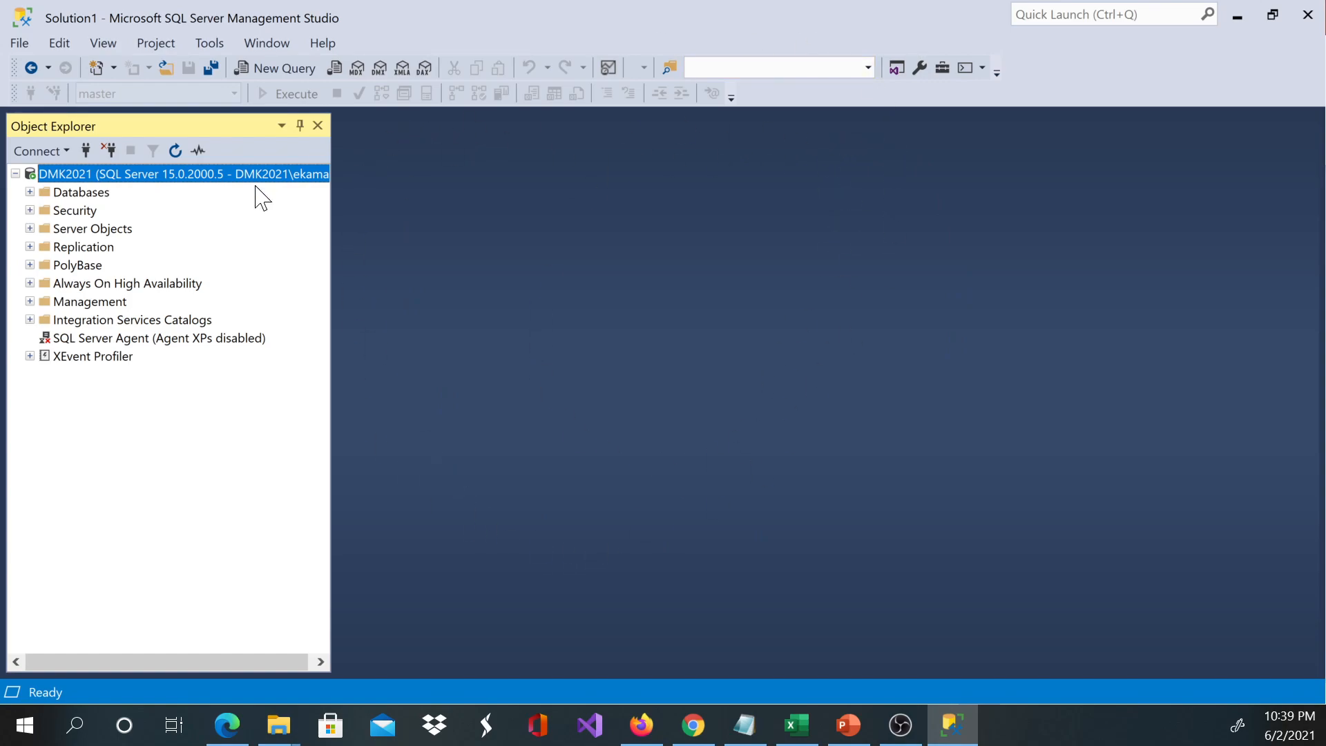
{"action": "mouse_move", "coordinate": [795, 278]}
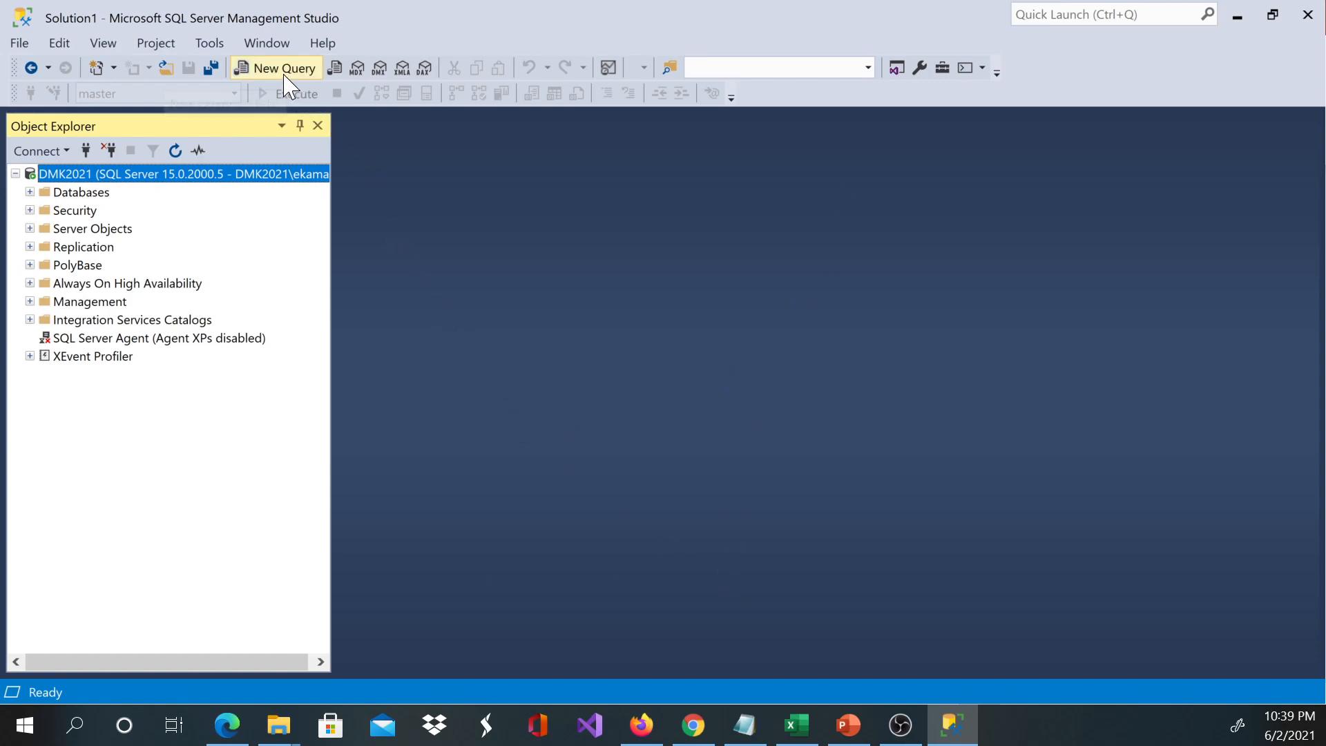
{"action": "mouse_move", "coordinate": [283, 83]}
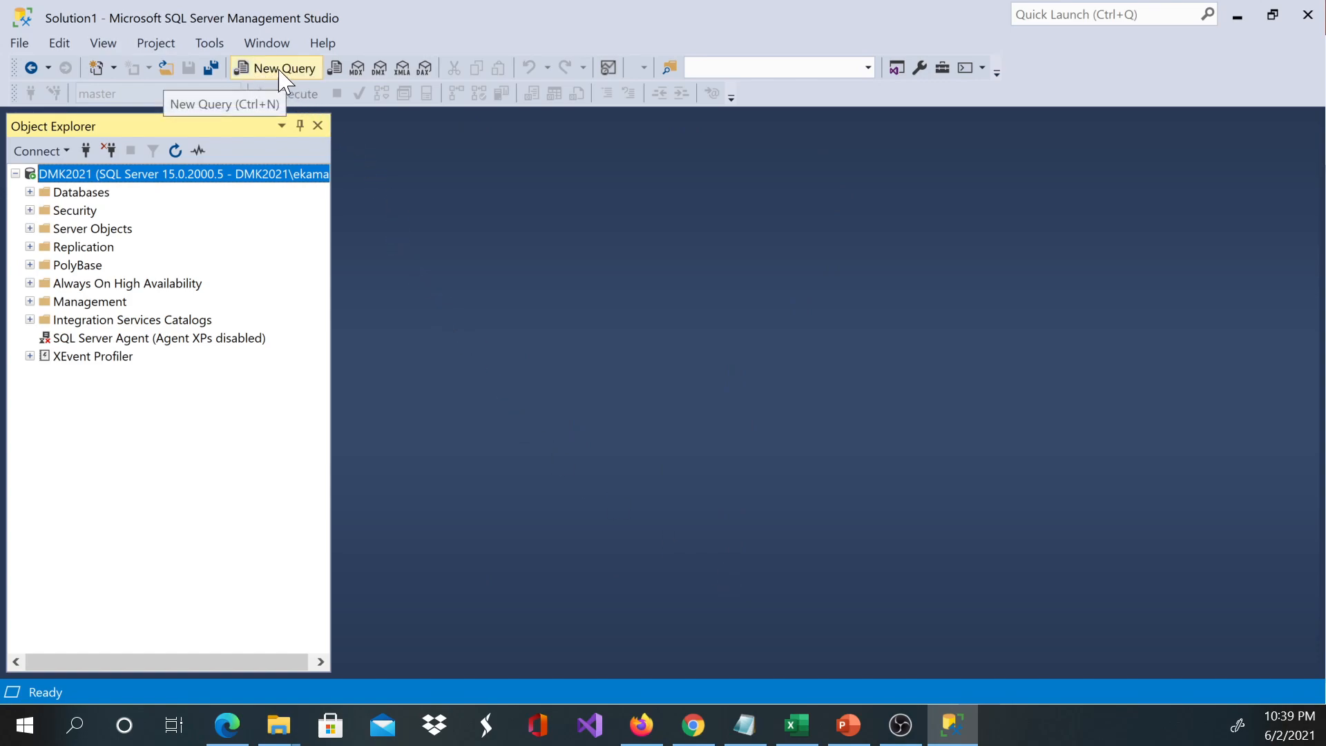
{"action": "mouse_move", "coordinate": [297, 88]}
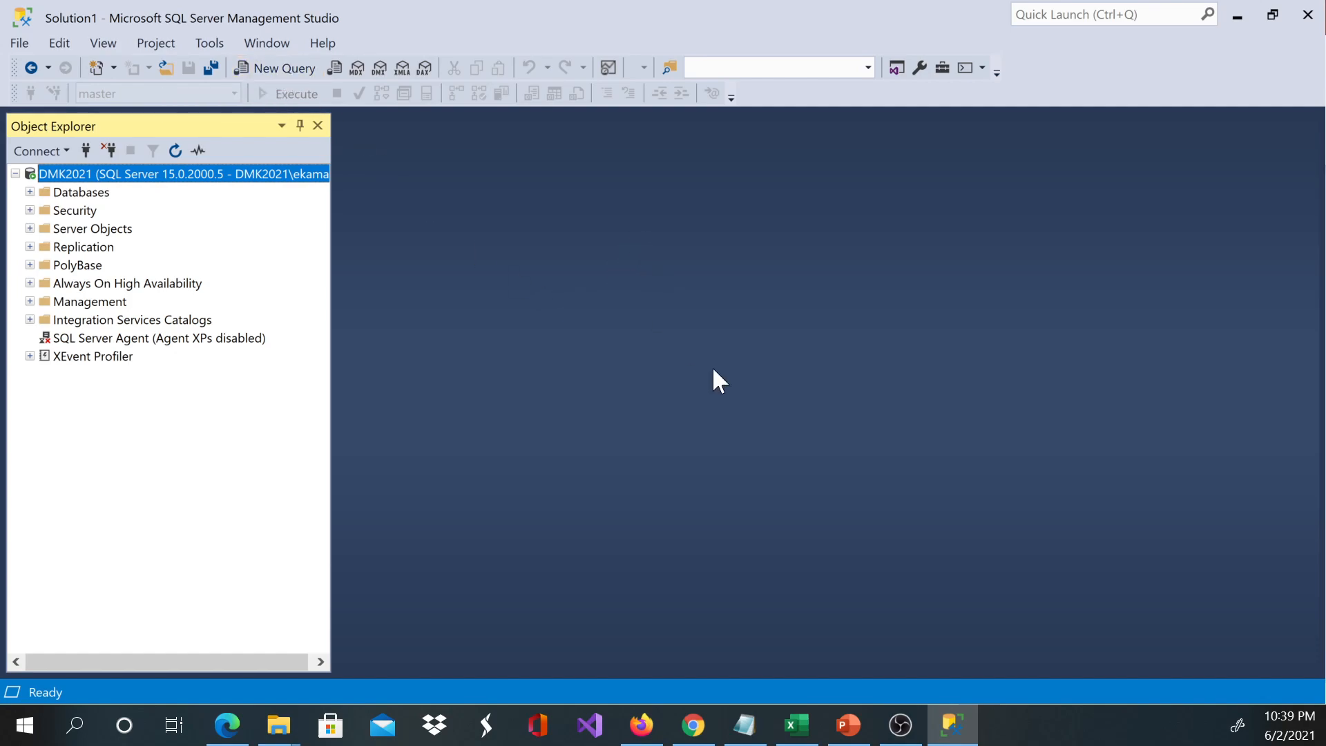
Open a blank SQLQuery4.sql query window connected to the master database
{"action": "left_click", "coordinate": [847, 725]}
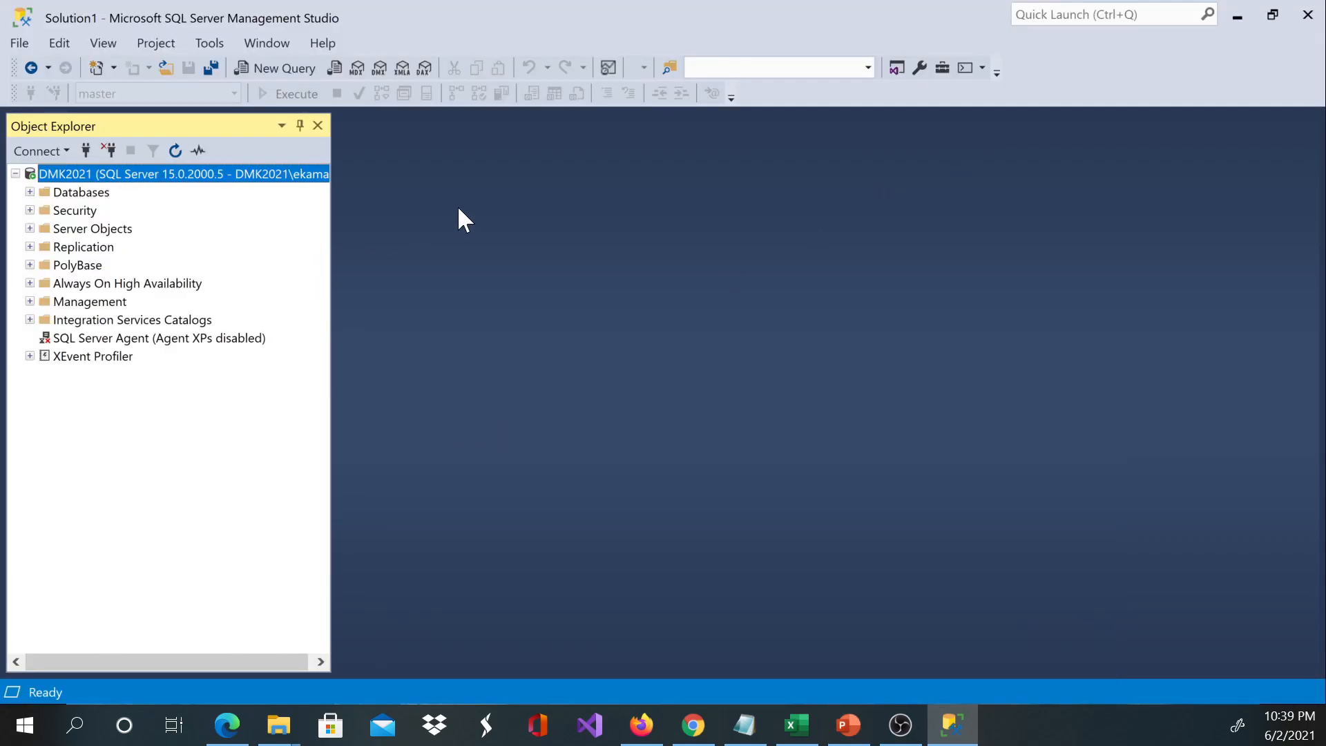
{"action": "mouse_move", "coordinate": [284, 90]}
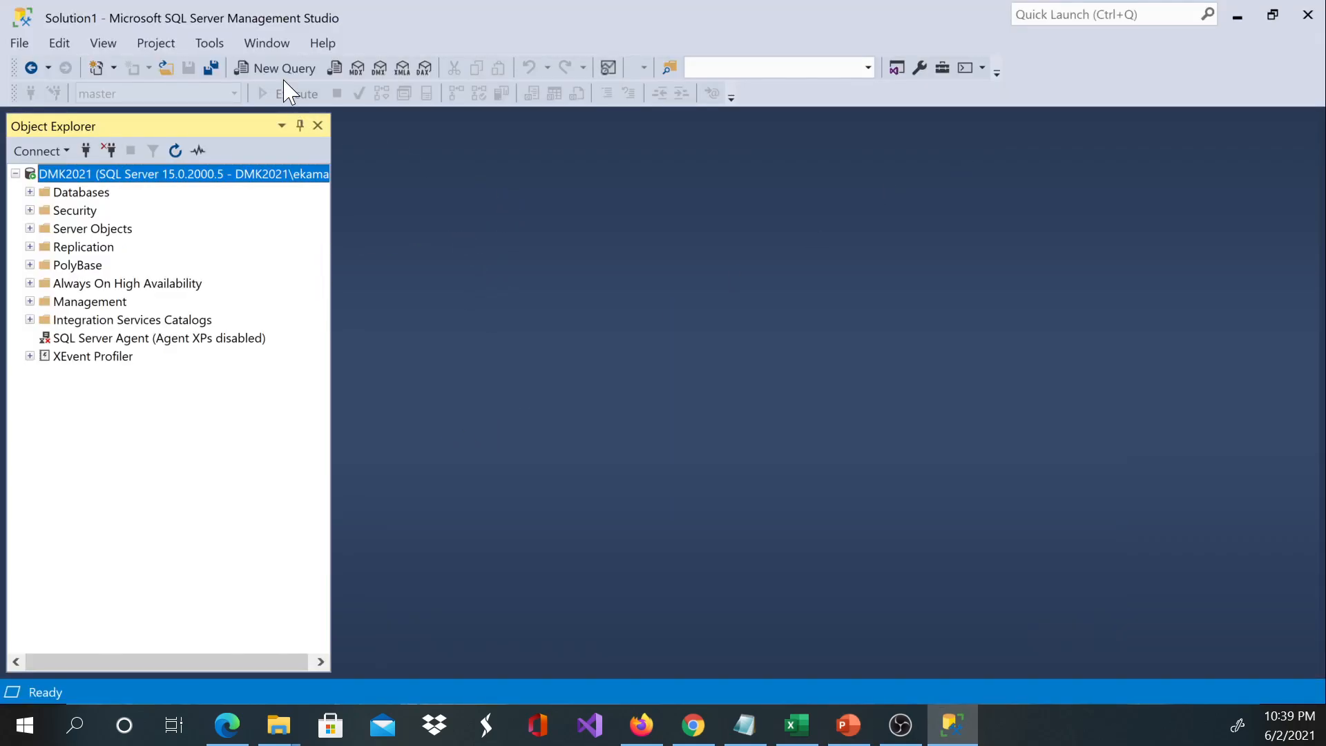
{"action": "left_click", "coordinate": [281, 68]}
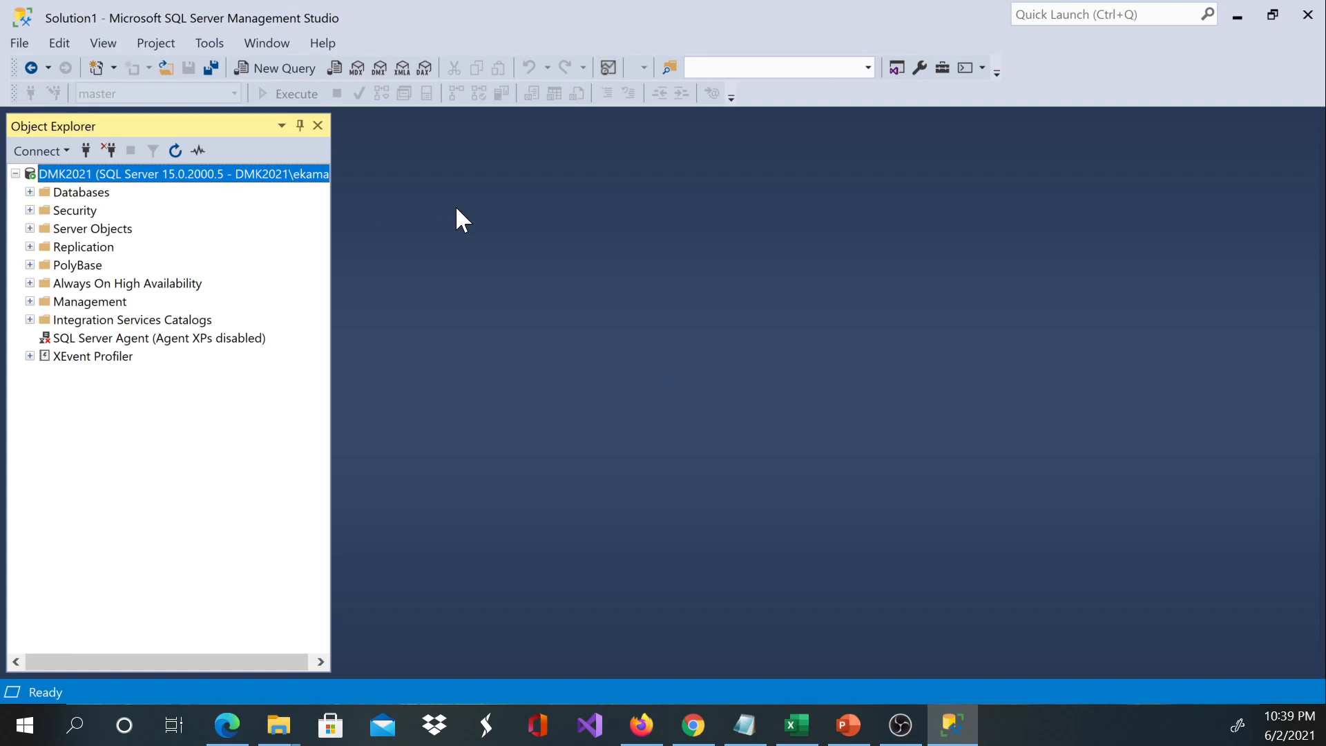
{"action": "left_click", "coordinate": [274, 68]}
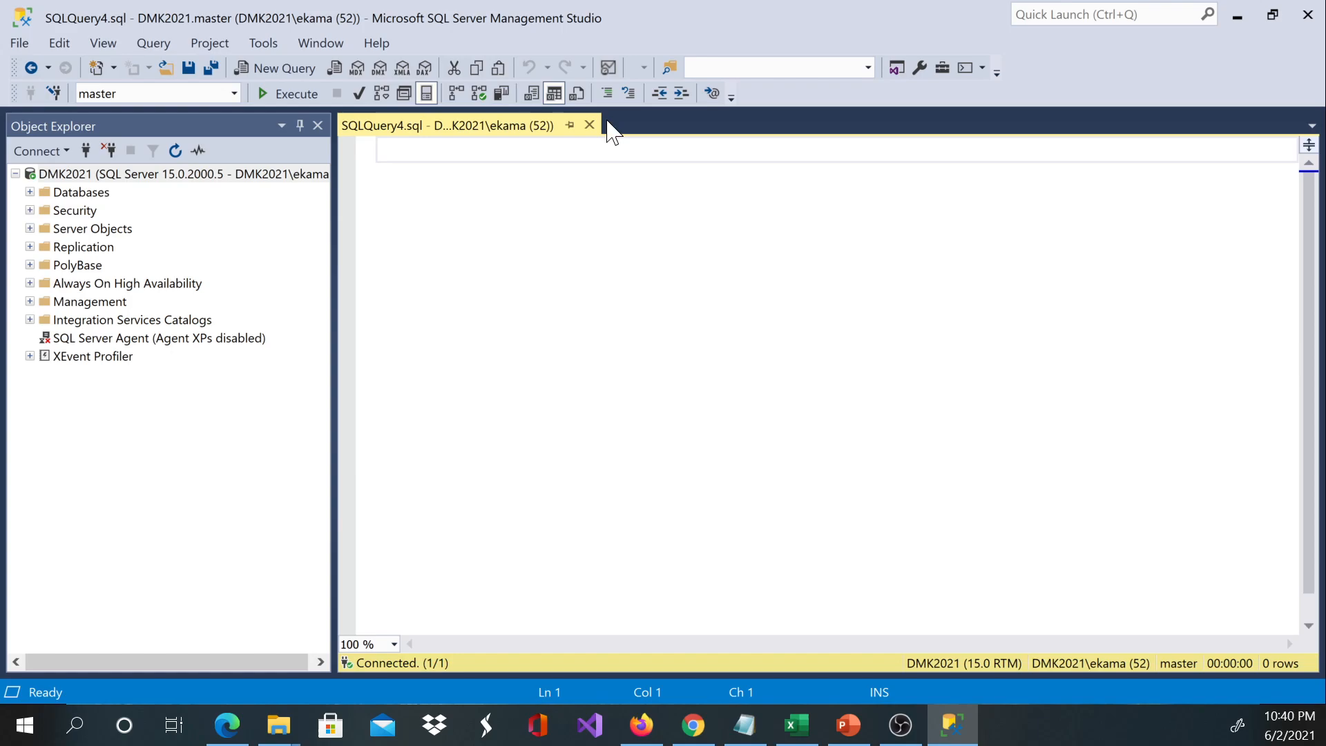
Close the empty SQLQuery4.sql tab and bring up the New File dialog from the File menu
{"action": "left_click", "coordinate": [589, 125]}
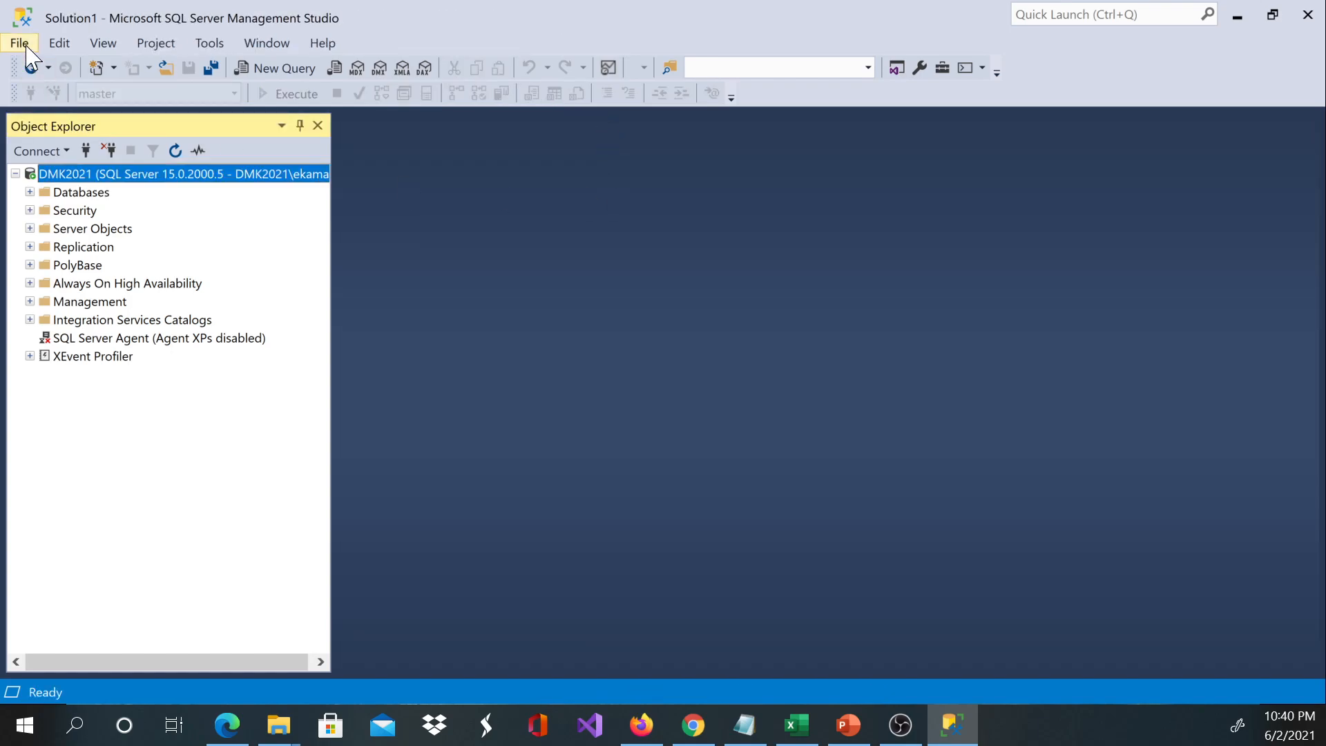
{"action": "left_click", "coordinate": [18, 43]}
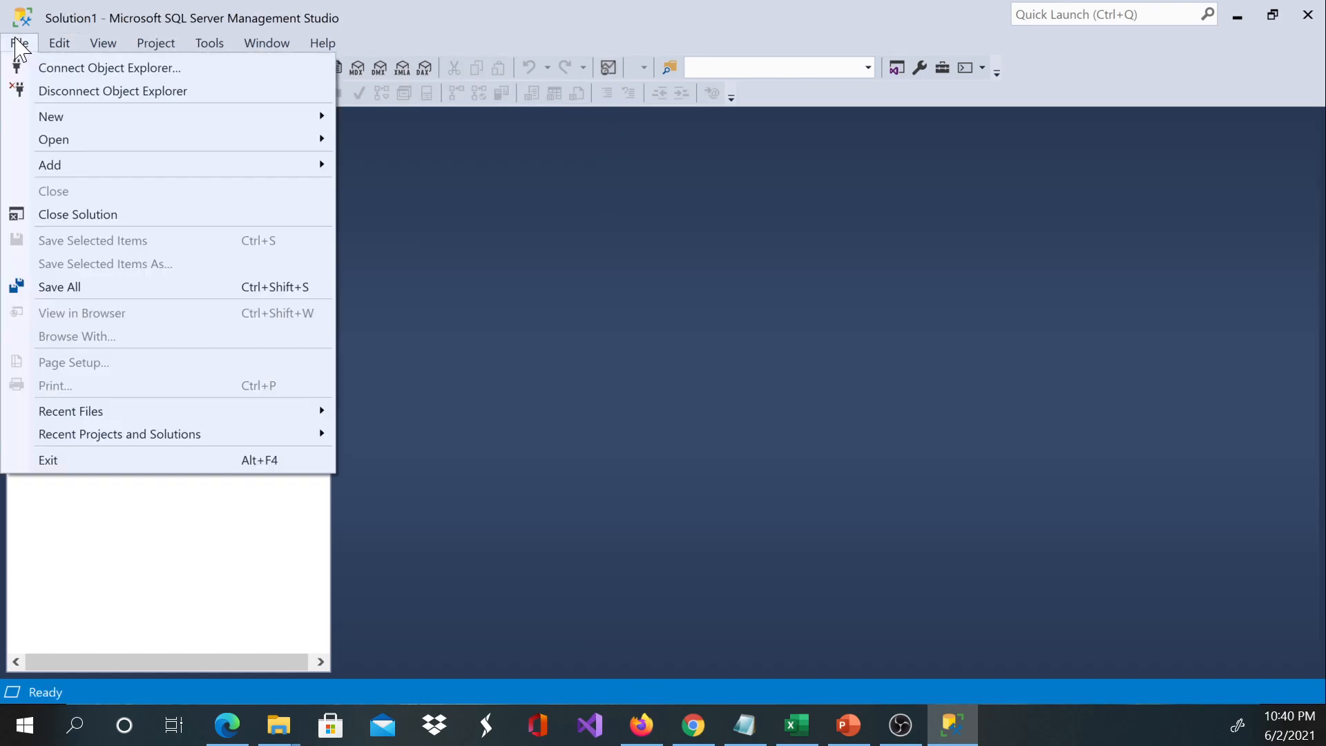
{"action": "mouse_move", "coordinate": [50, 116]}
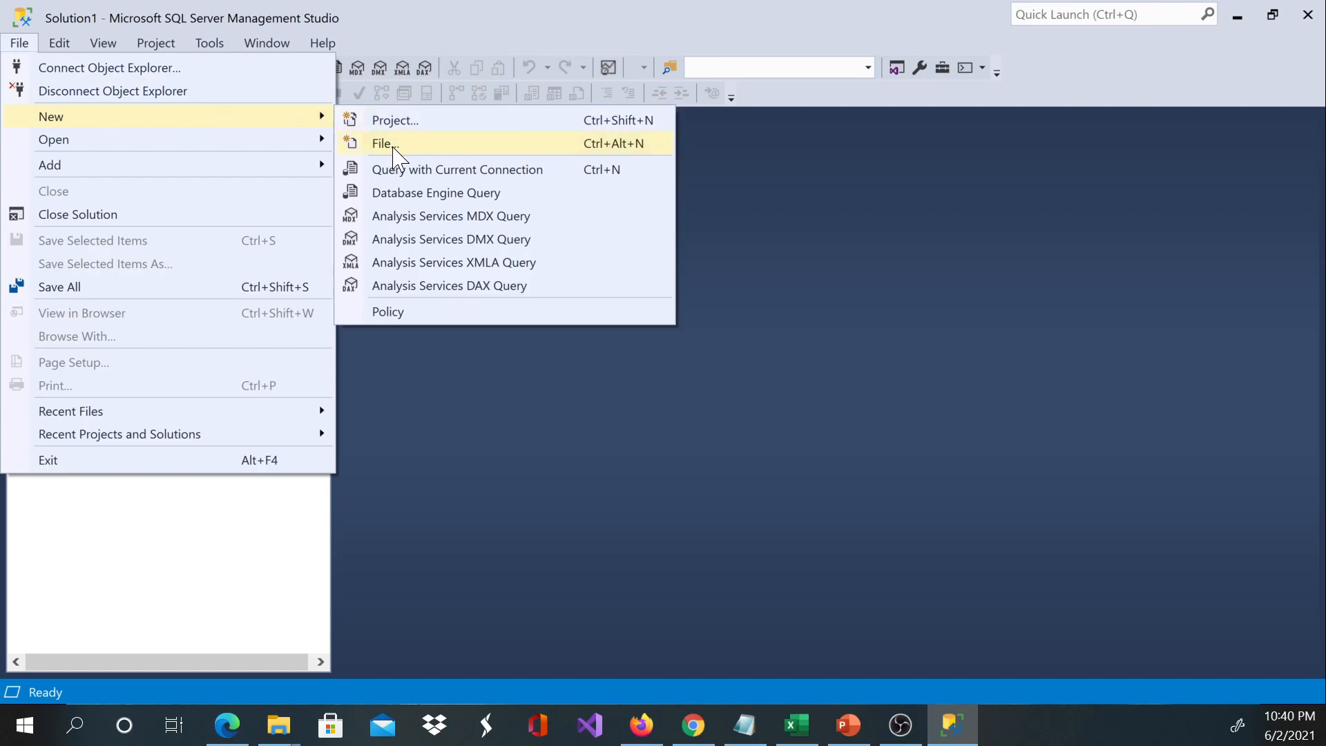
{"action": "left_click", "coordinate": [382, 143]}
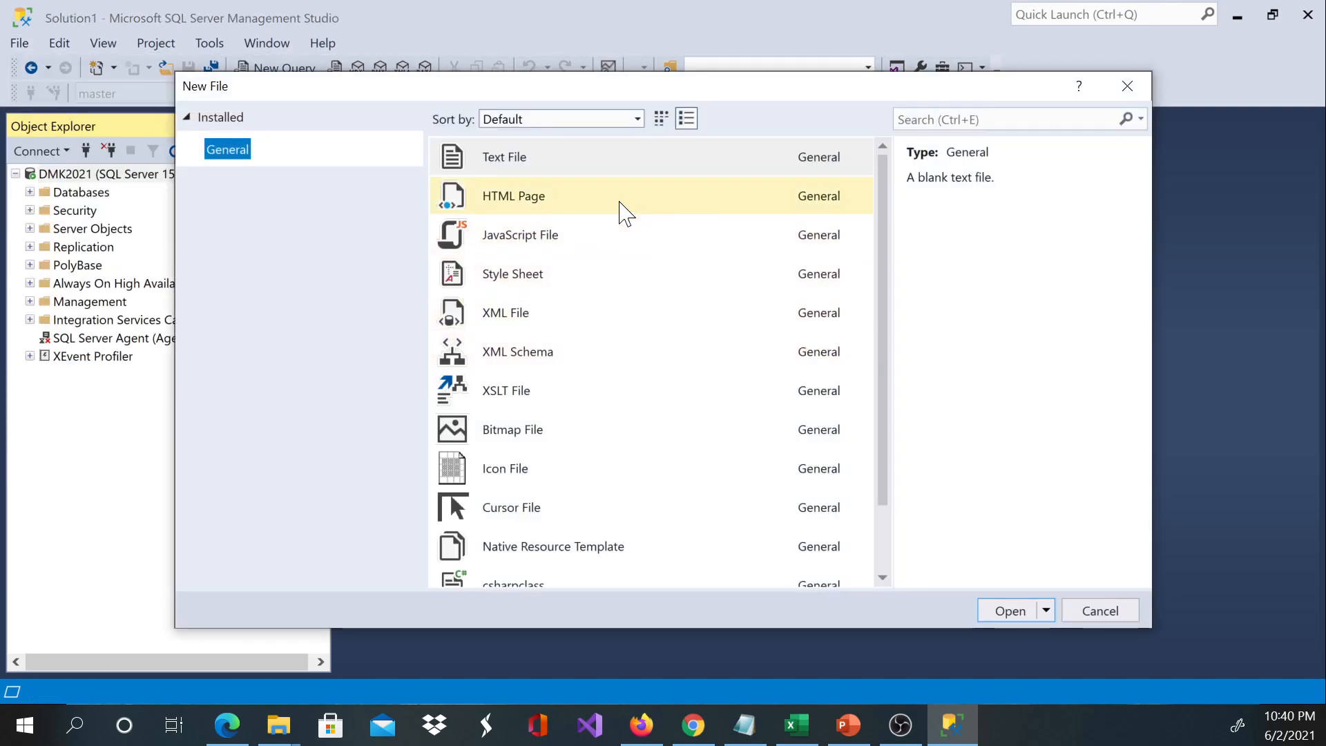
{"action": "mouse_move", "coordinate": [614, 207]}
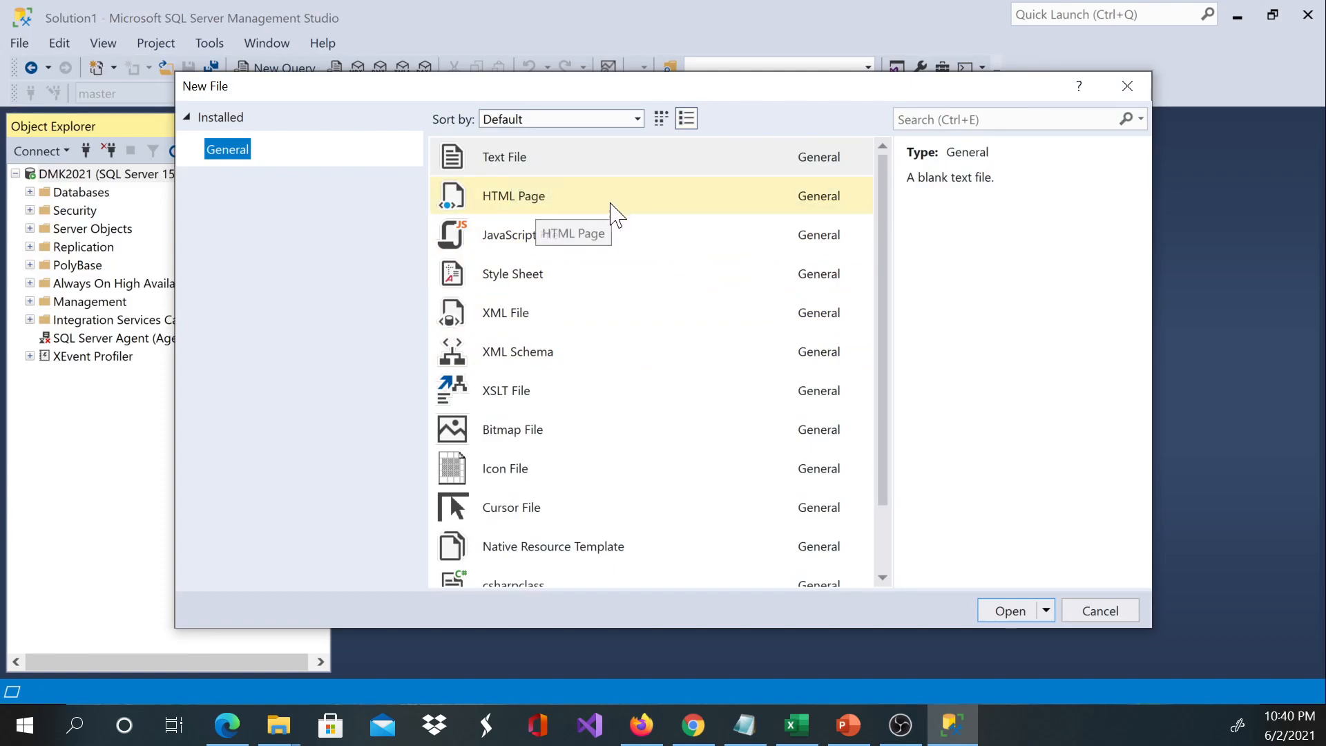
Scroll through the General file templates in the New File dialog to the end
{"action": "scroll", "scroll_direction": "down", "scroll_amount": 3}
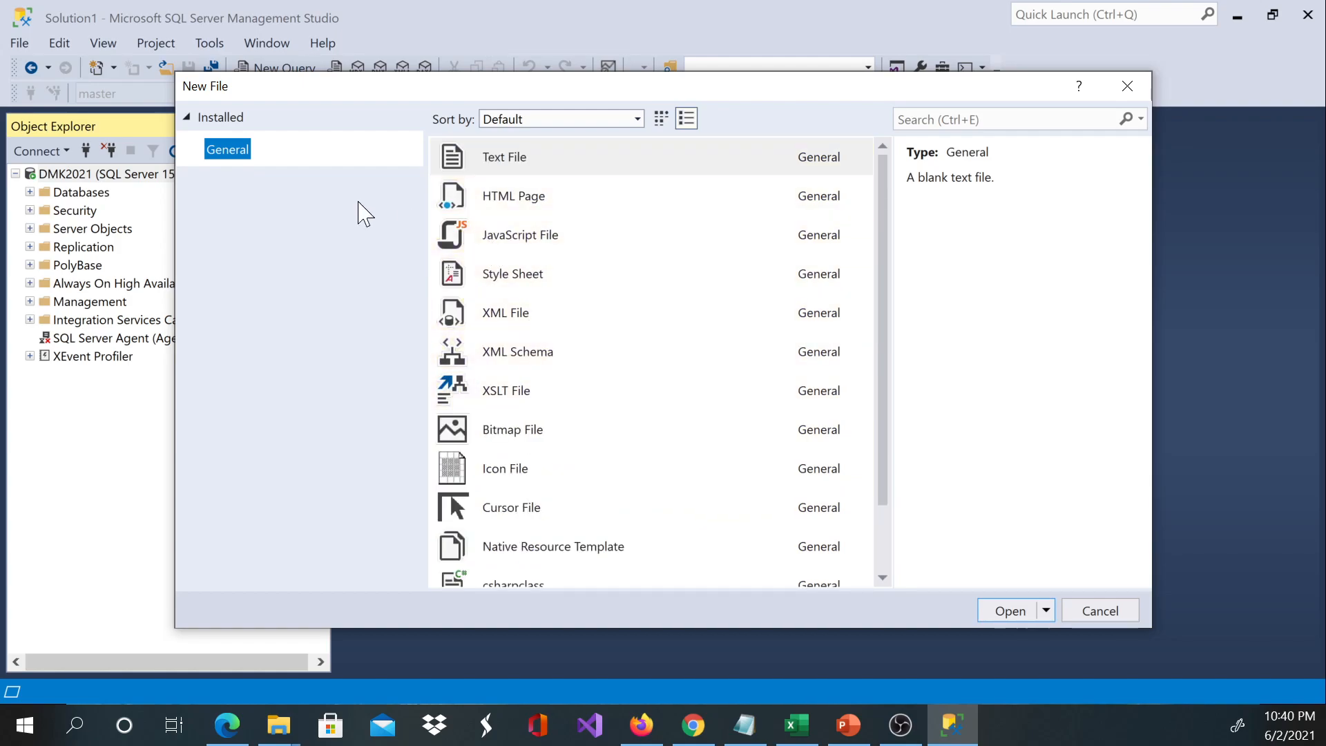
{"action": "mouse_move", "coordinate": [537, 238]}
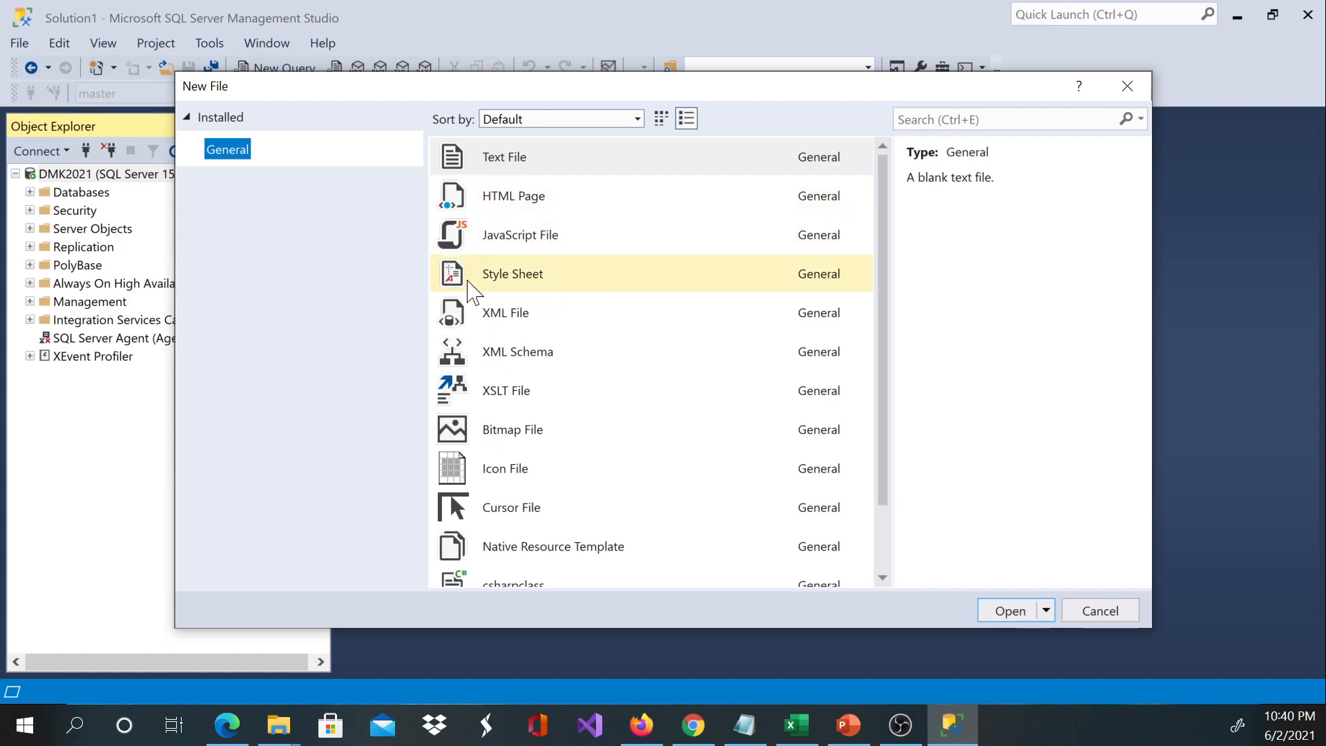
{"action": "mouse_move", "coordinate": [600, 263]}
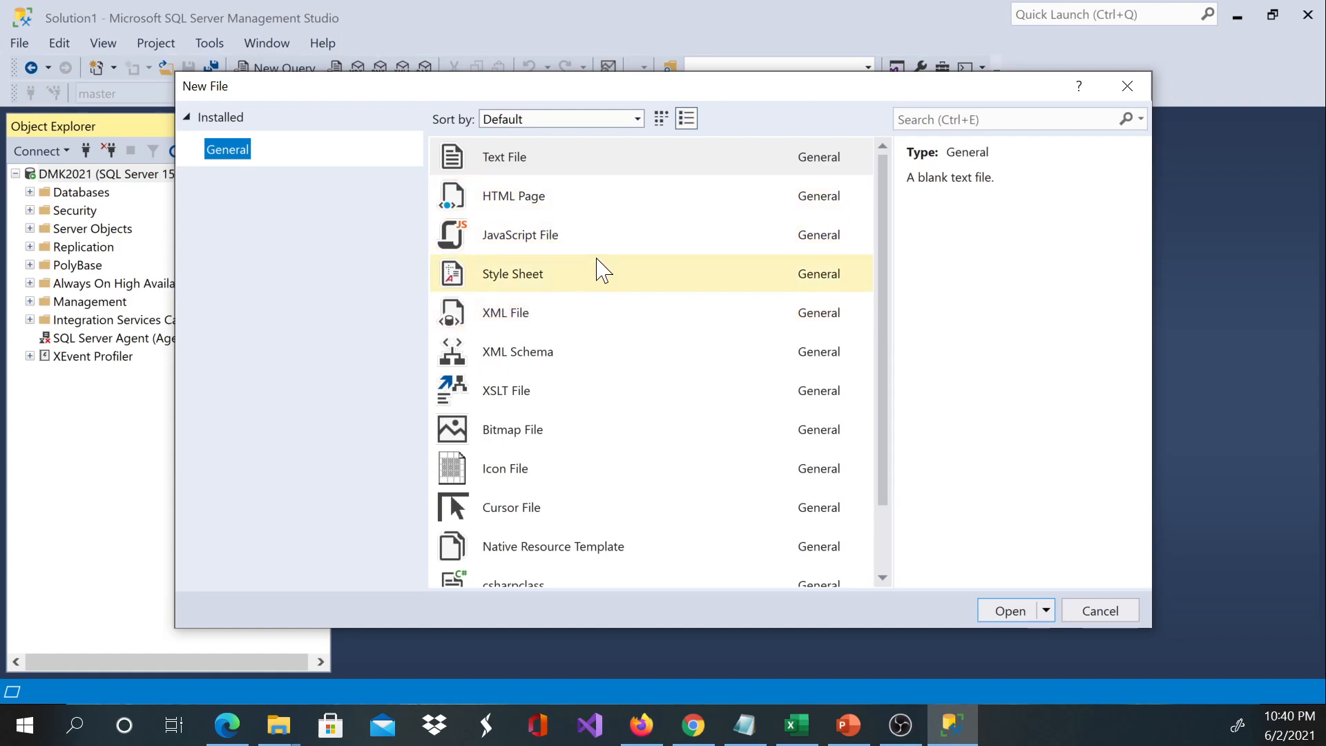
{"action": "scroll", "scroll_direction": "down", "scroll_amount": 3}
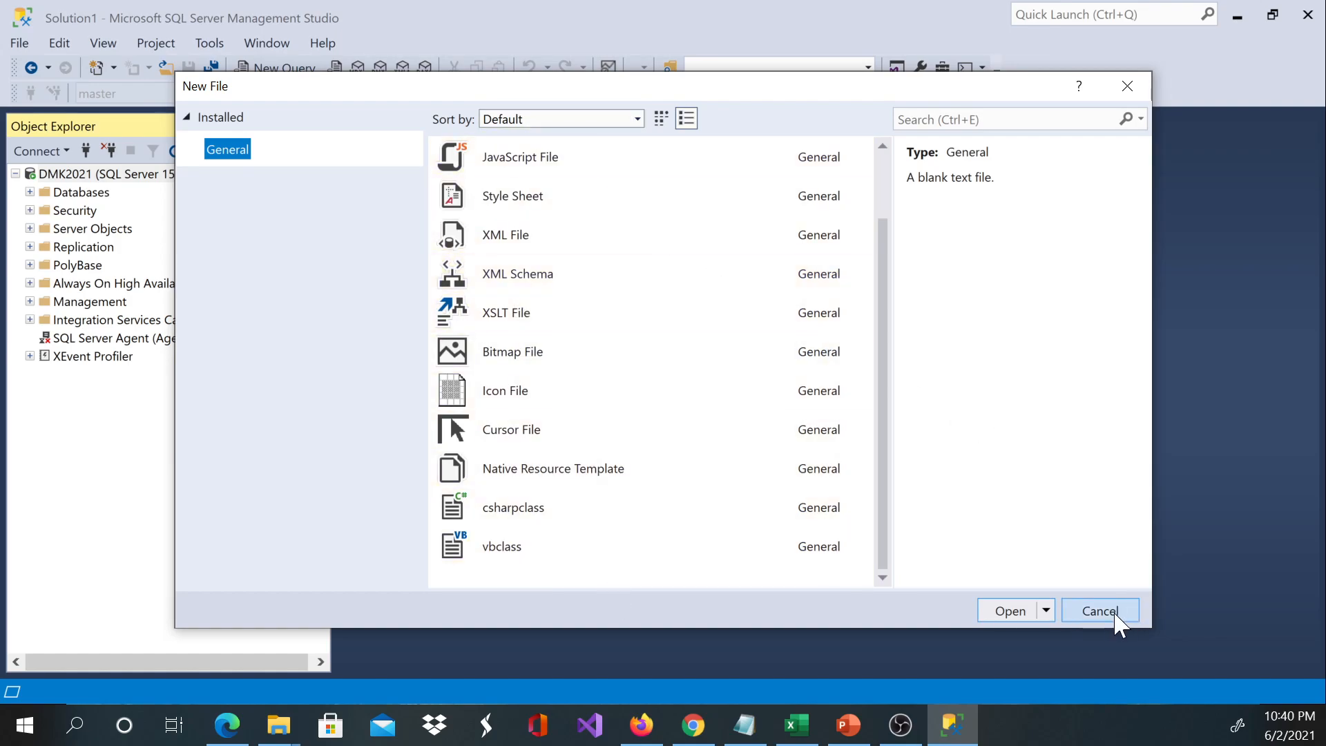
Cancel the New File dialog and start a new blank query
{"action": "left_click", "coordinate": [1099, 610]}
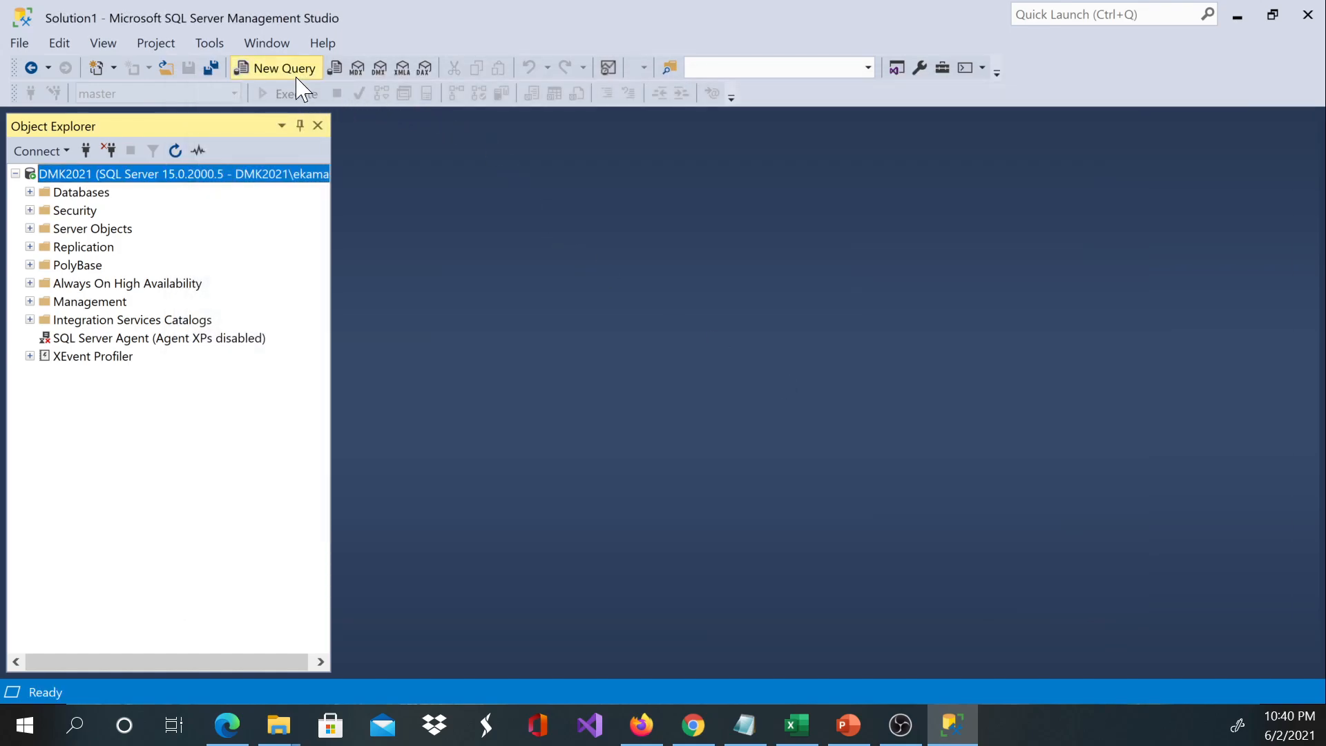
{"action": "left_click", "coordinate": [283, 68]}
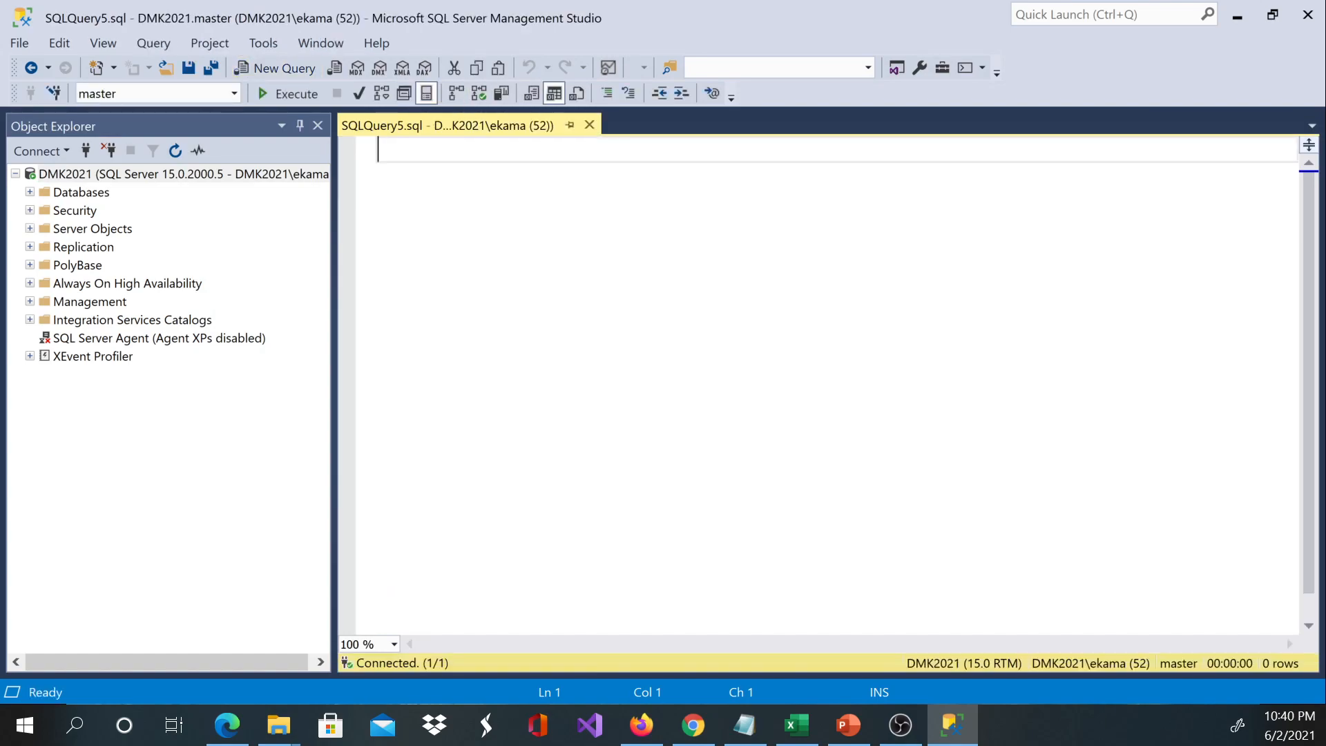
{"action": "key", "text": "Enter"}
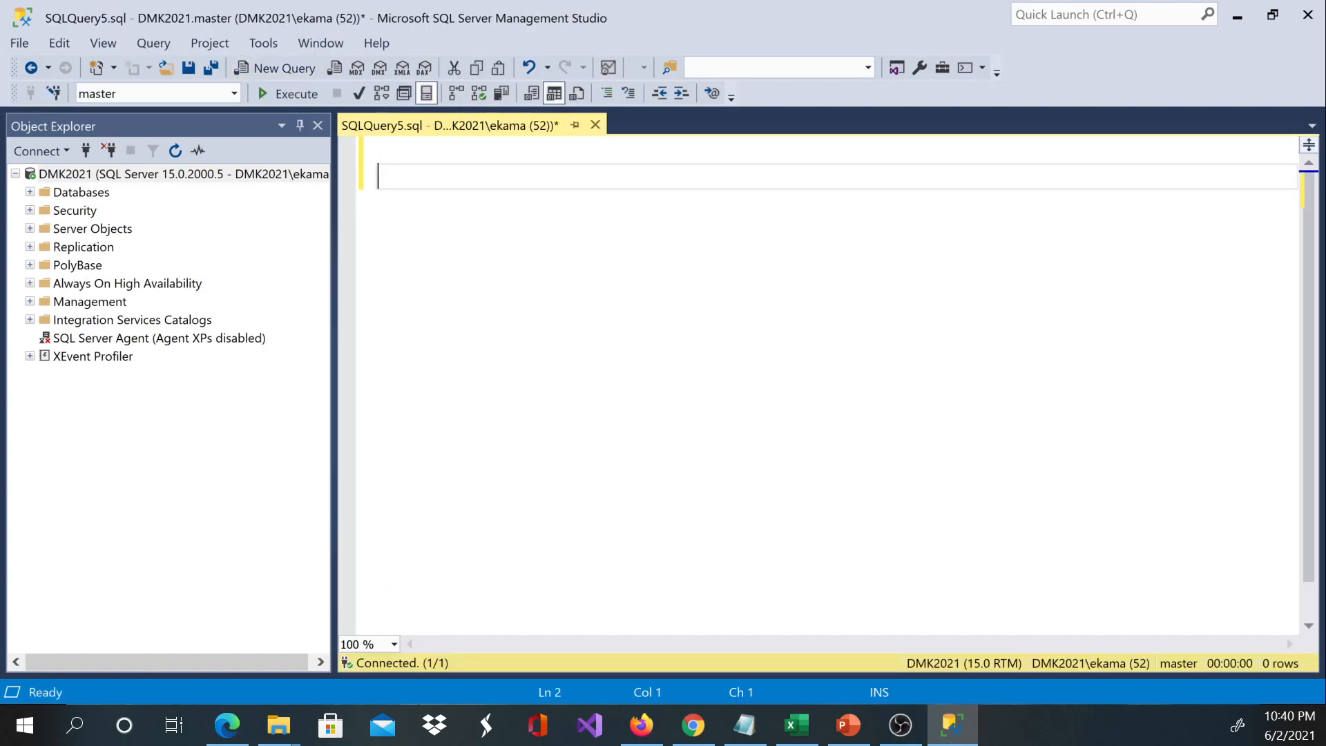
Write select 'Hellow SQL' and execute it, returning one row
{"action": "type", "text": "select"}
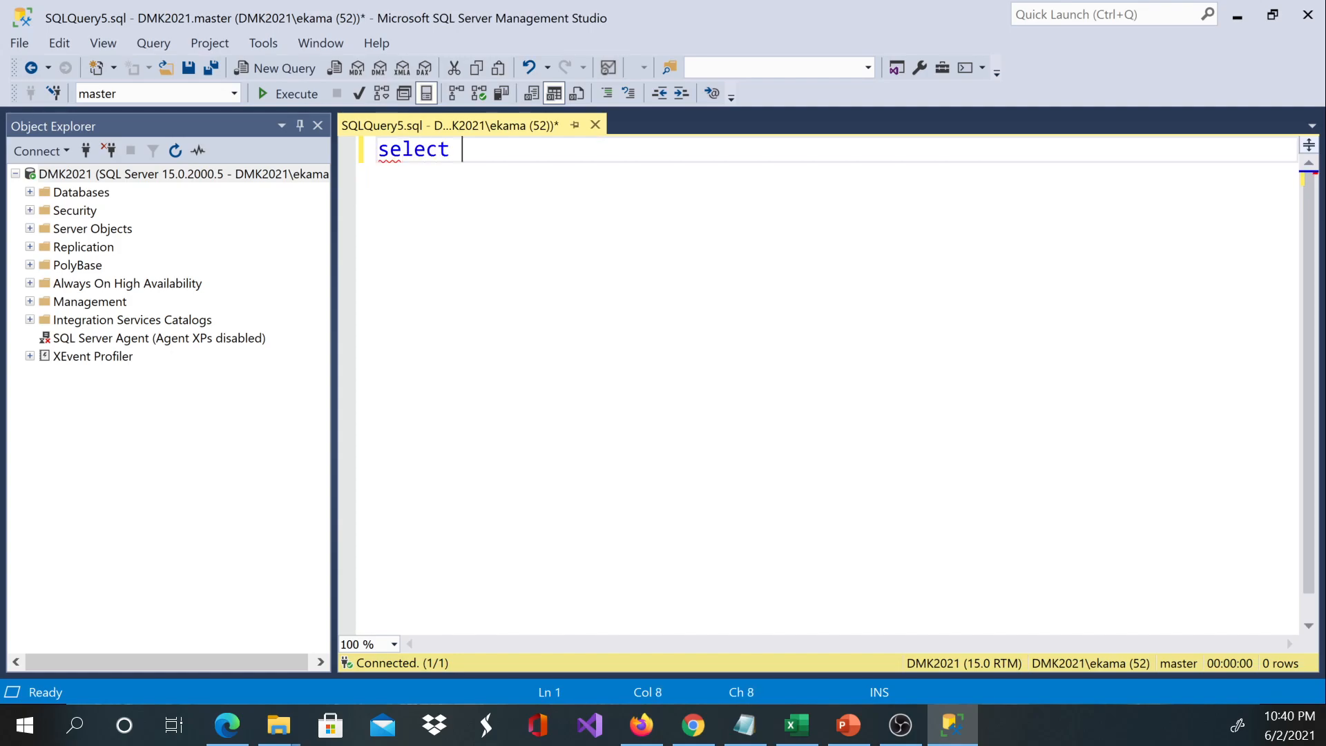
{"action": "type", "text": "'"}
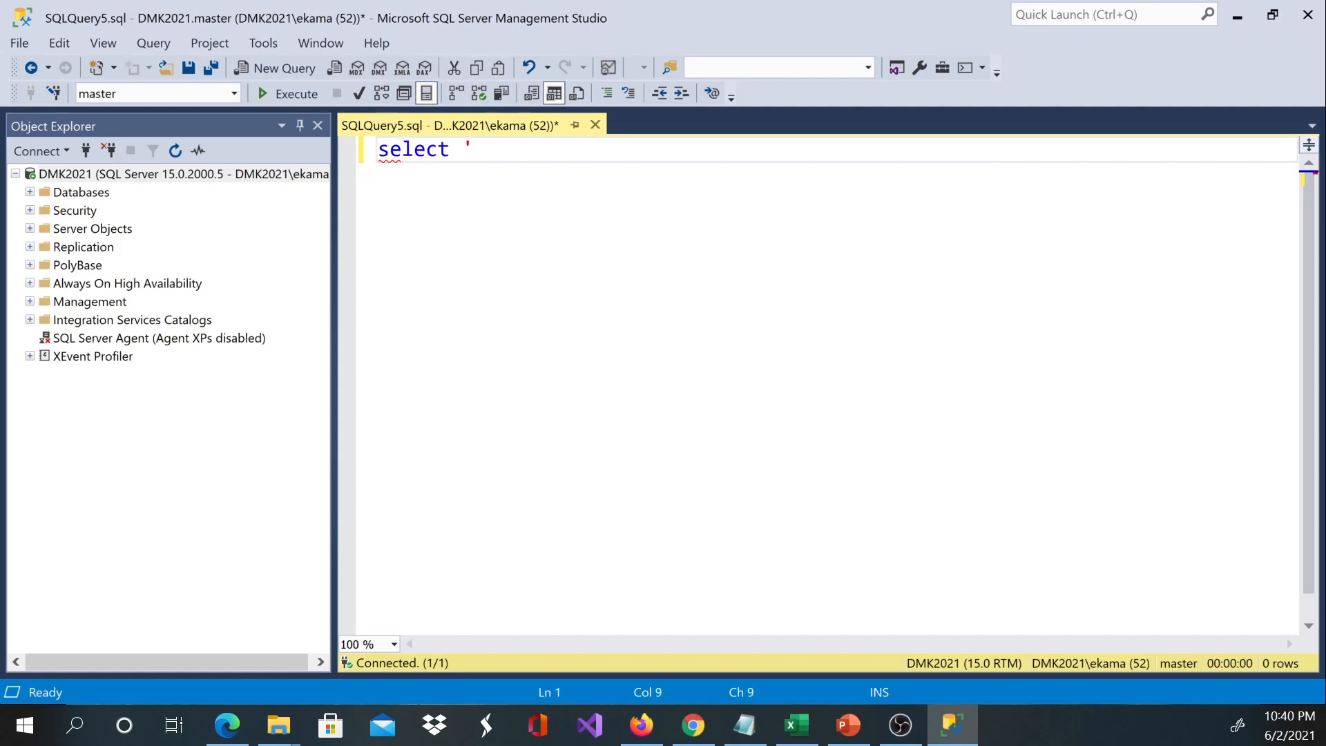
{"action": "type", "text": "Hellow"}
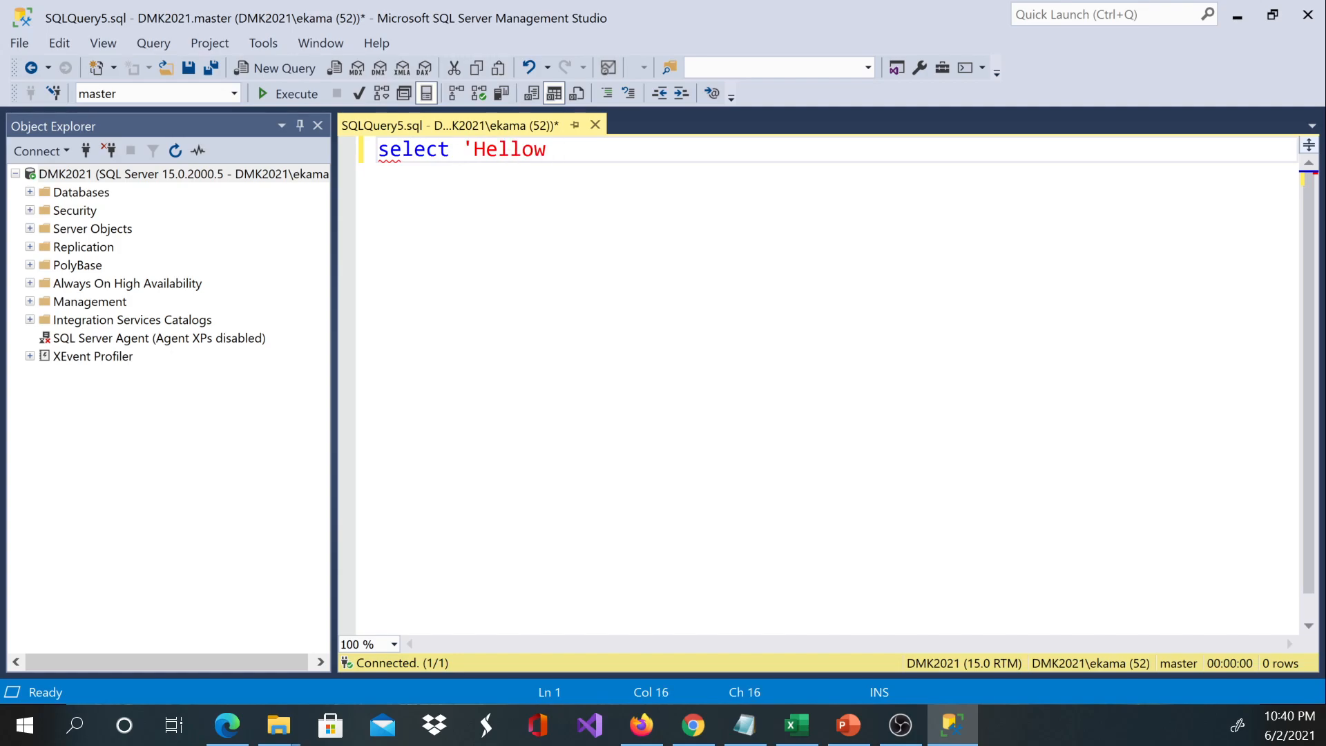
{"action": "type", "text": "SQL"}
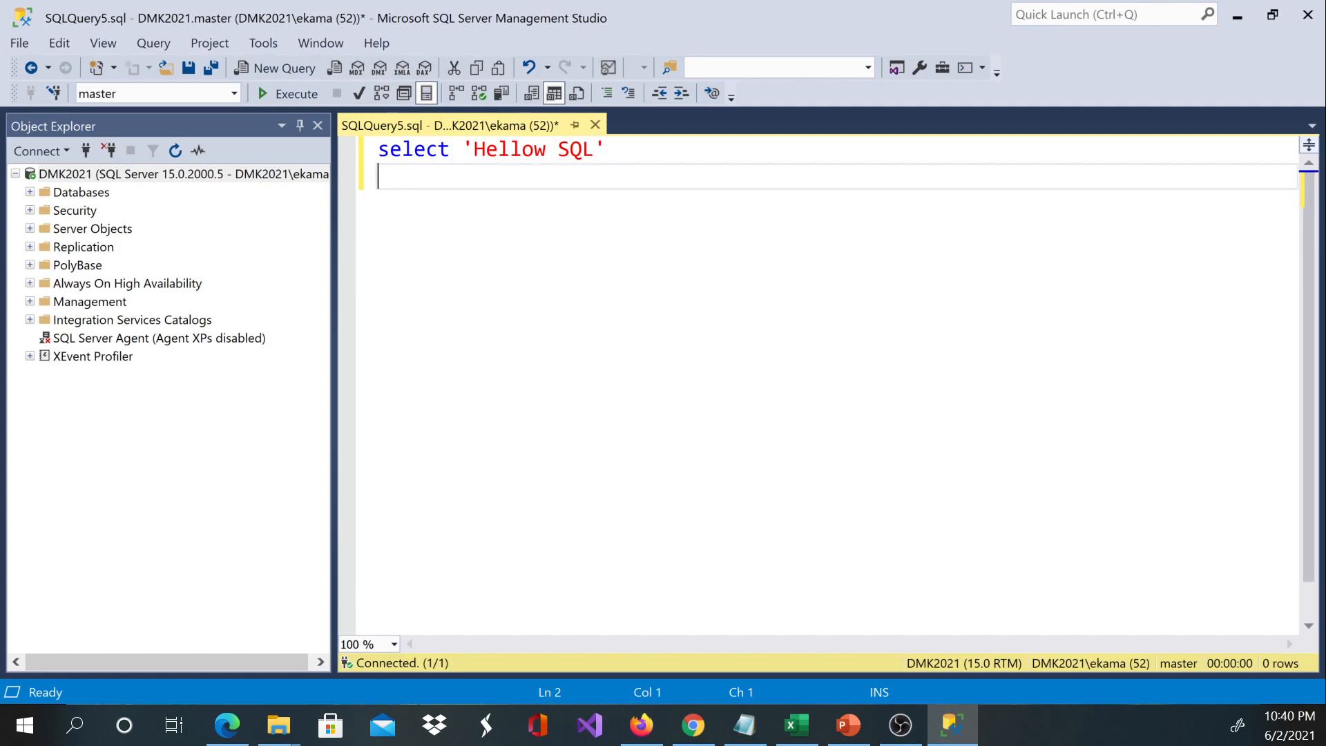
{"action": "left_click", "coordinate": [287, 93]}
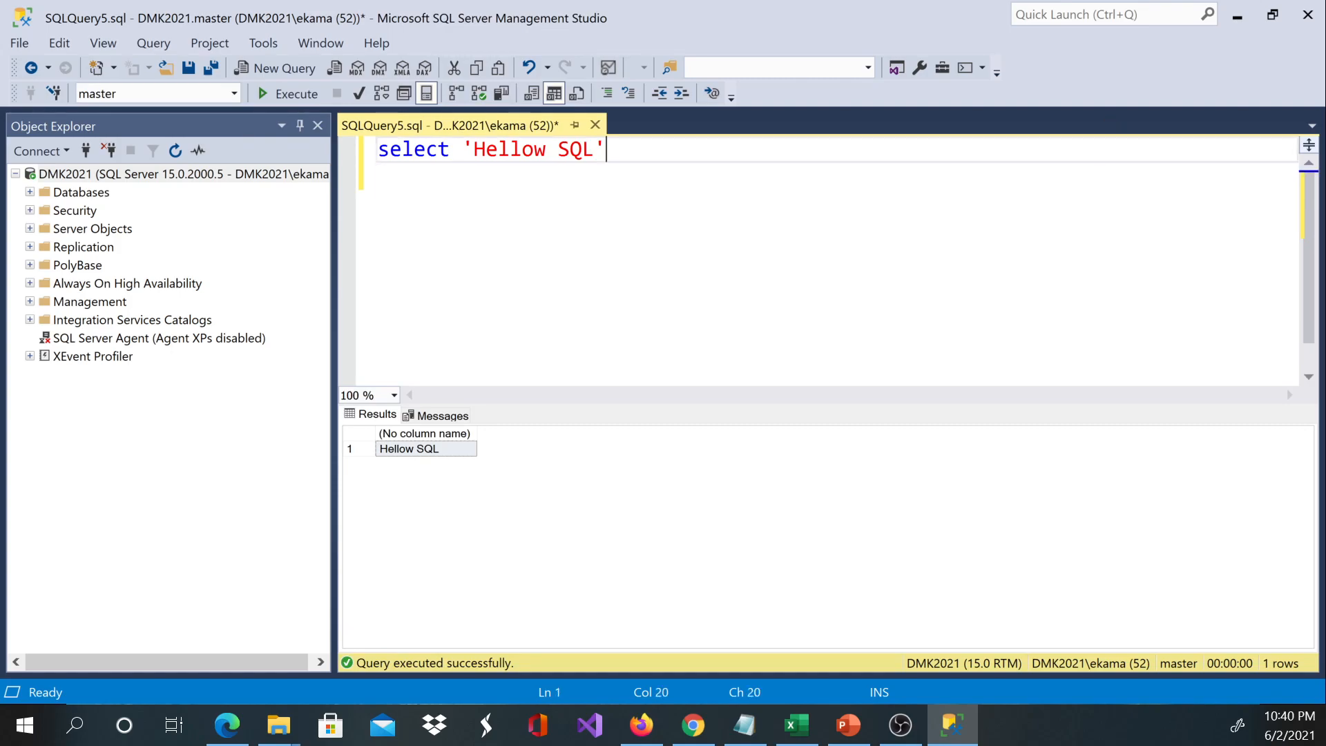
{"action": "key", "text": "Ctrl+a"}
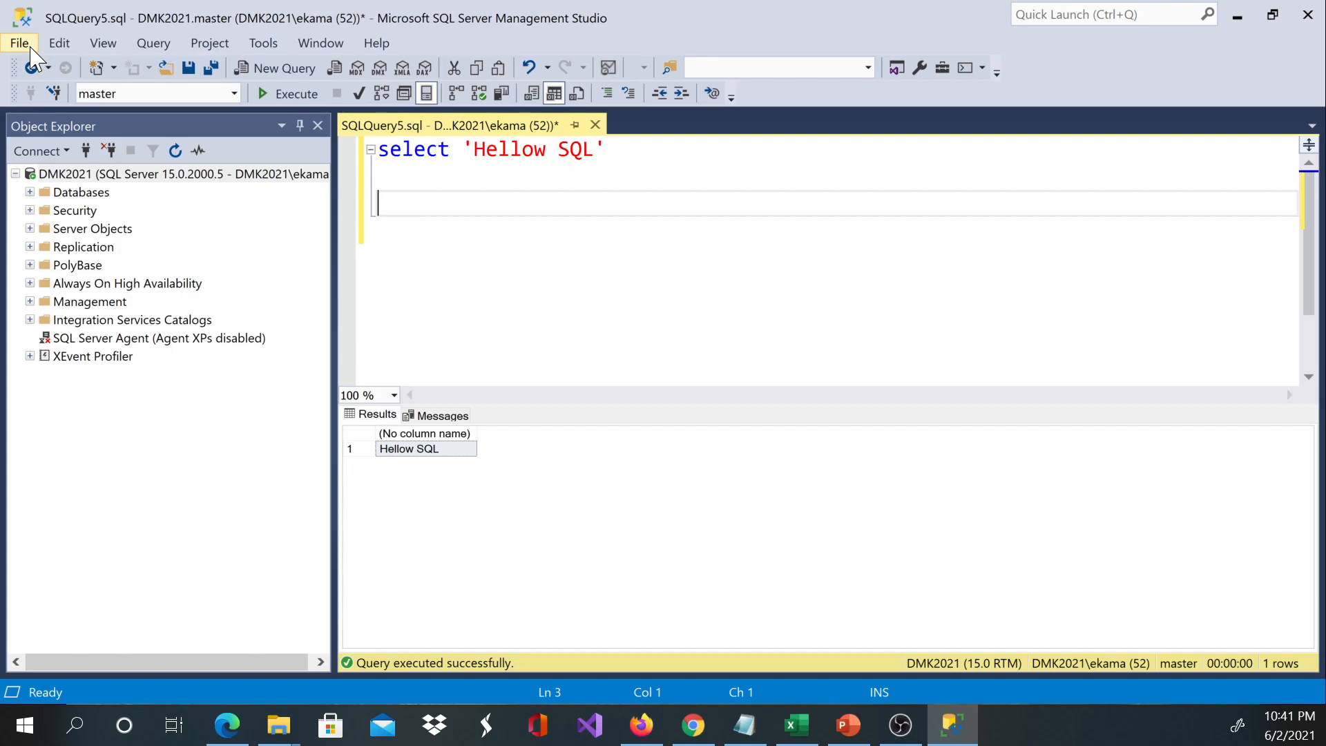
Open the File menu to save SQLQuery5.sql under a new name
{"action": "left_click", "coordinate": [19, 43]}
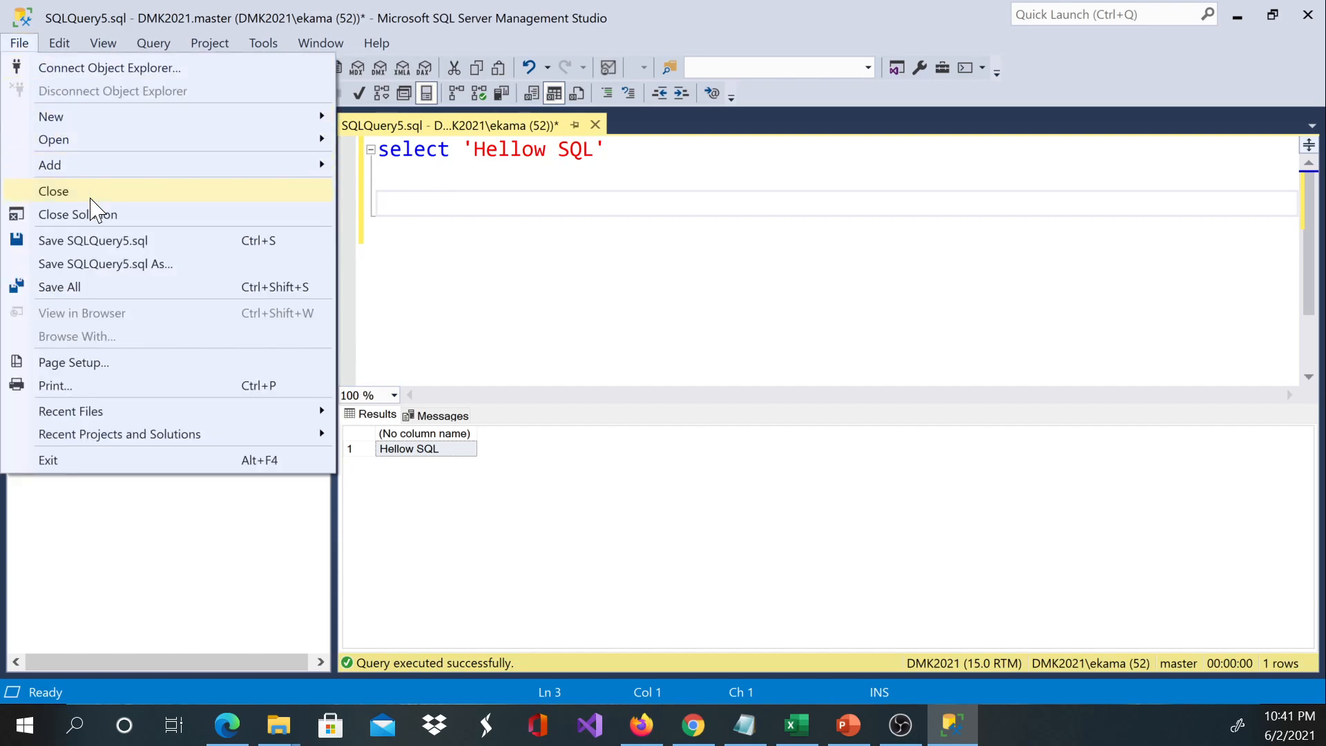
{"action": "mouse_move", "coordinate": [116, 295]}
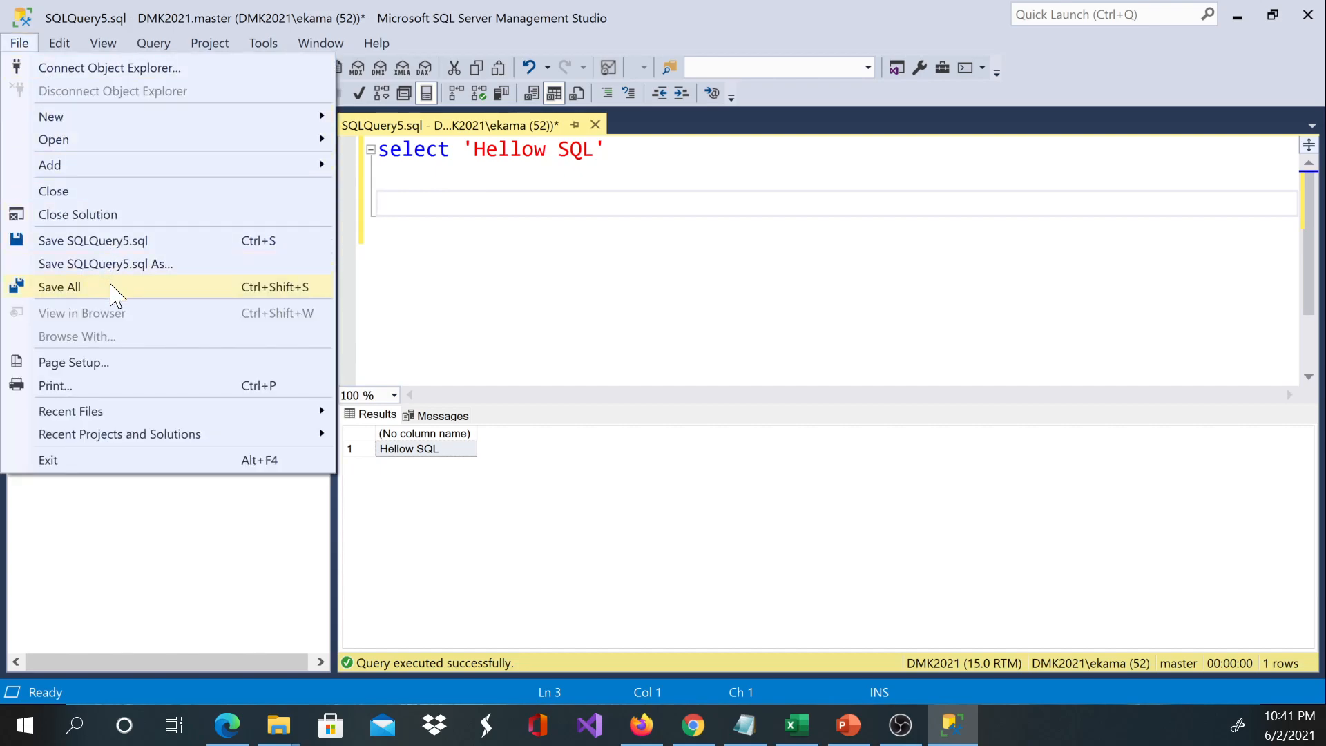
{"action": "mouse_move", "coordinate": [166, 255]}
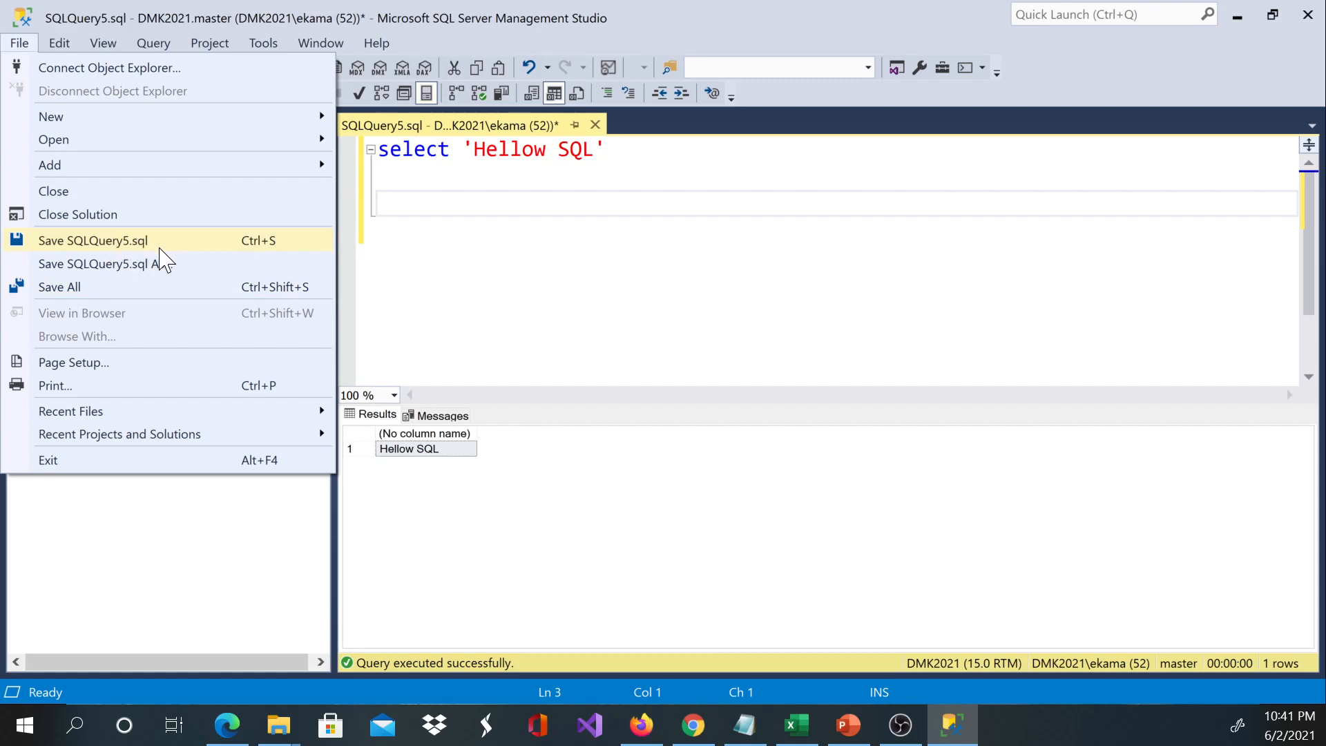
{"action": "mouse_move", "coordinate": [145, 249]}
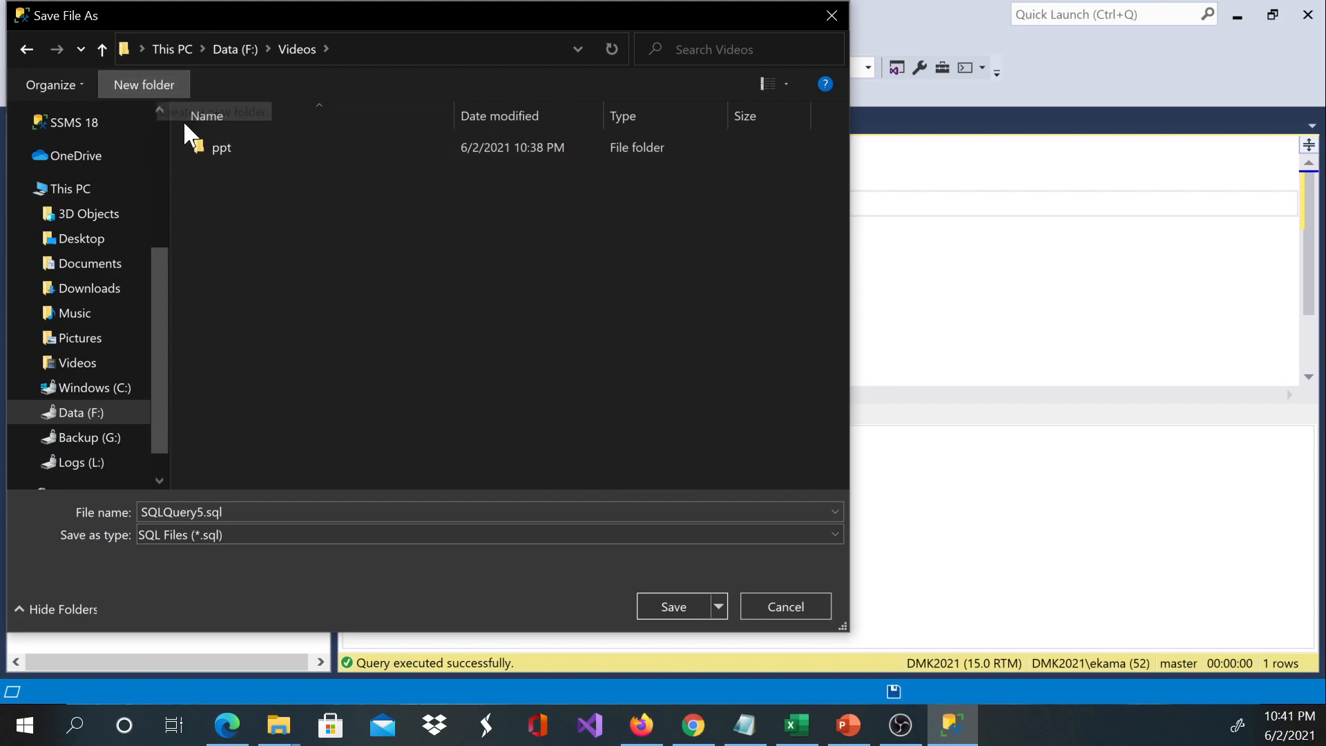
Create a new folder named SQL under Videos and go into it
{"action": "left_click", "coordinate": [144, 84]}
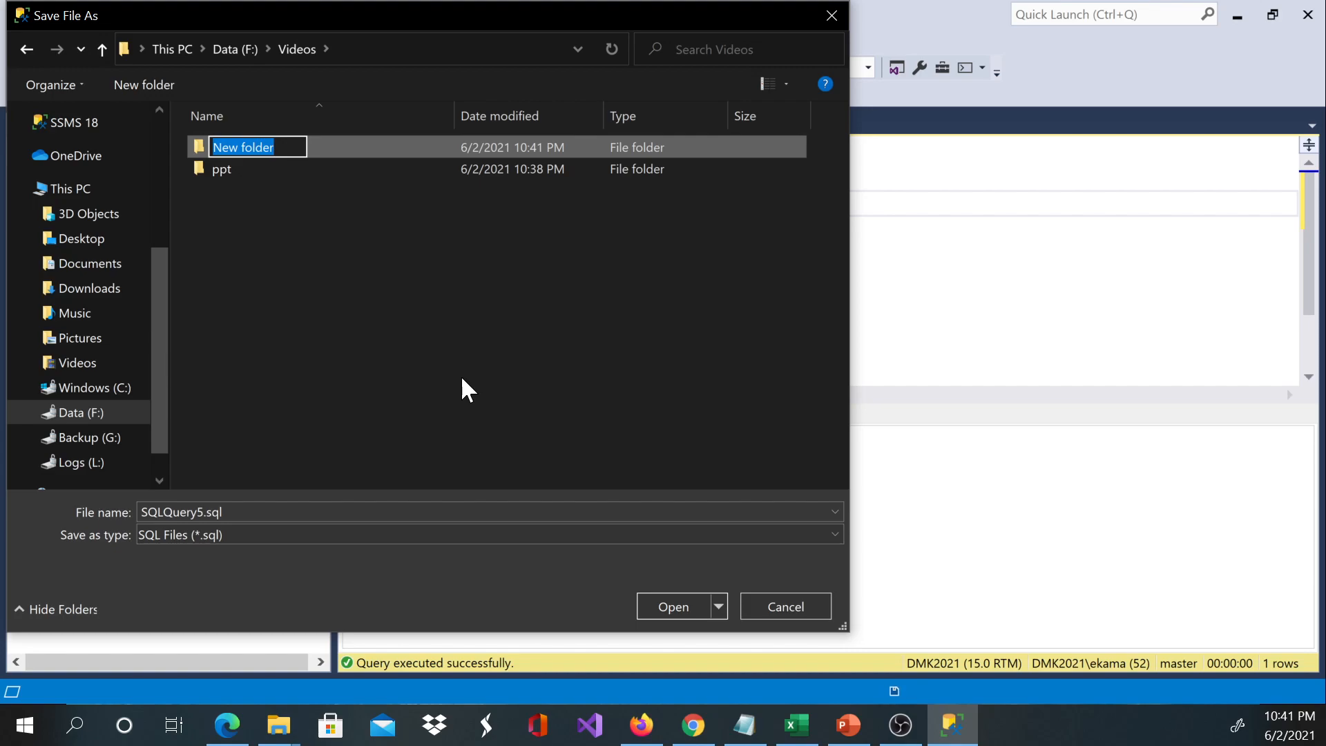
{"action": "type", "text": "S"}
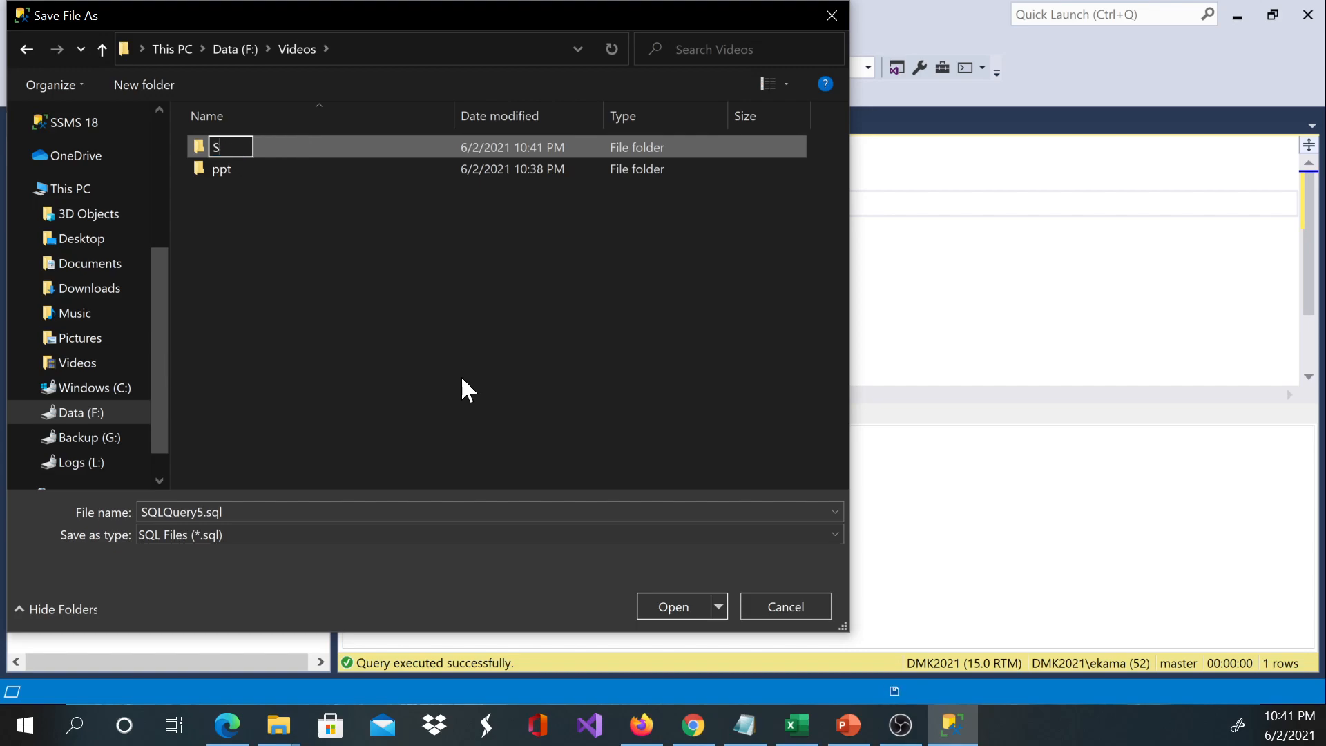
{"action": "type", "text": "QL"}
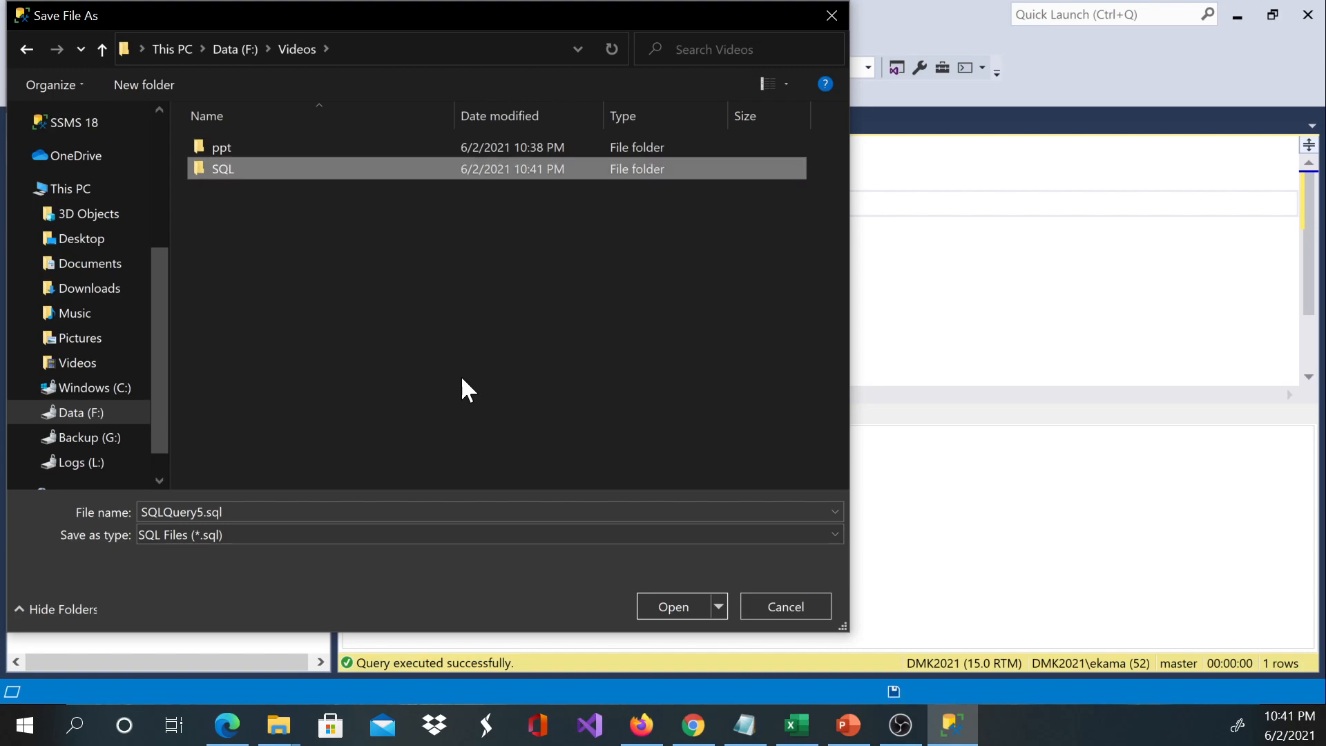
{"action": "mouse_move", "coordinate": [260, 245]}
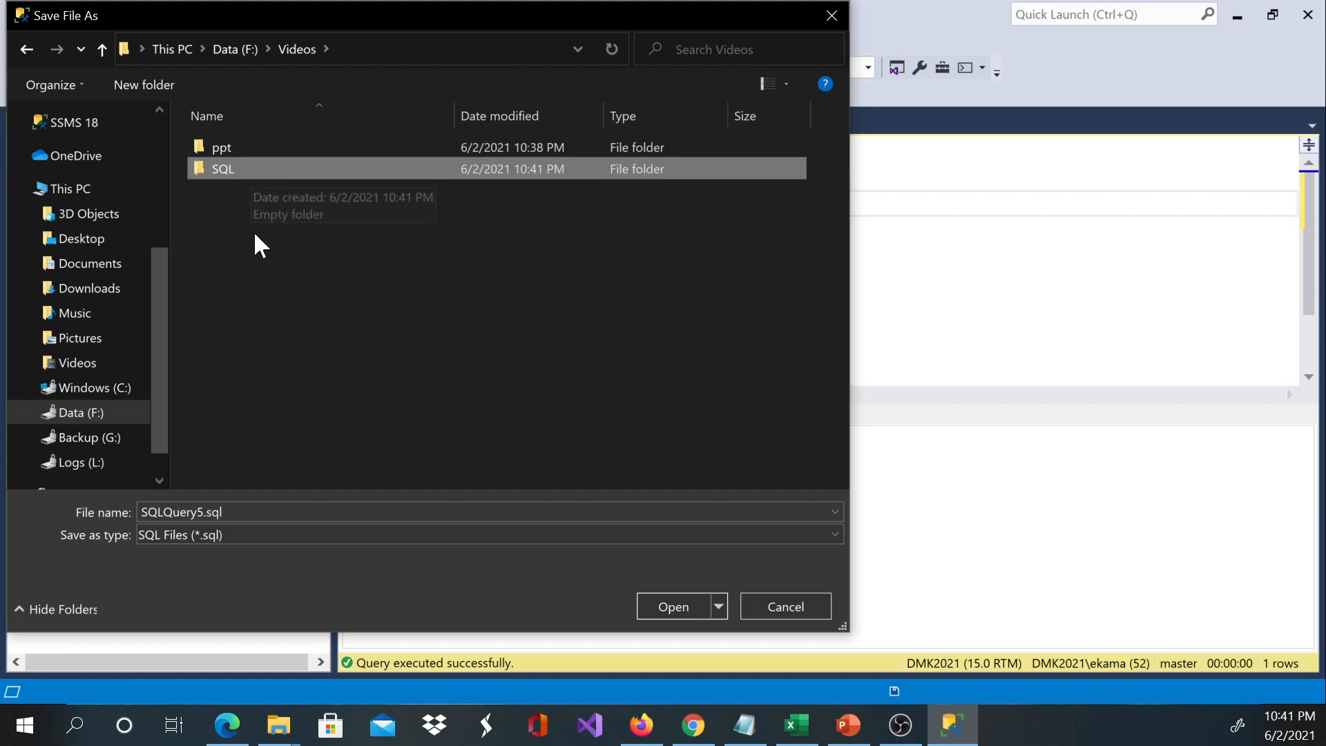
{"action": "double_click", "coordinate": [222, 168]}
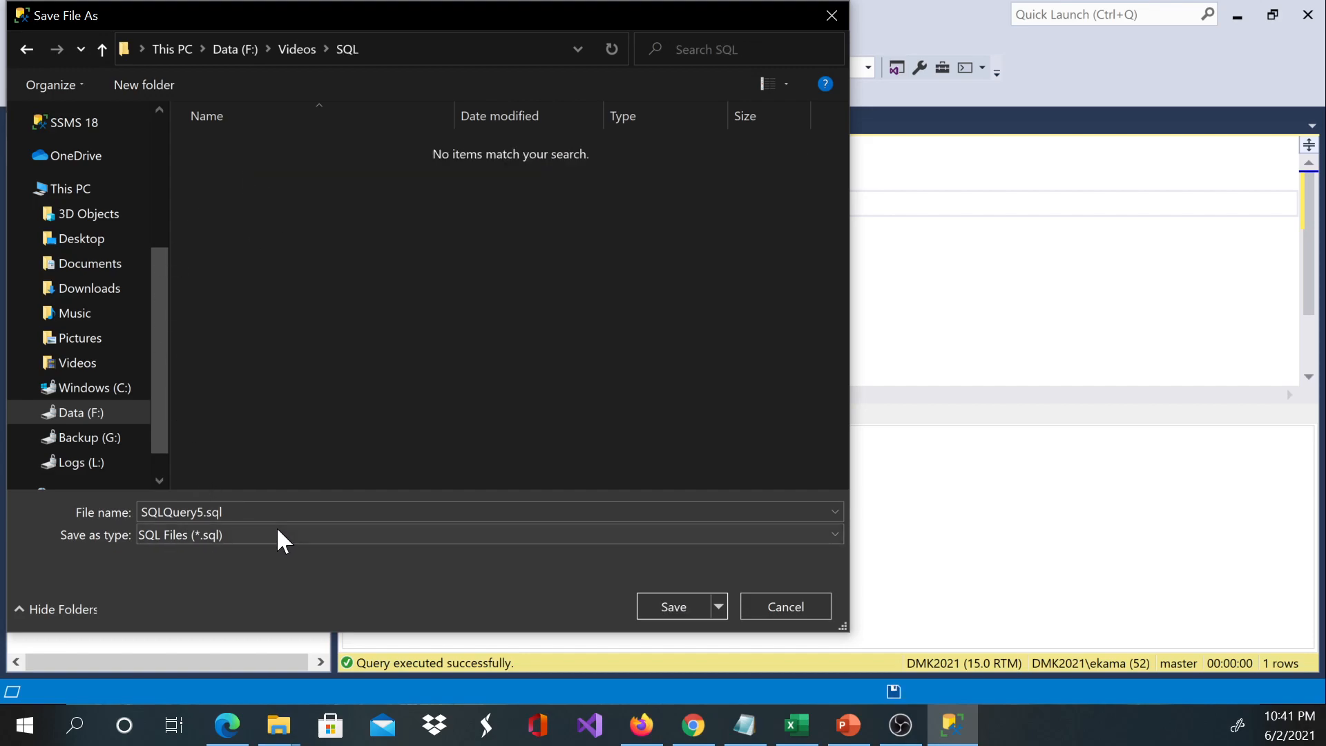
{"action": "mouse_move", "coordinate": [283, 541]}
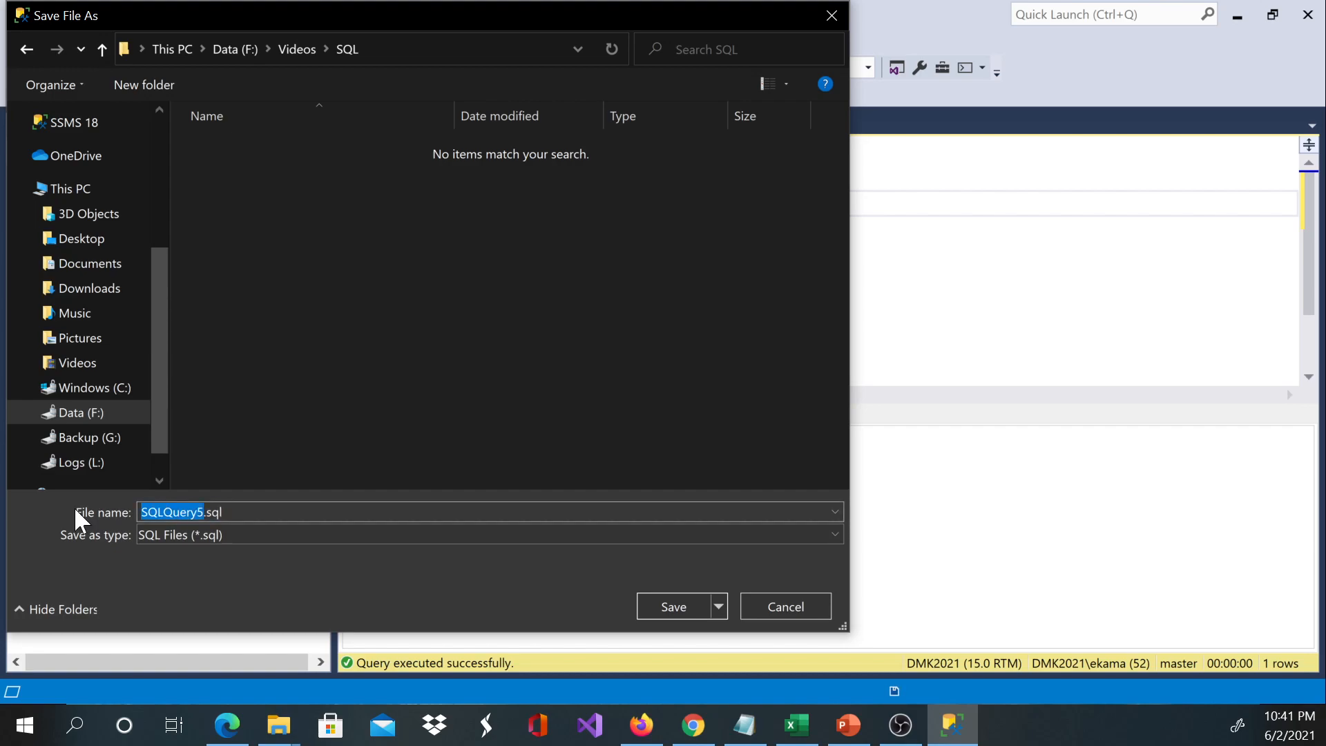
Save the query as HellowSQL.sql in F:\Videos\SQL with Save as type set to All Files
{"action": "type", "text": "Hellow"}
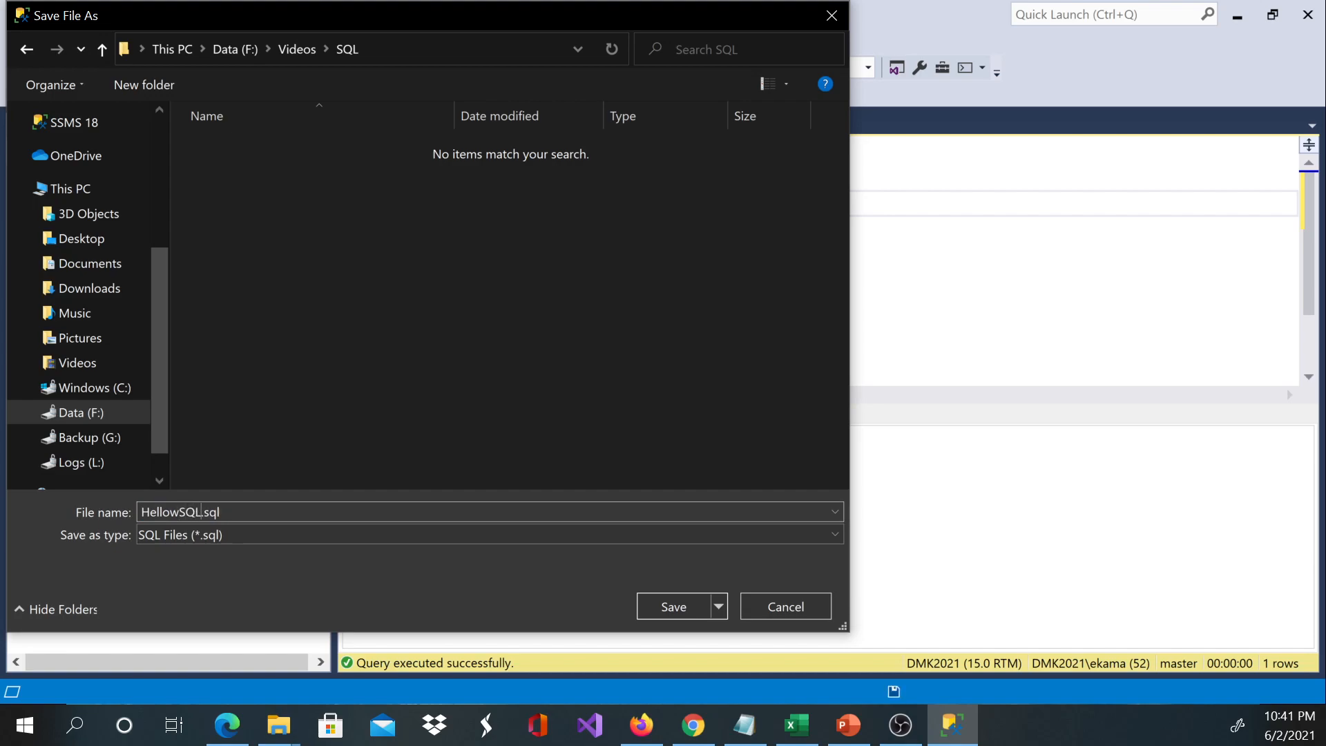
{"action": "double_click", "coordinate": [208, 511]}
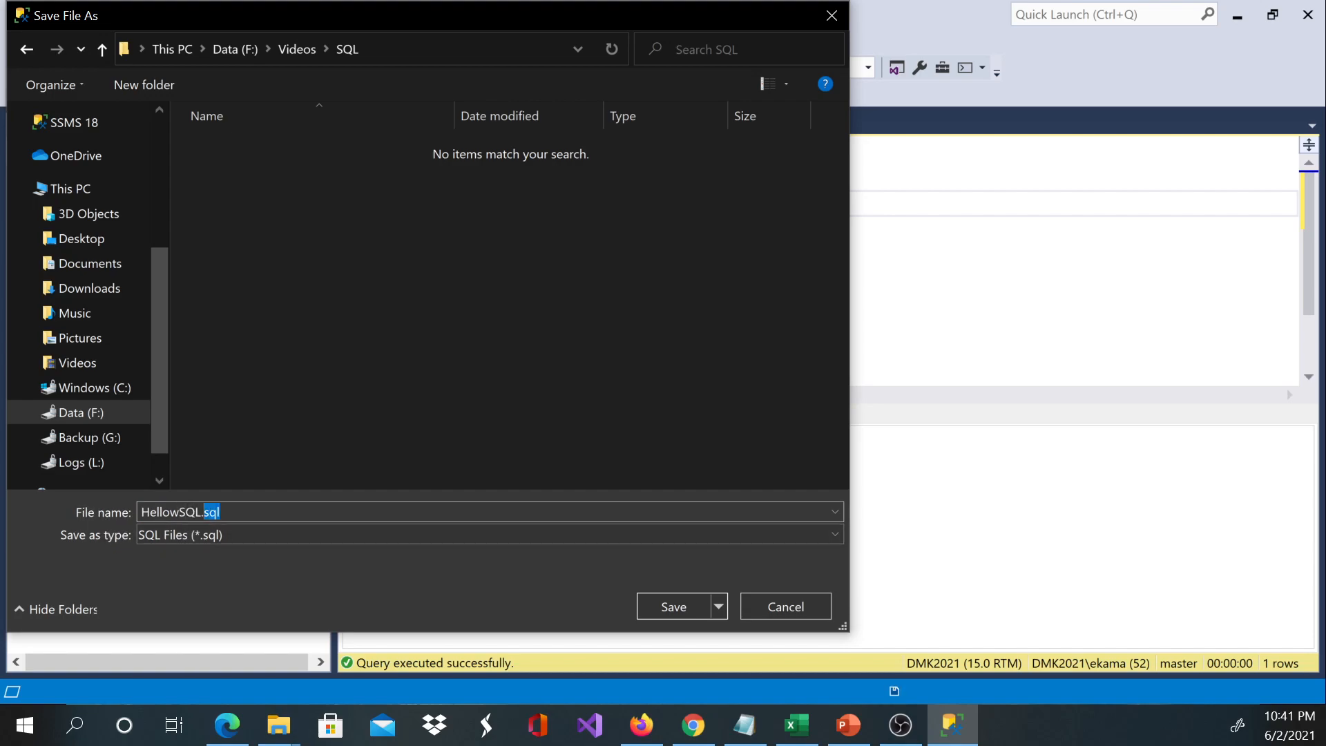
{"action": "mouse_move", "coordinate": [561, 406]}
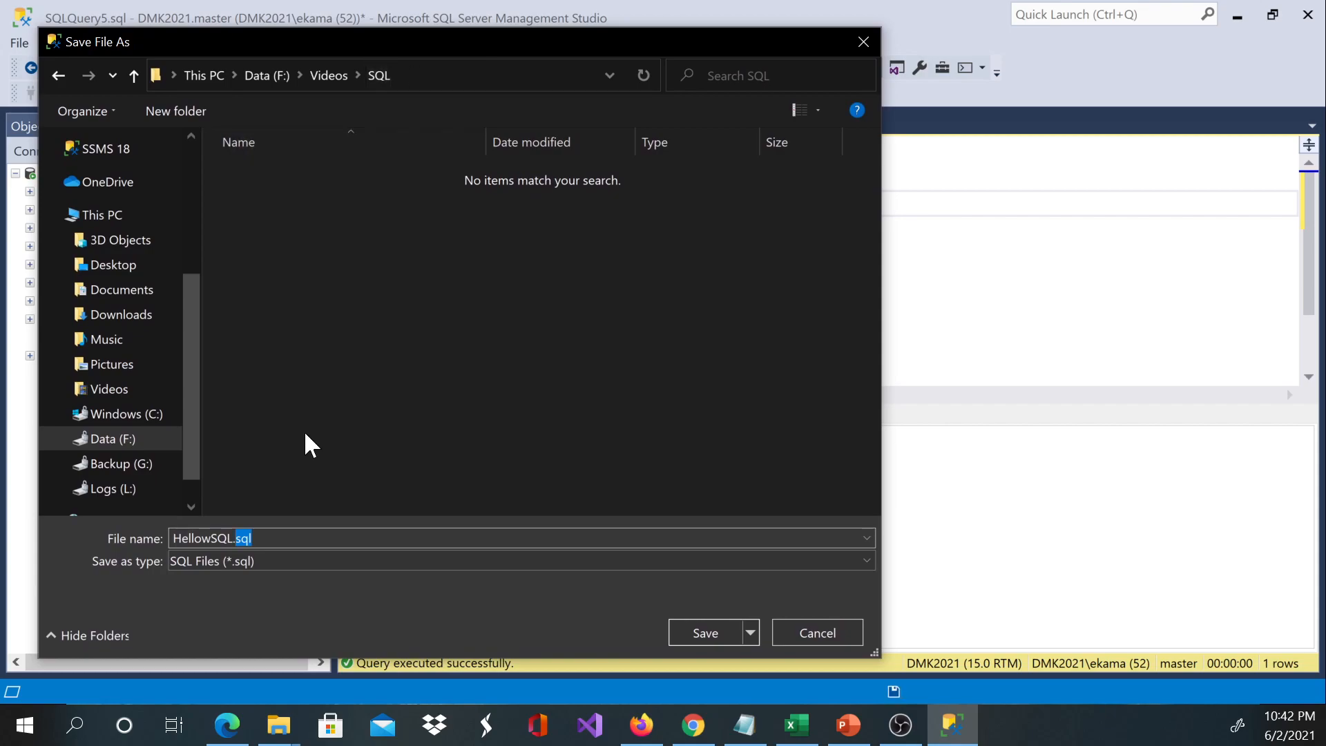
{"action": "mouse_move", "coordinate": [881, 573]}
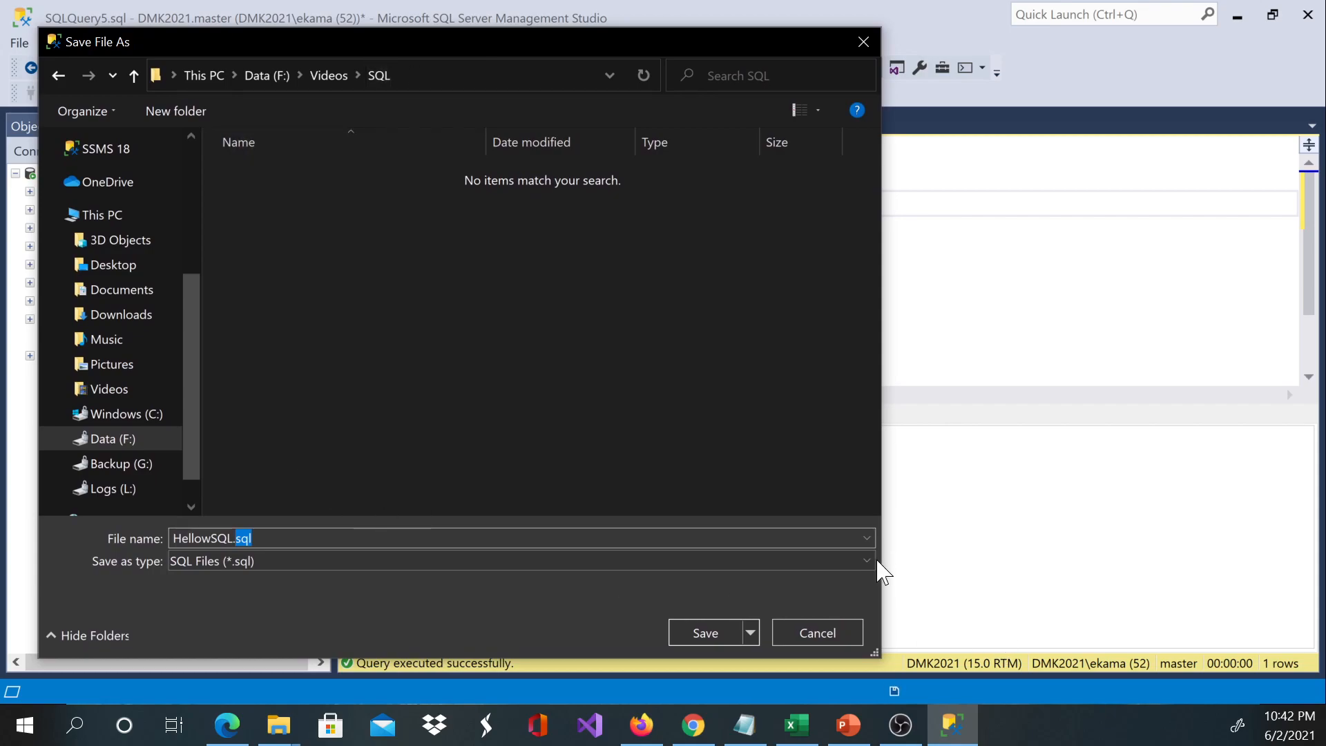
{"action": "left_click", "coordinate": [865, 560]}
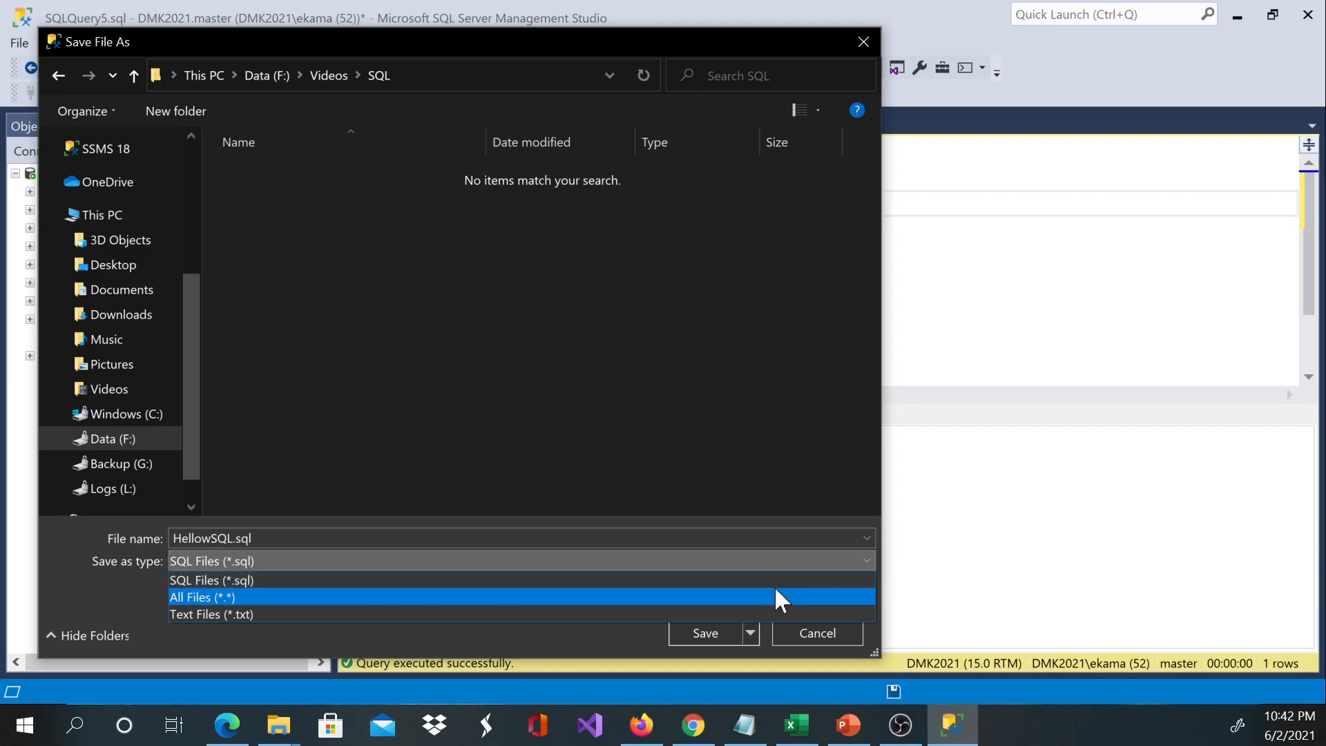
{"action": "left_click", "coordinate": [201, 597]}
{"action": "type", "text": "htm"}
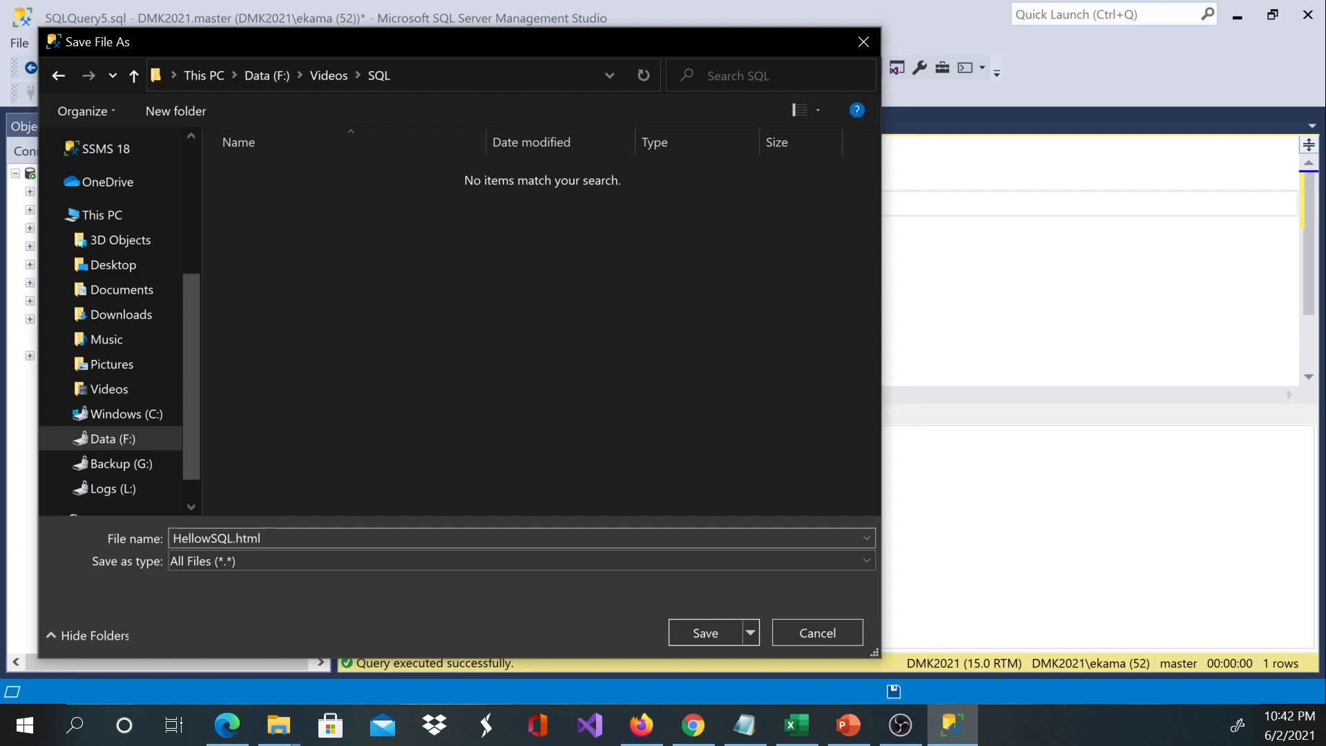
{"action": "key", "text": "Backspace"}
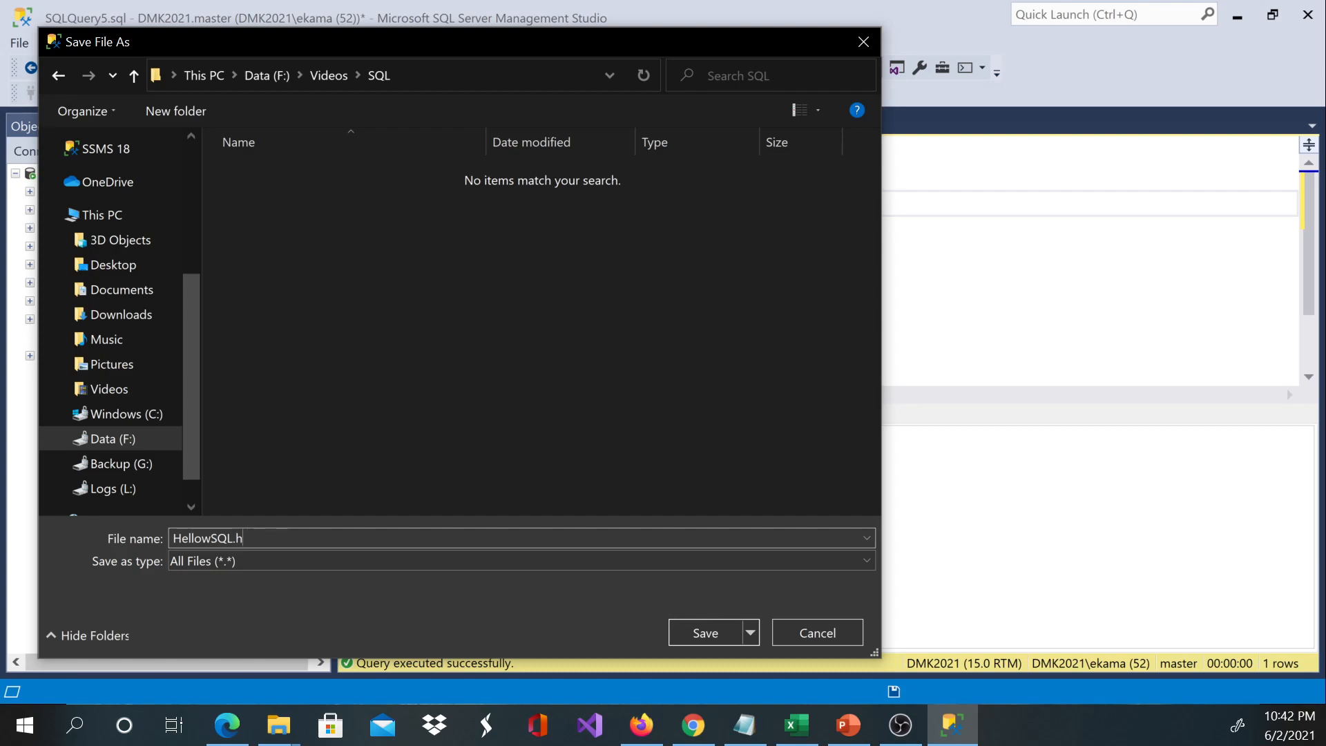
{"action": "type", "text": "s"}
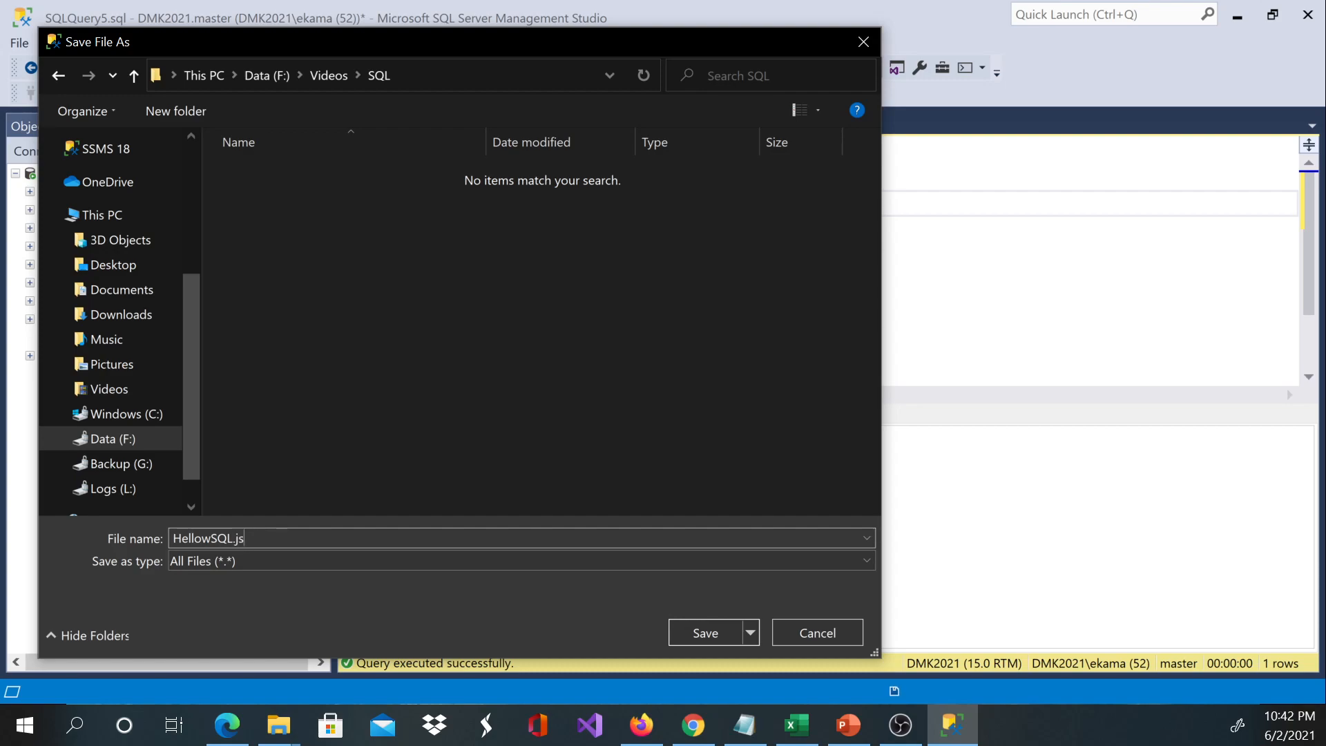
{"action": "key", "text": "Backspace"}
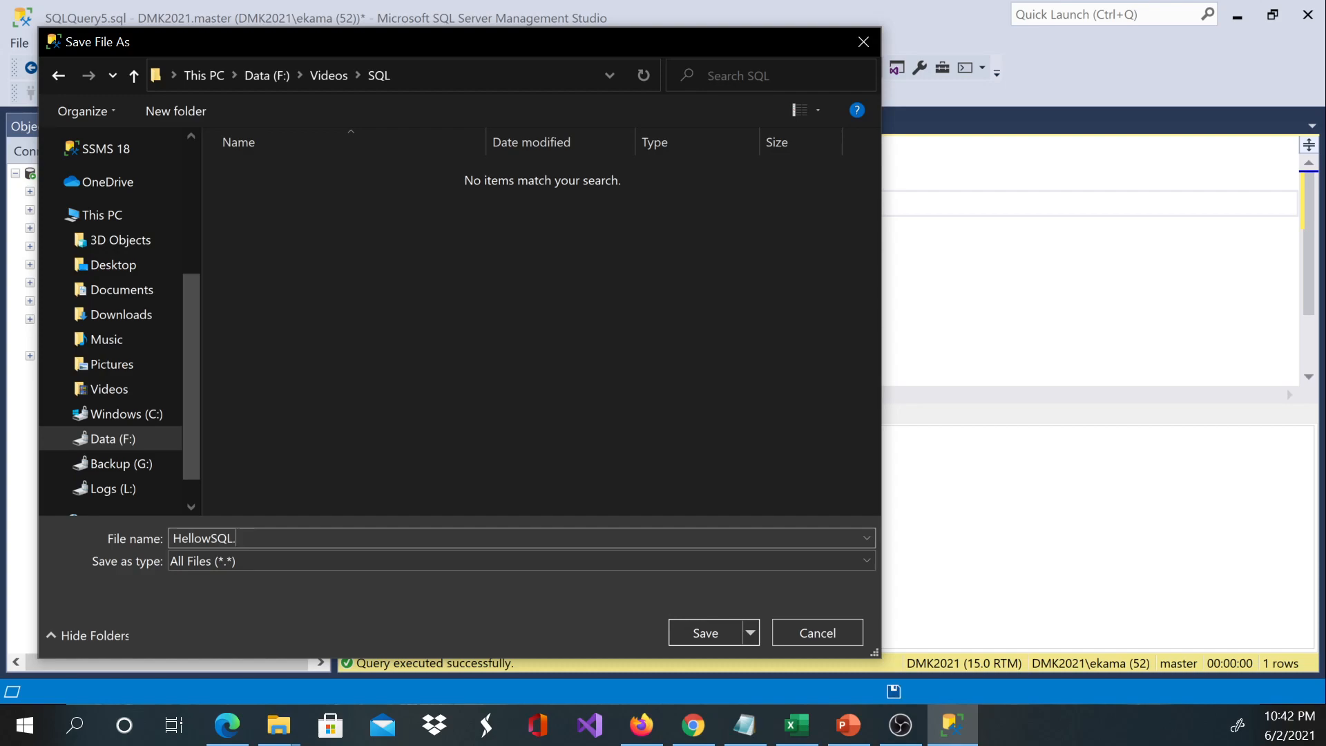
{"action": "type", "text": "cs"}
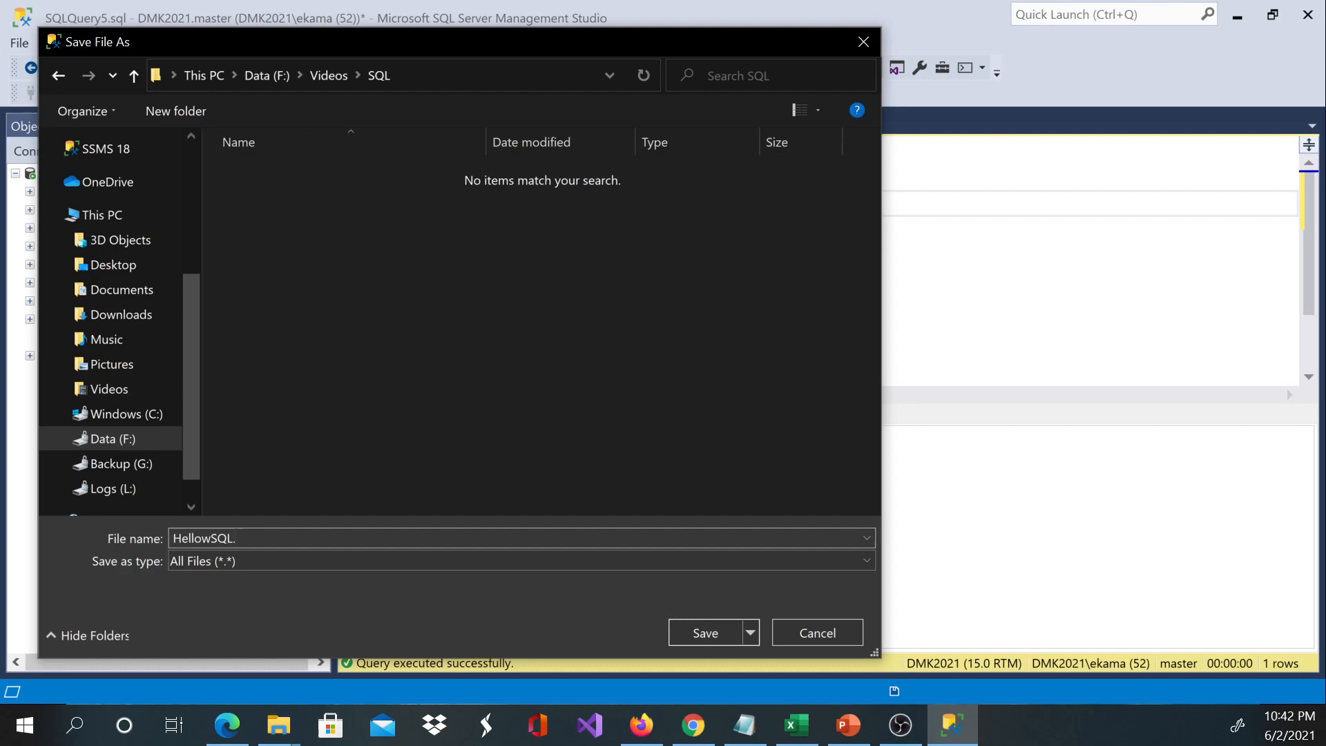
{"action": "type", "text": "sql"}
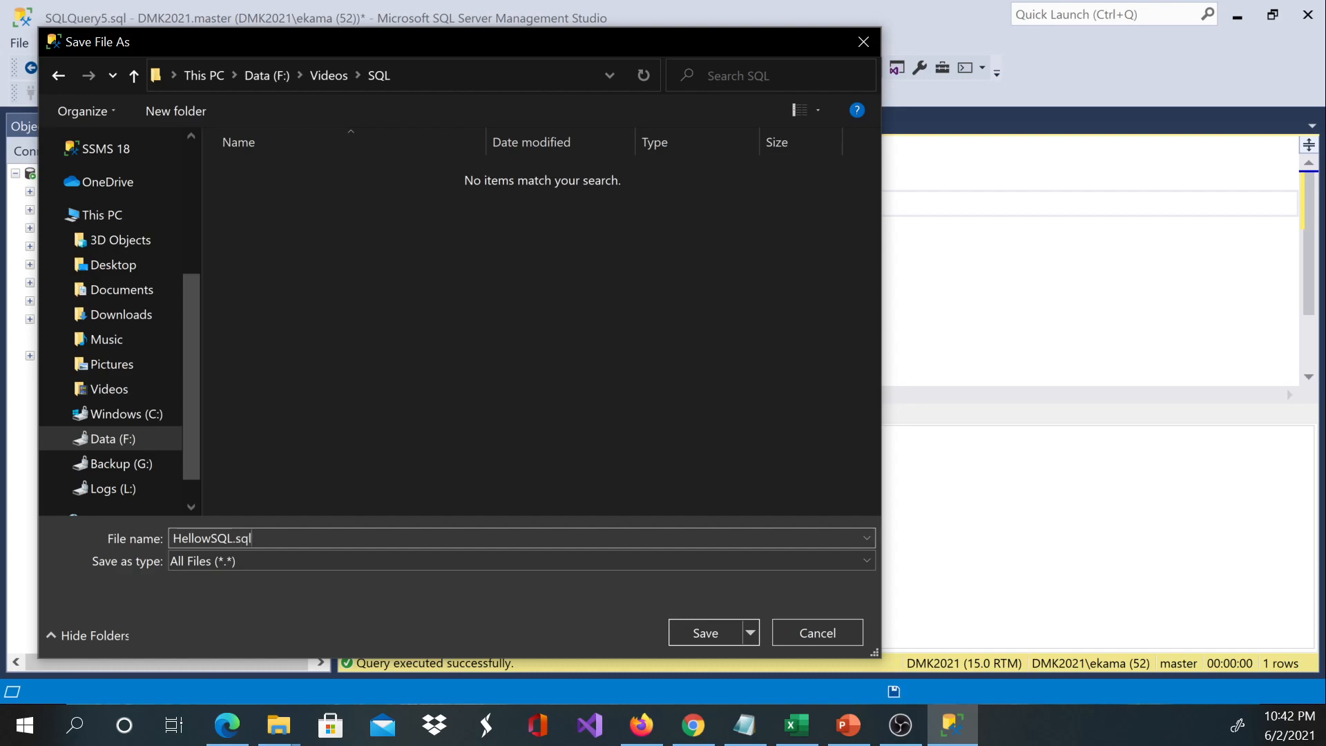
{"action": "mouse_move", "coordinate": [143, 572]}
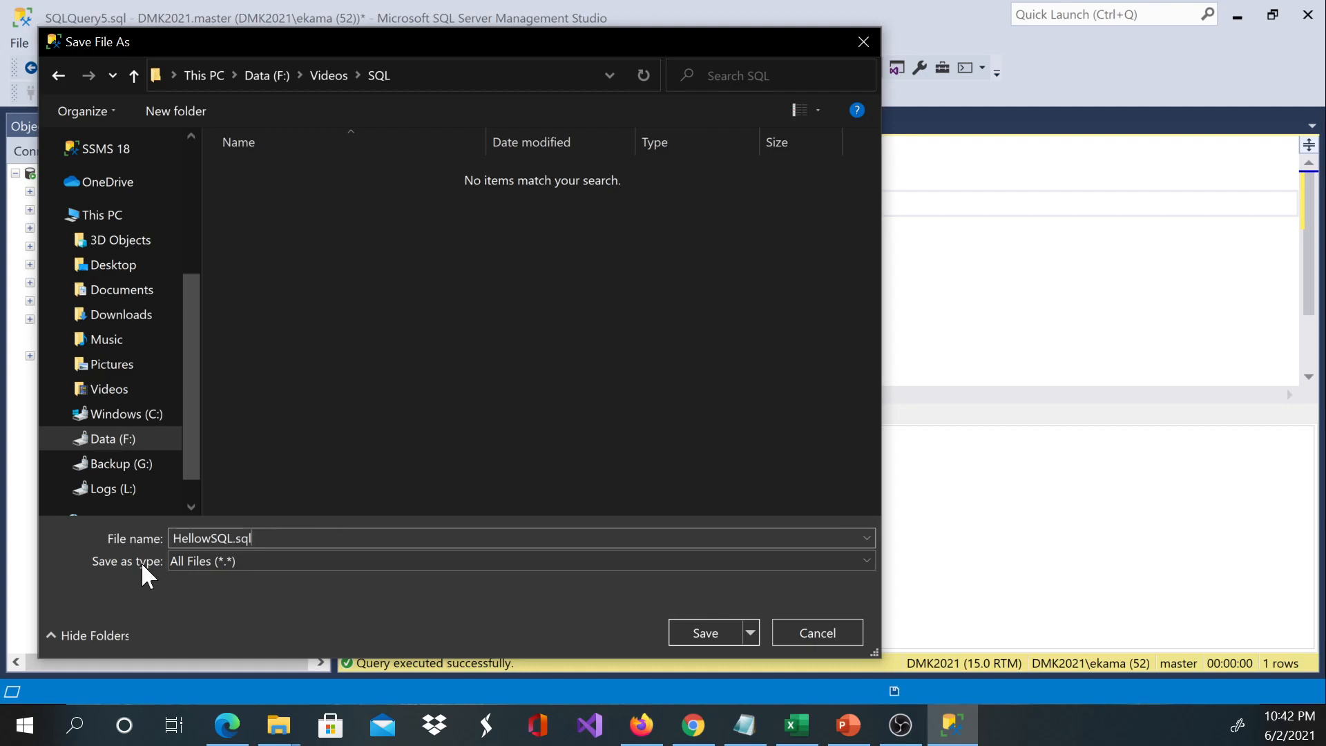
{"action": "mouse_move", "coordinate": [324, 585]}
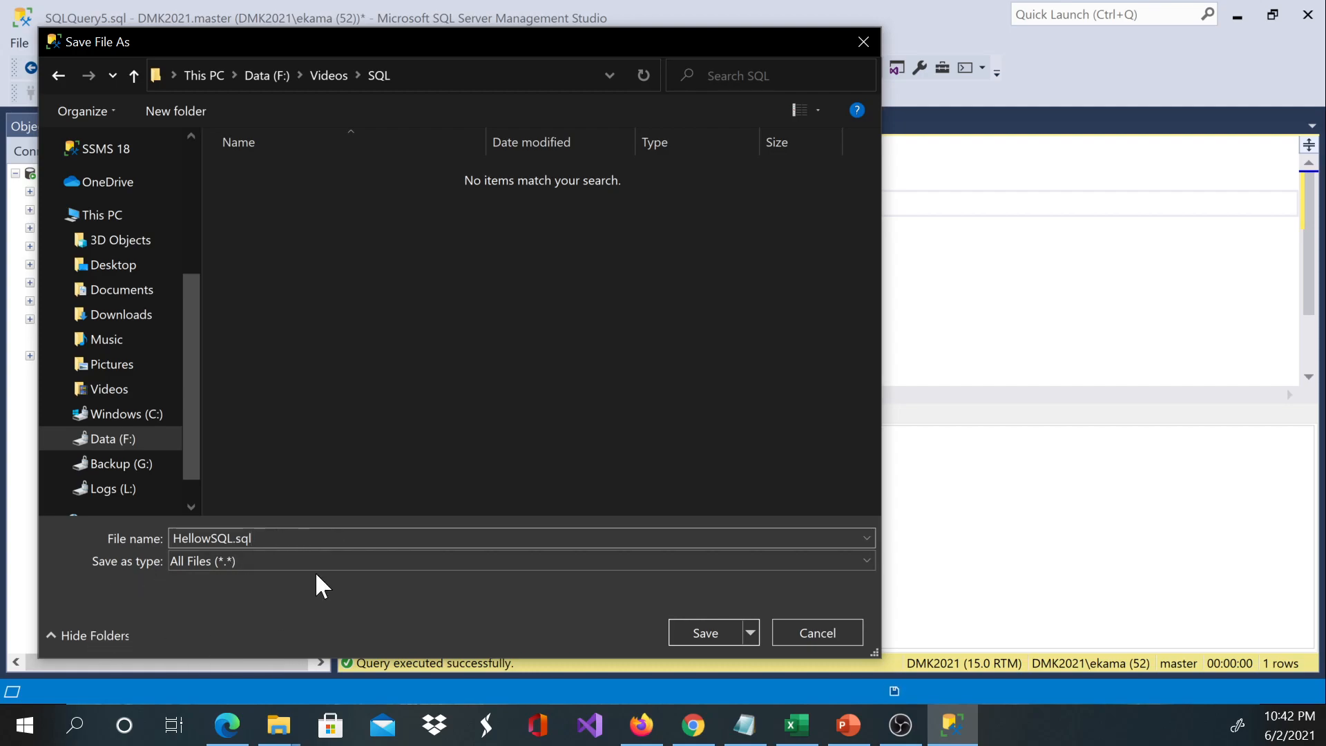
{"action": "left_click", "coordinate": [704, 632]}
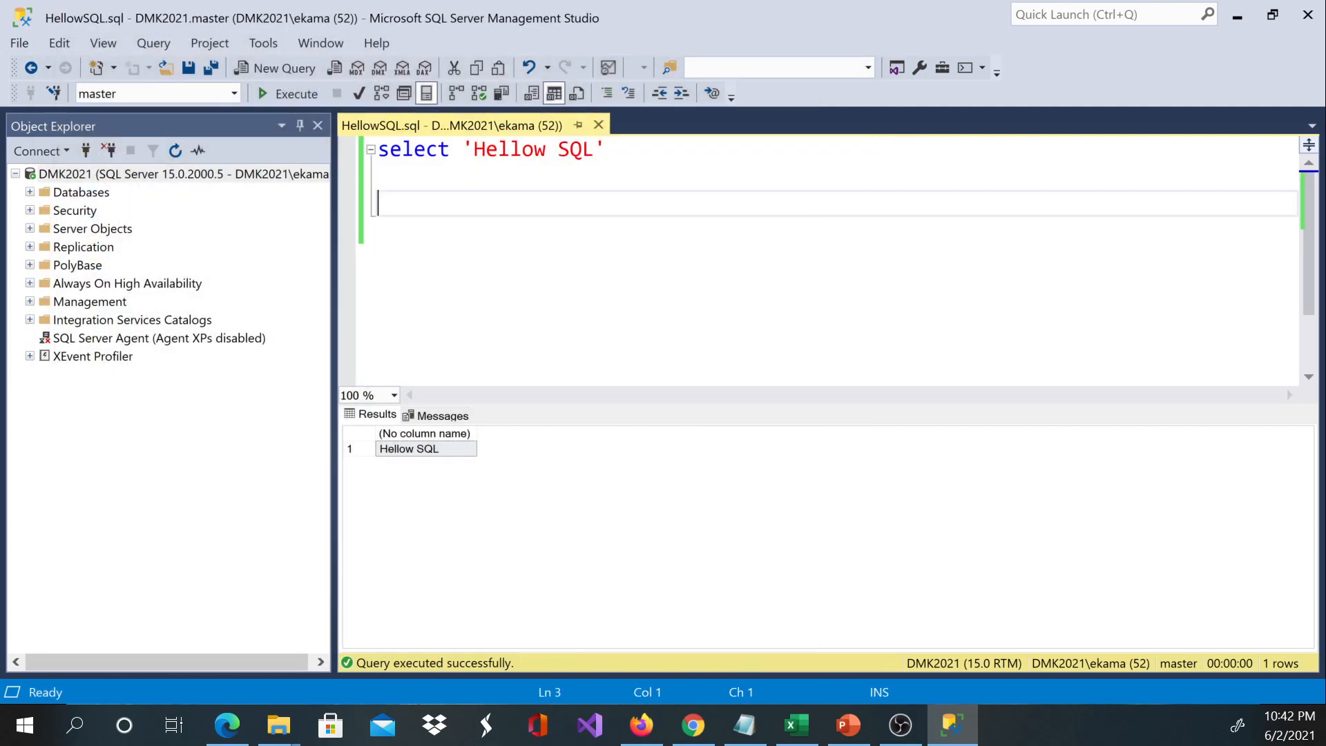
{"action": "left_click", "coordinate": [417, 150]}
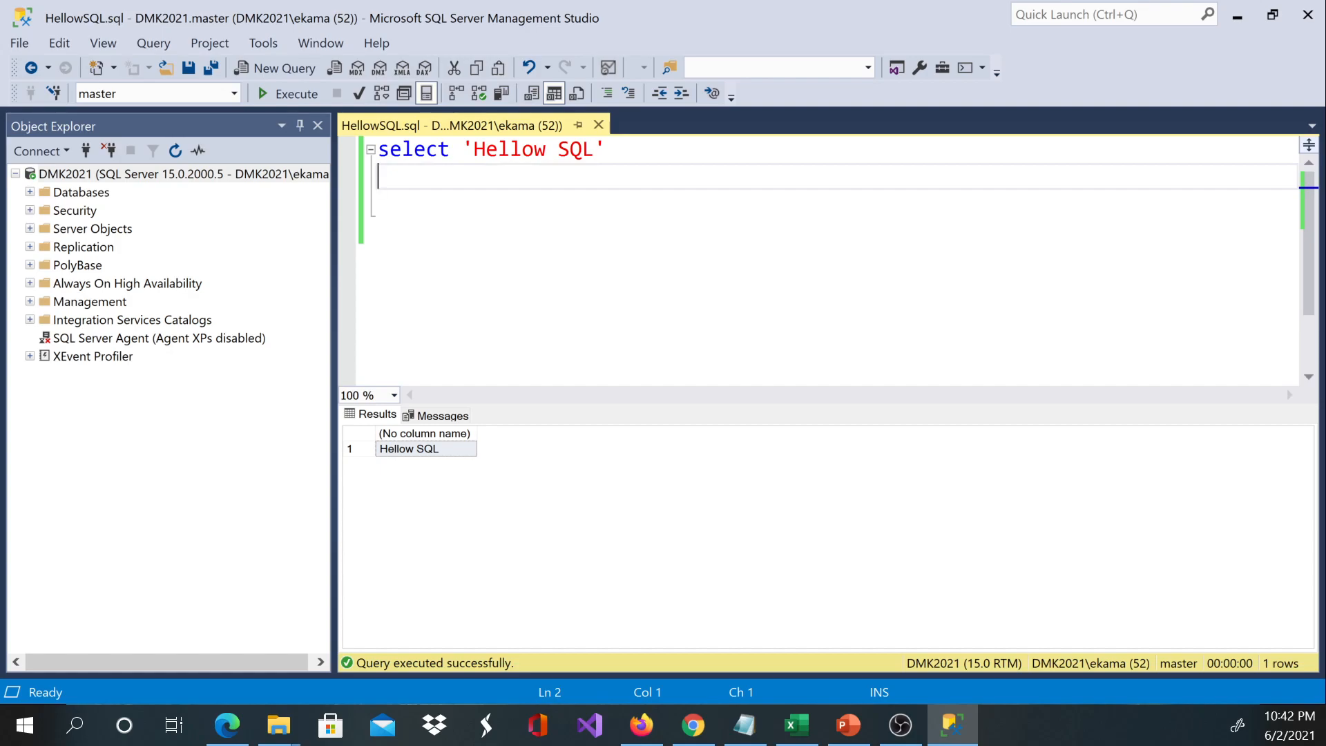
{"action": "type", "text": "C"}
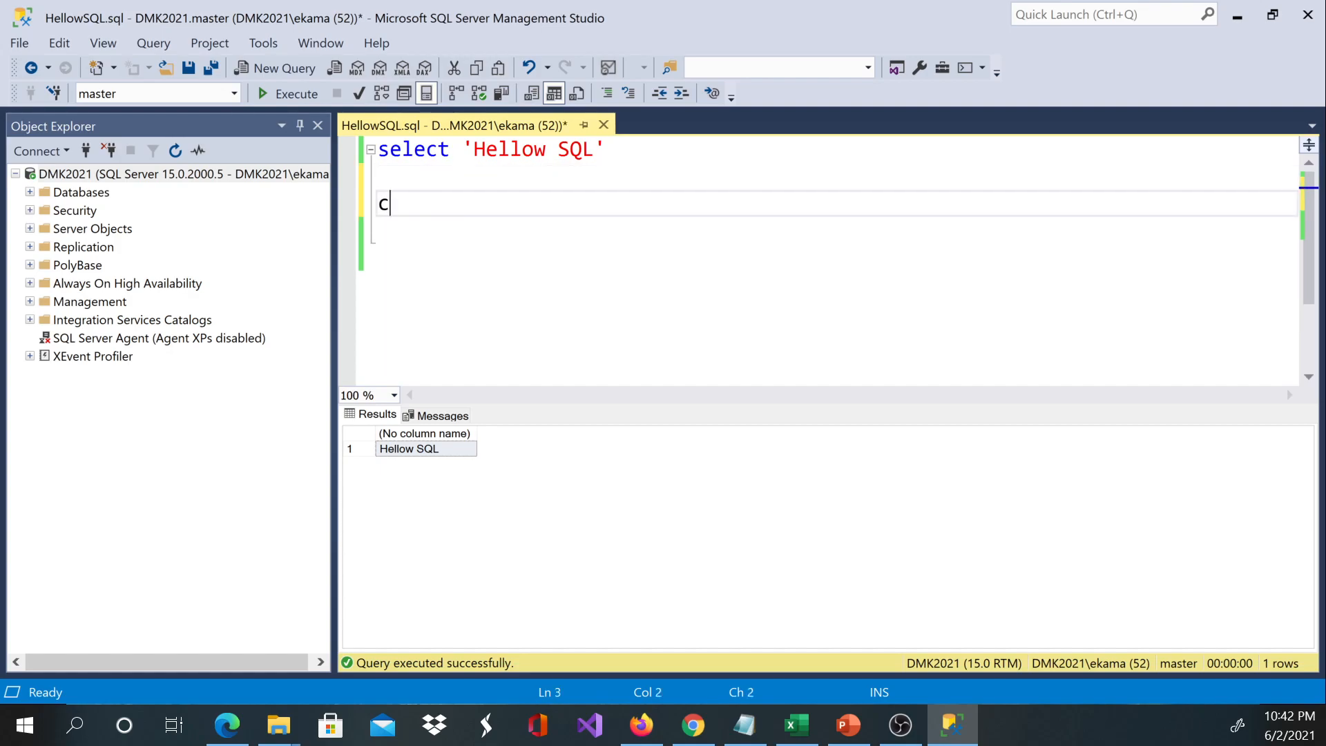
{"action": "type", "text": "reate"}
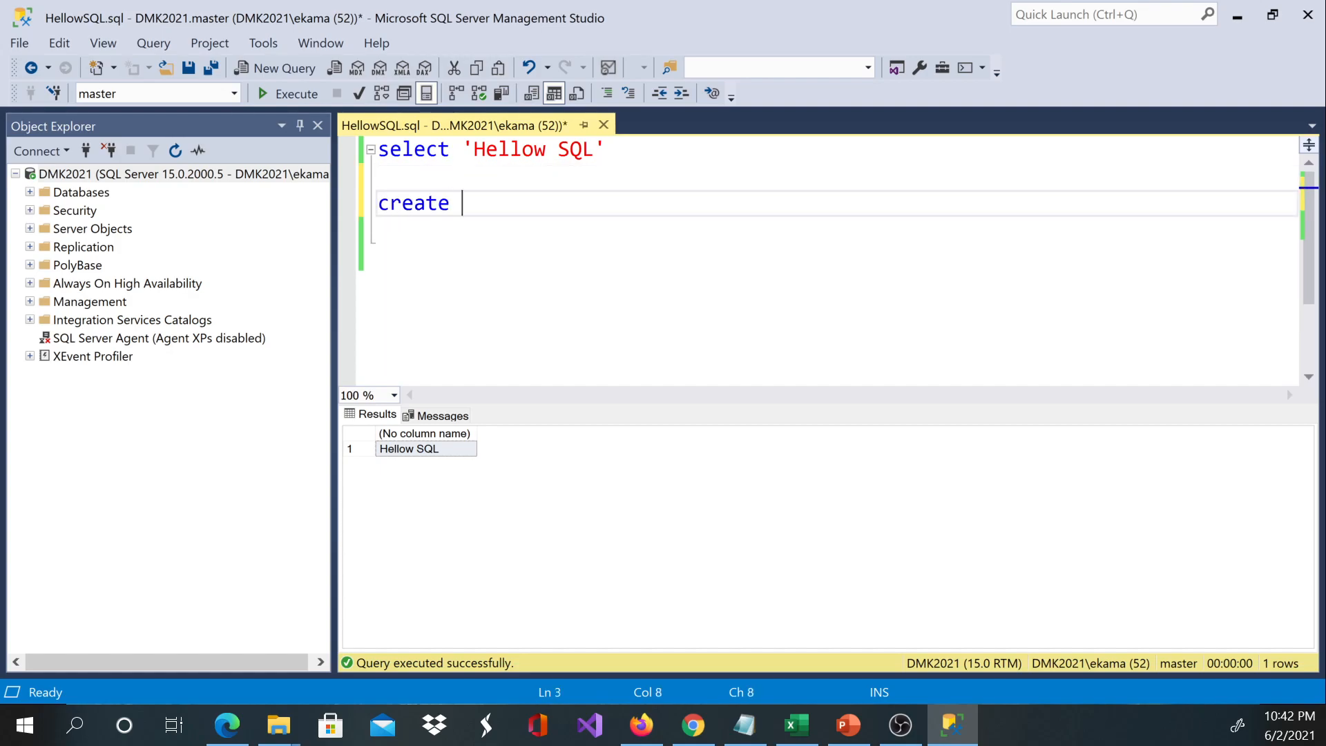
{"action": "type", "text": "d"}
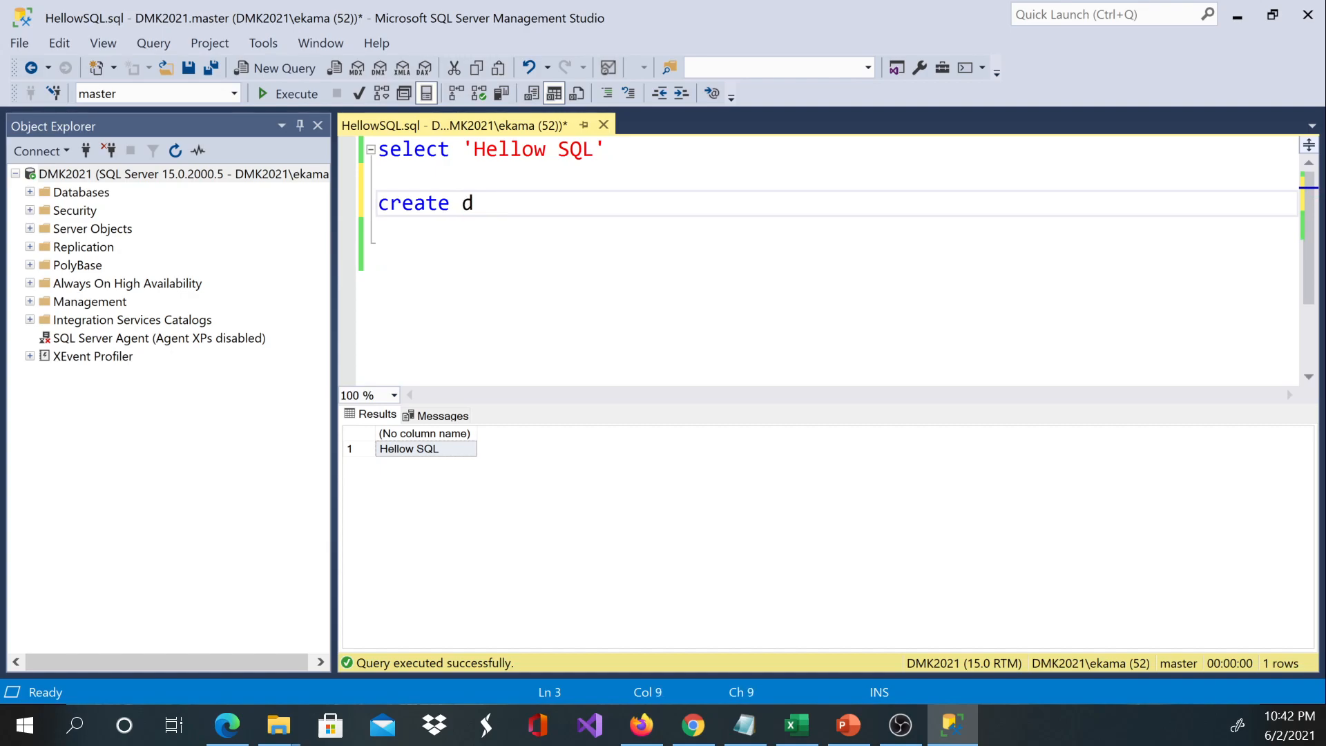
{"action": "type", "text": "atabase"}
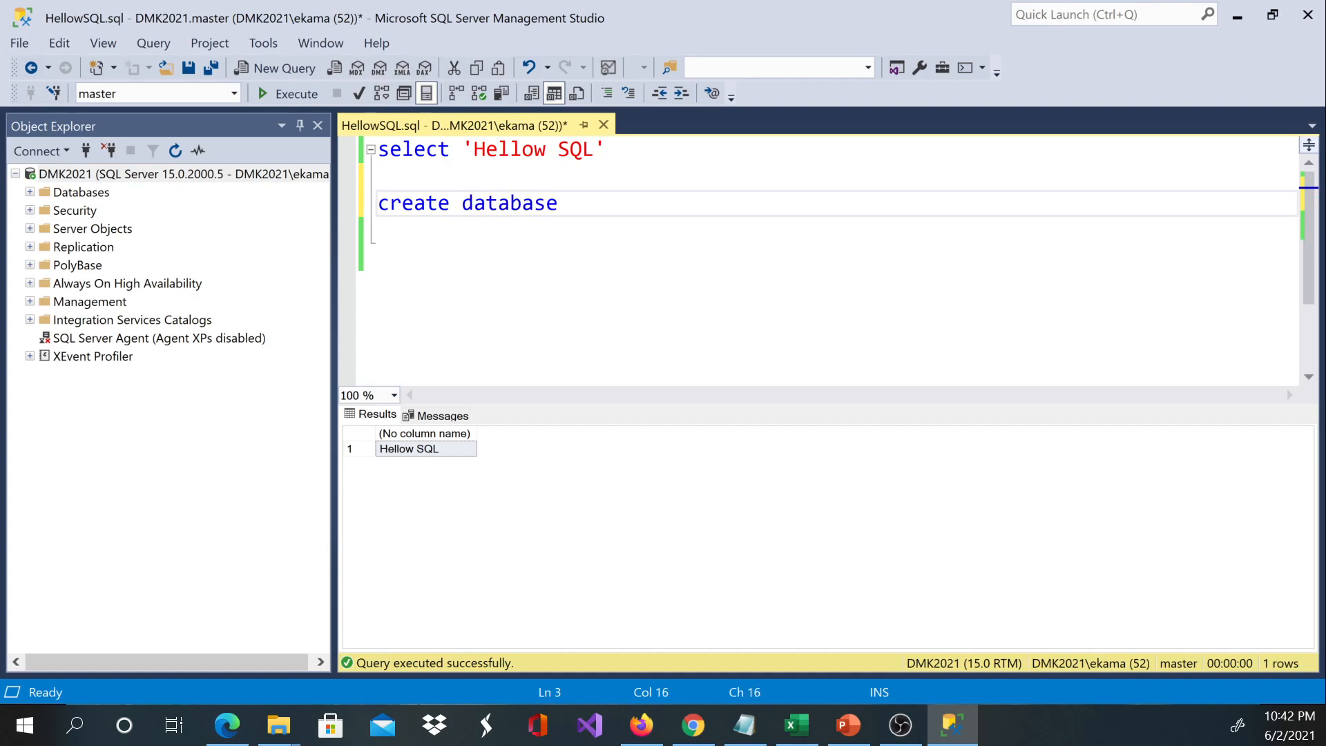
{"action": "type", "text": "Te"}
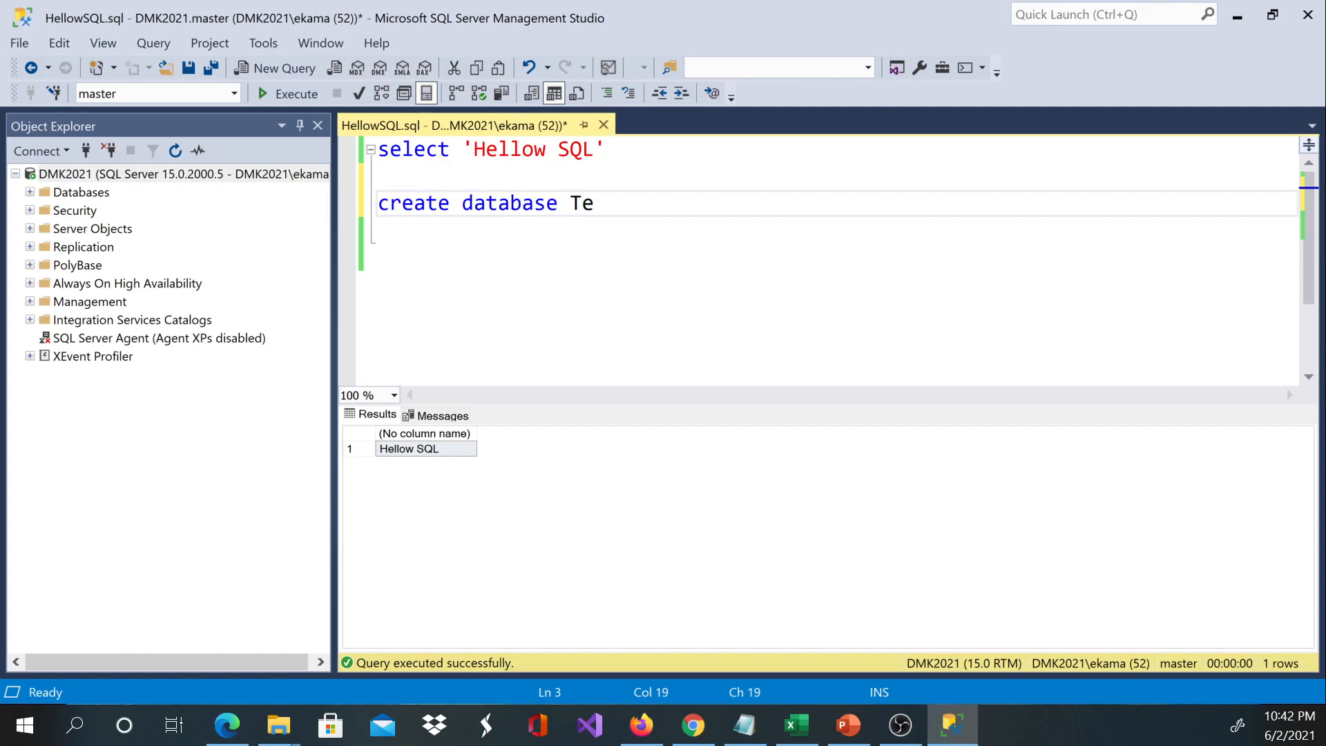
{"action": "type", "text": "st"}
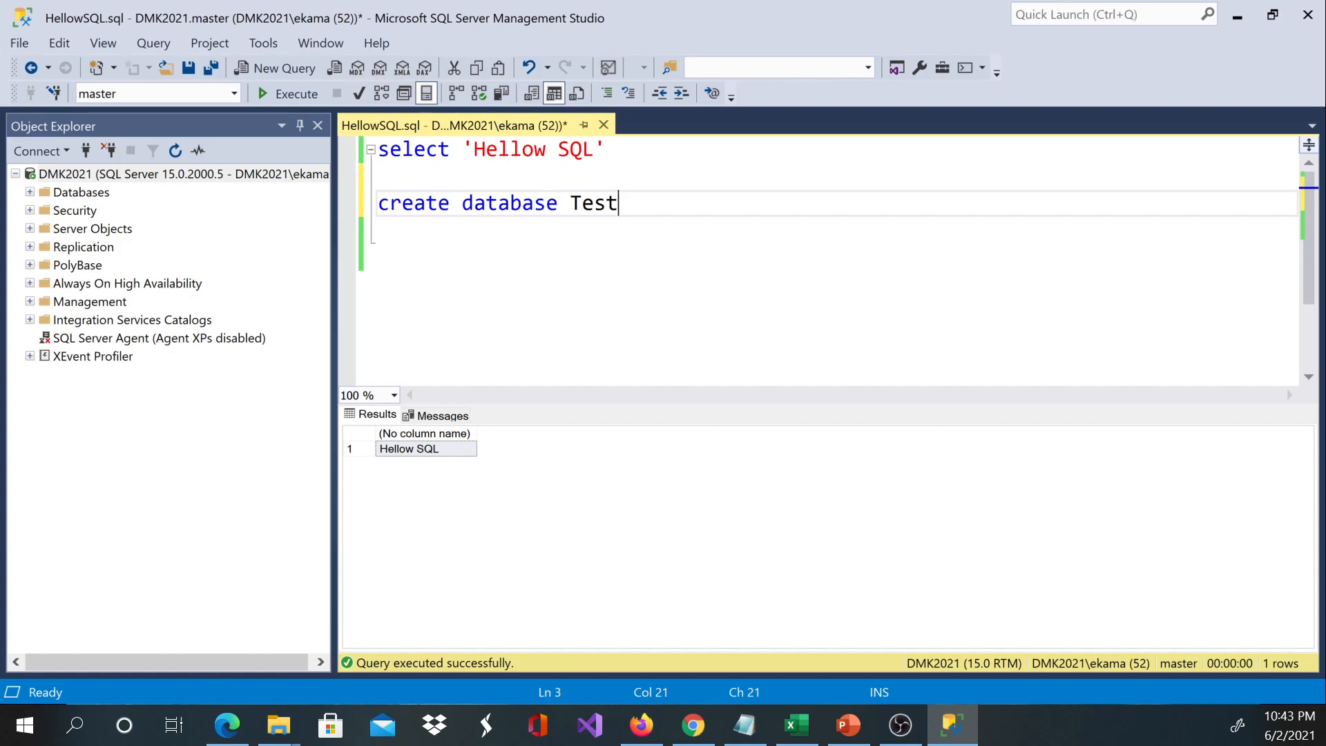
{"action": "mouse_move", "coordinate": [407, 135]}
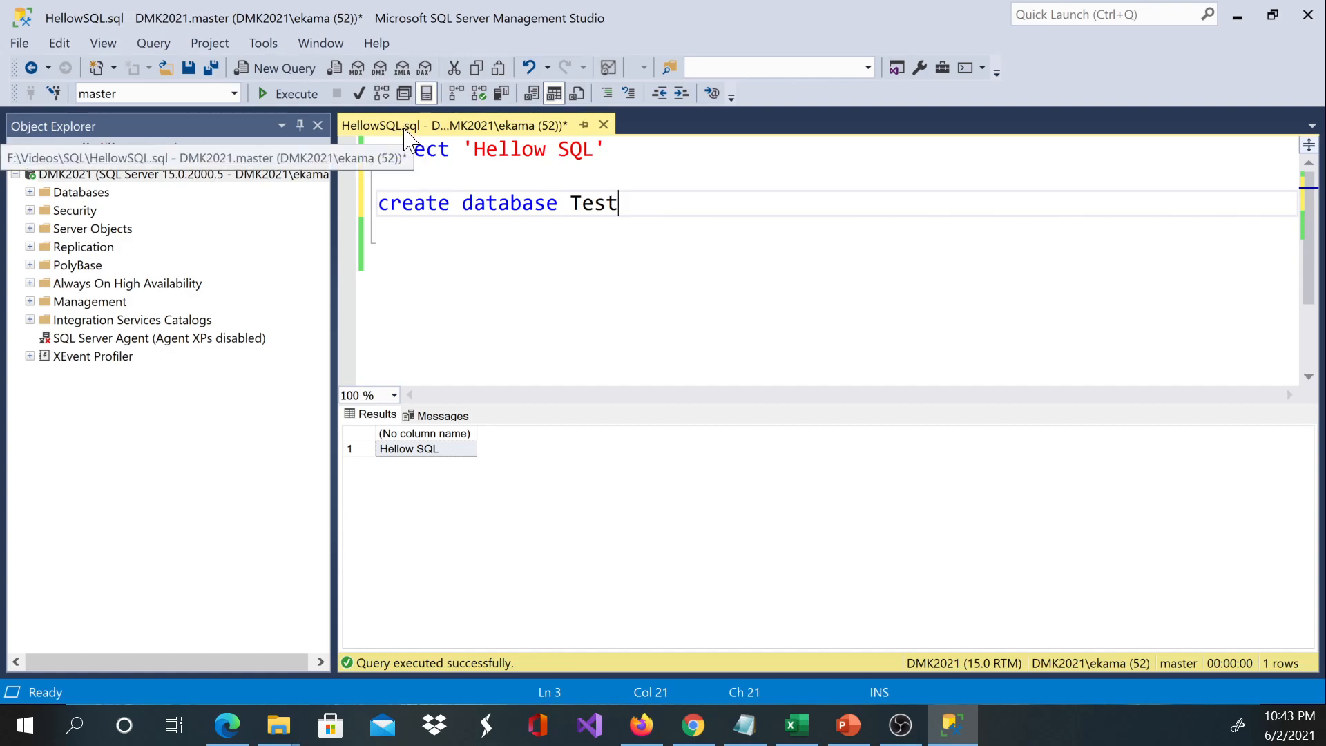
{"action": "double_click", "coordinate": [509, 203]}
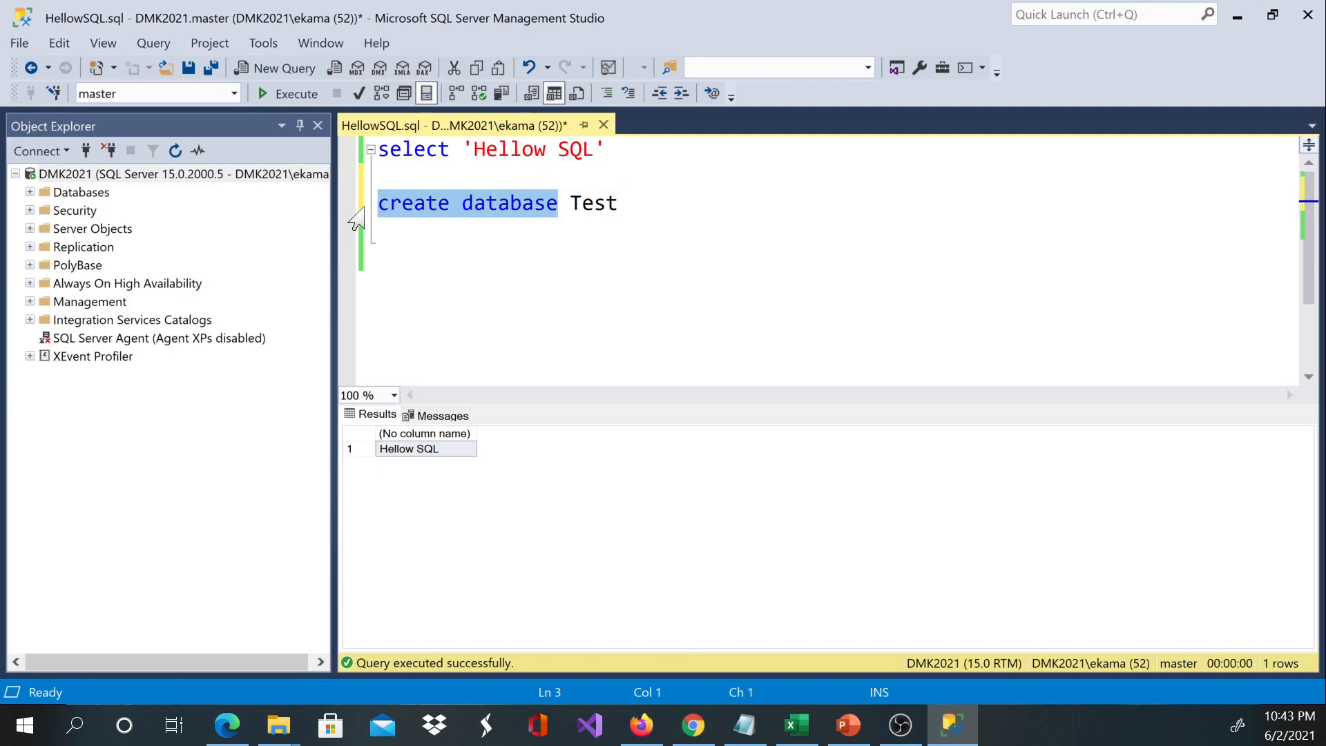
{"action": "left_click", "coordinate": [448, 203]}
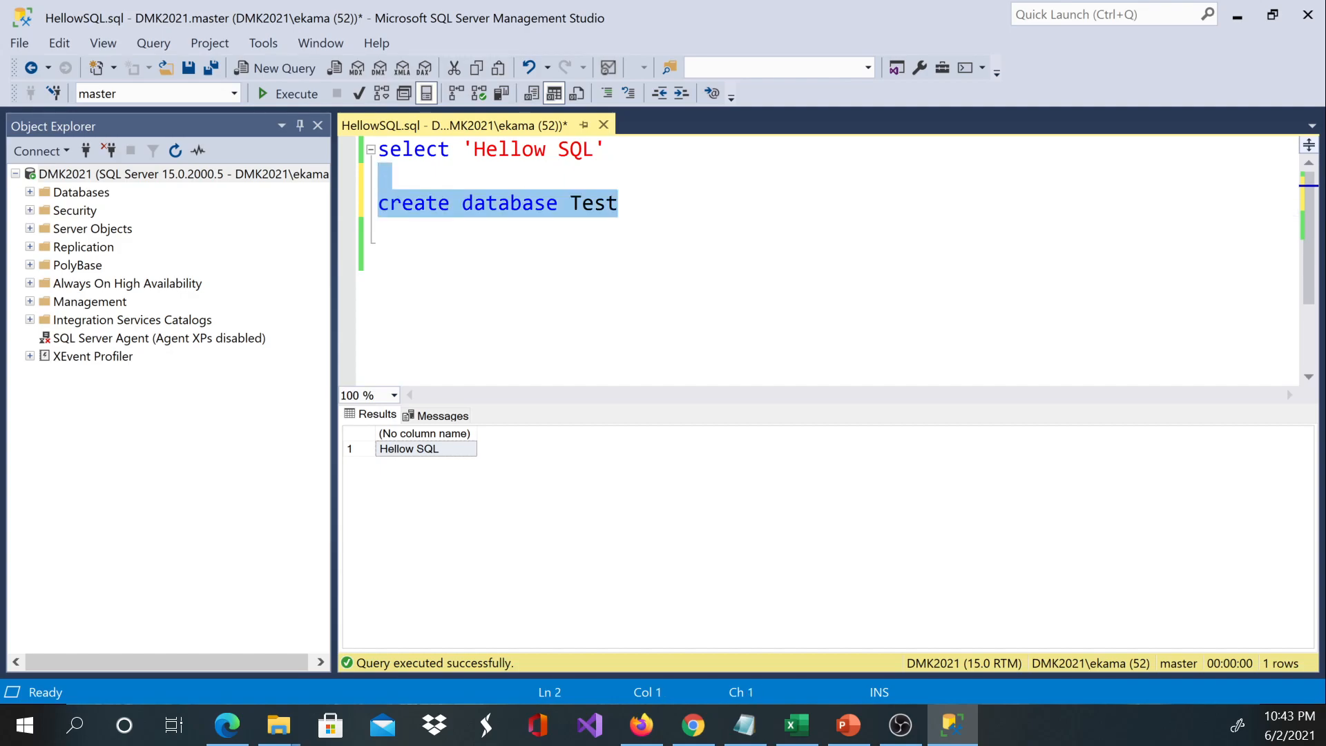
{"action": "key", "text": "Delete"}
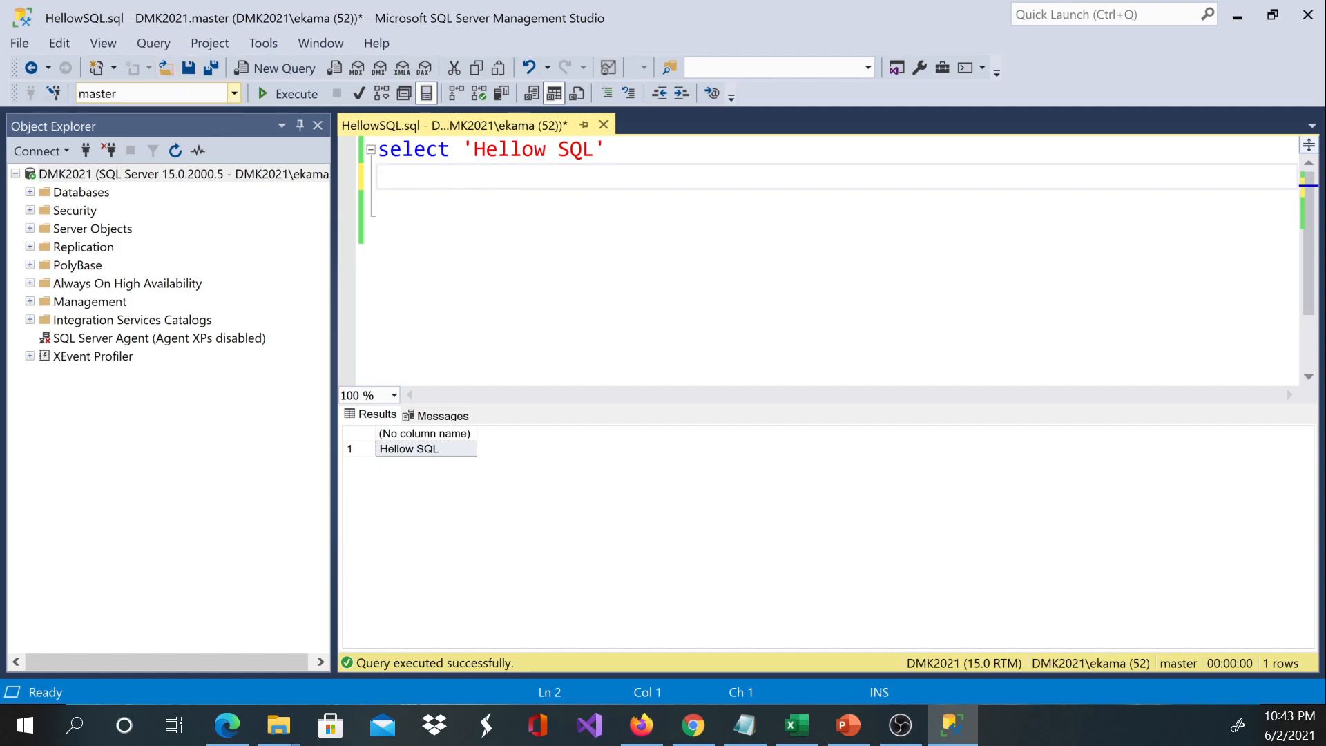
{"action": "mouse_move", "coordinate": [188, 67]}
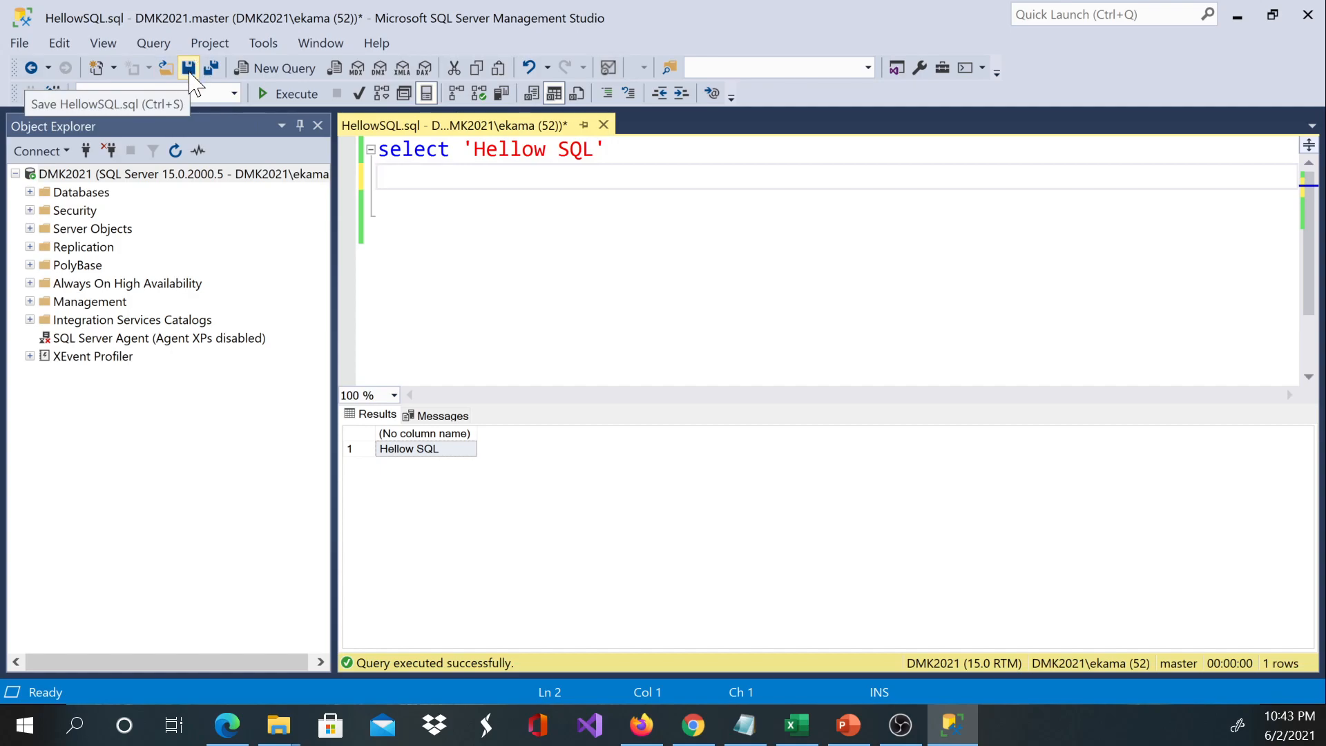
Save HellowSQL.sql again and close its query tab
{"action": "left_click", "coordinate": [188, 68]}
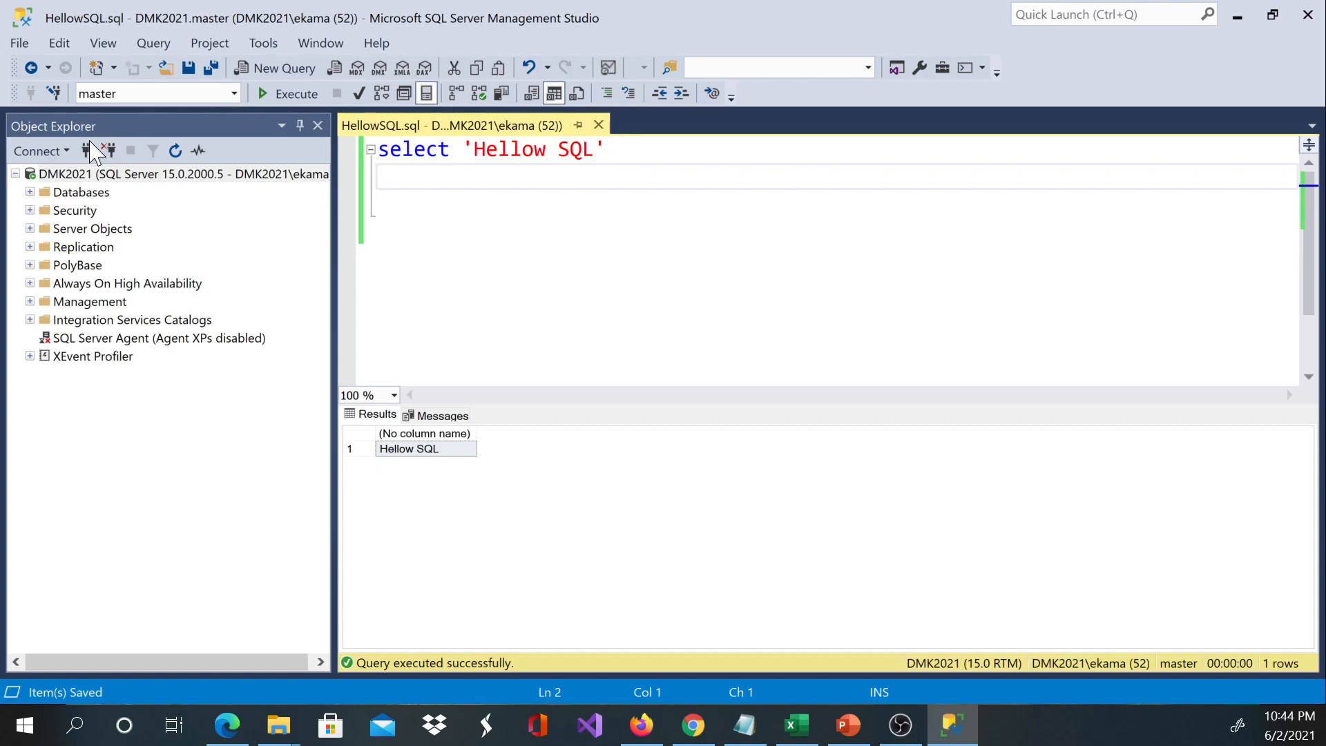
{"action": "mouse_move", "coordinate": [88, 151]}
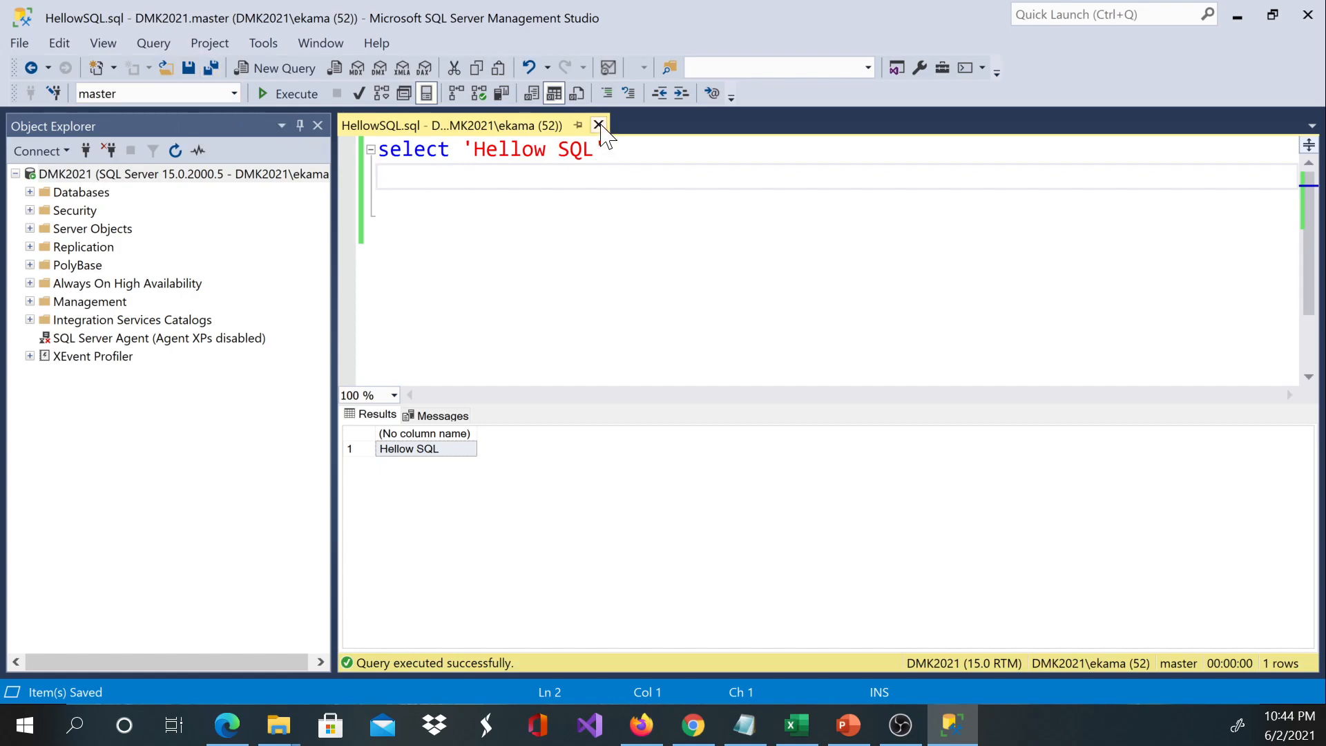
{"action": "left_click", "coordinate": [599, 125]}
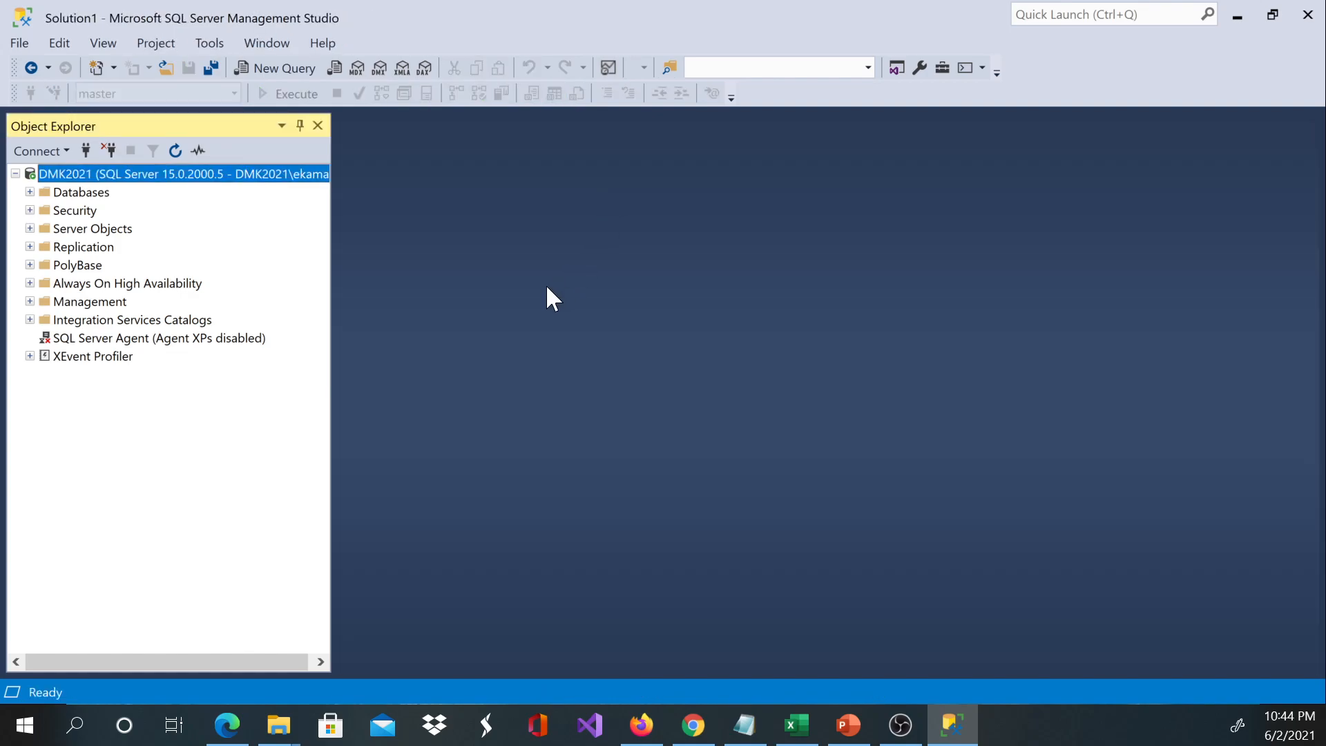
{"action": "mouse_move", "coordinate": [355, 297]}
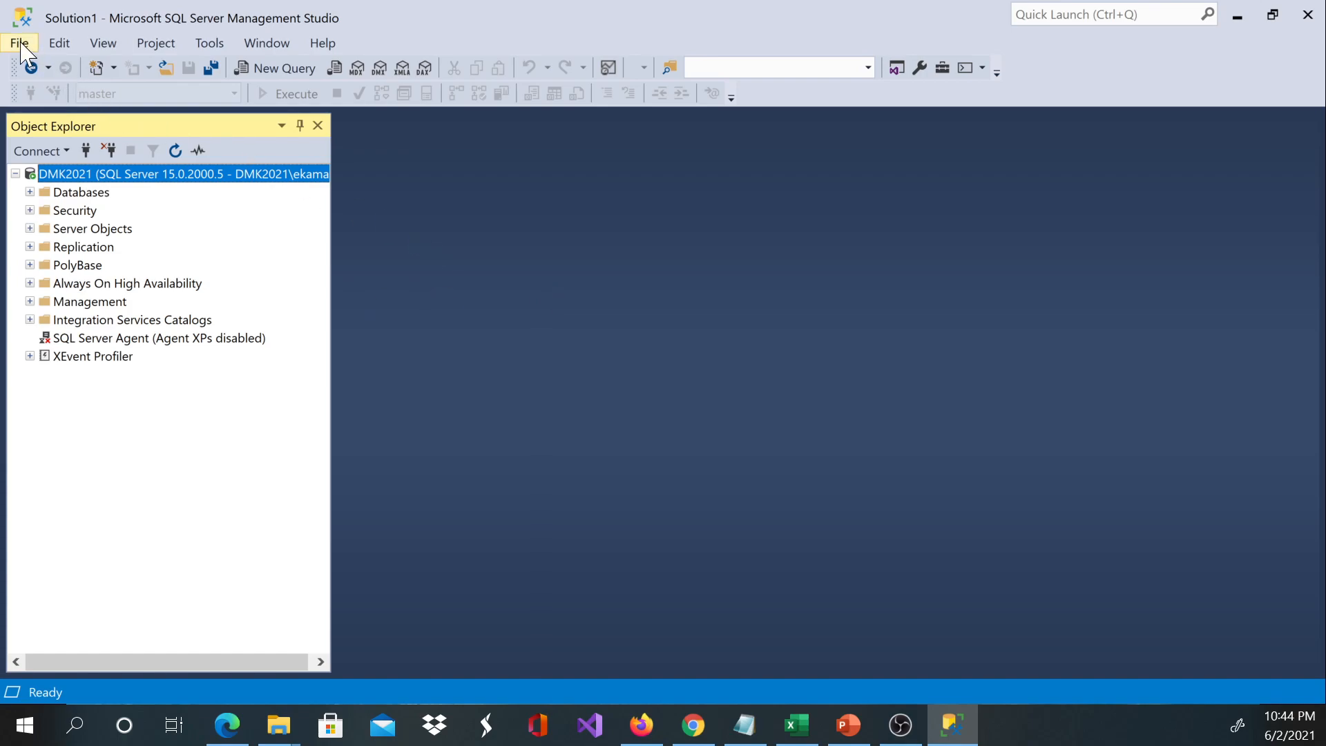
Open the File menu to begin opening an existing script file
{"action": "left_click", "coordinate": [20, 43]}
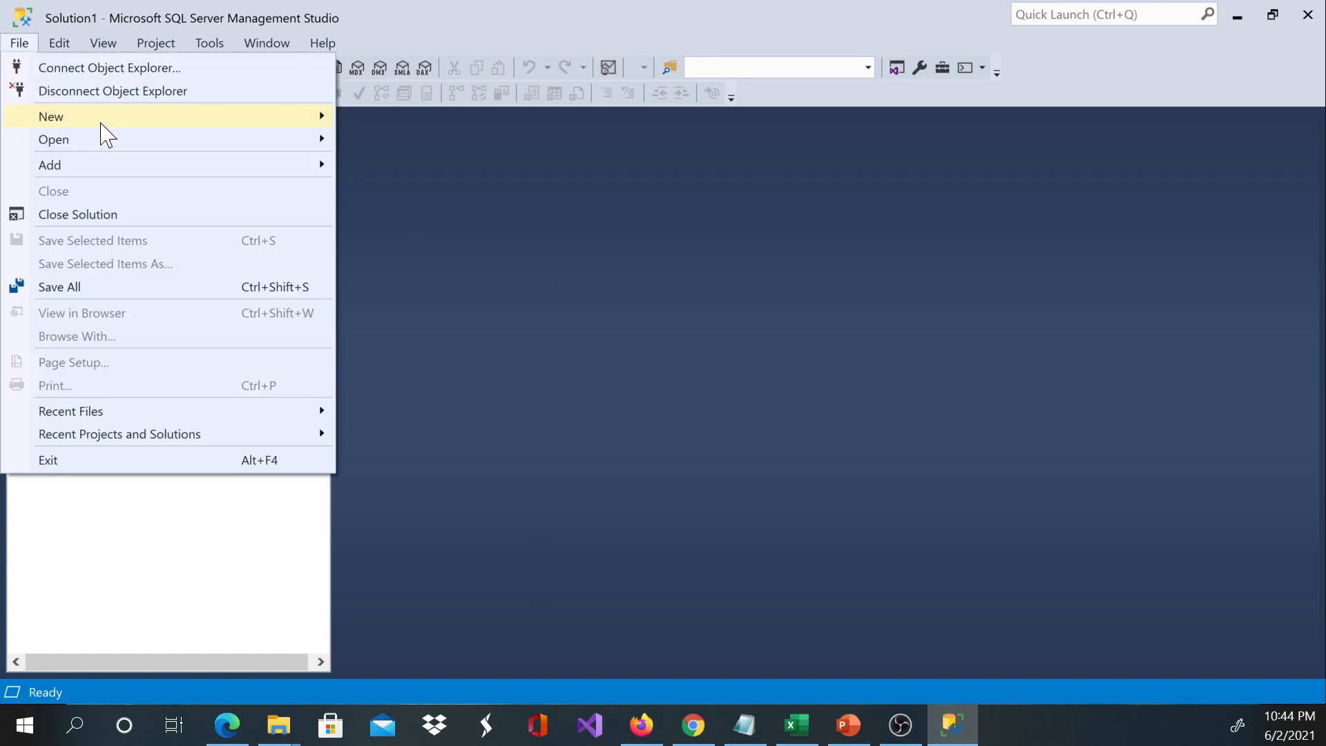
{"action": "mouse_move", "coordinate": [53, 140]}
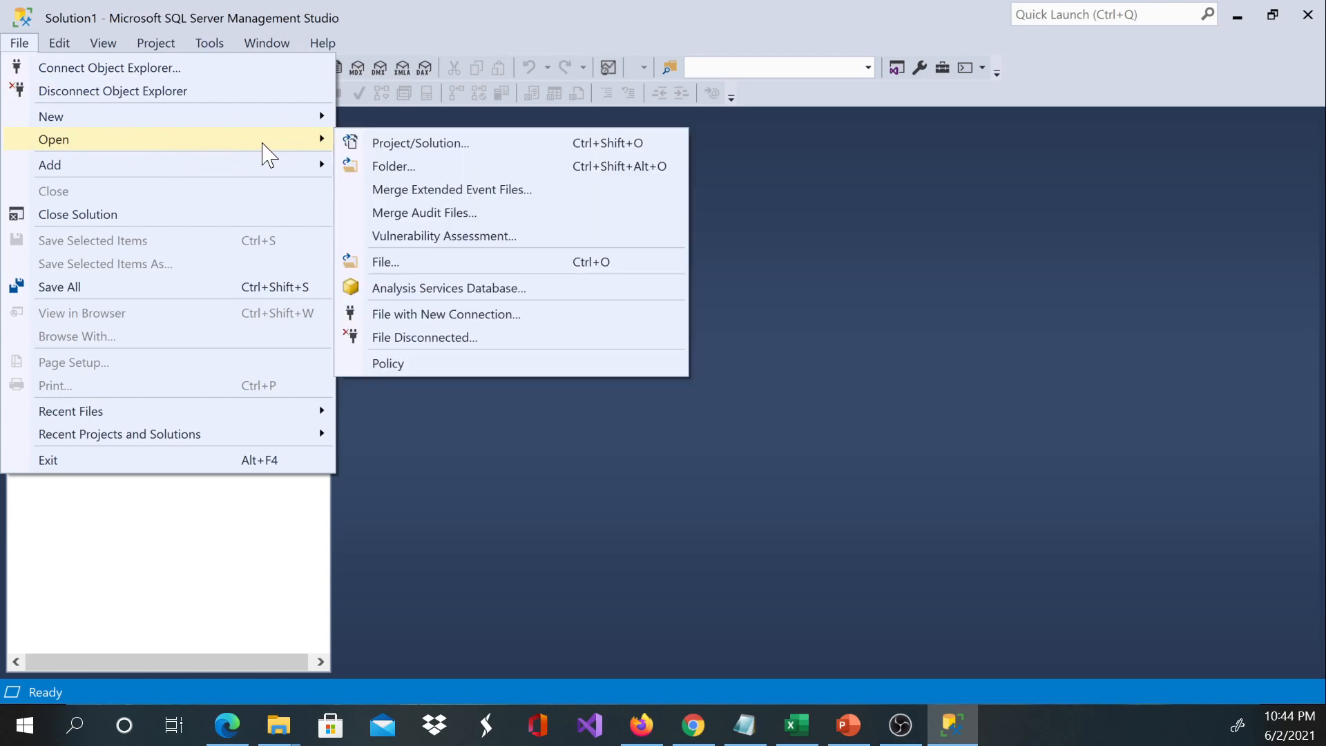
{"action": "mouse_move", "coordinate": [460, 269]}
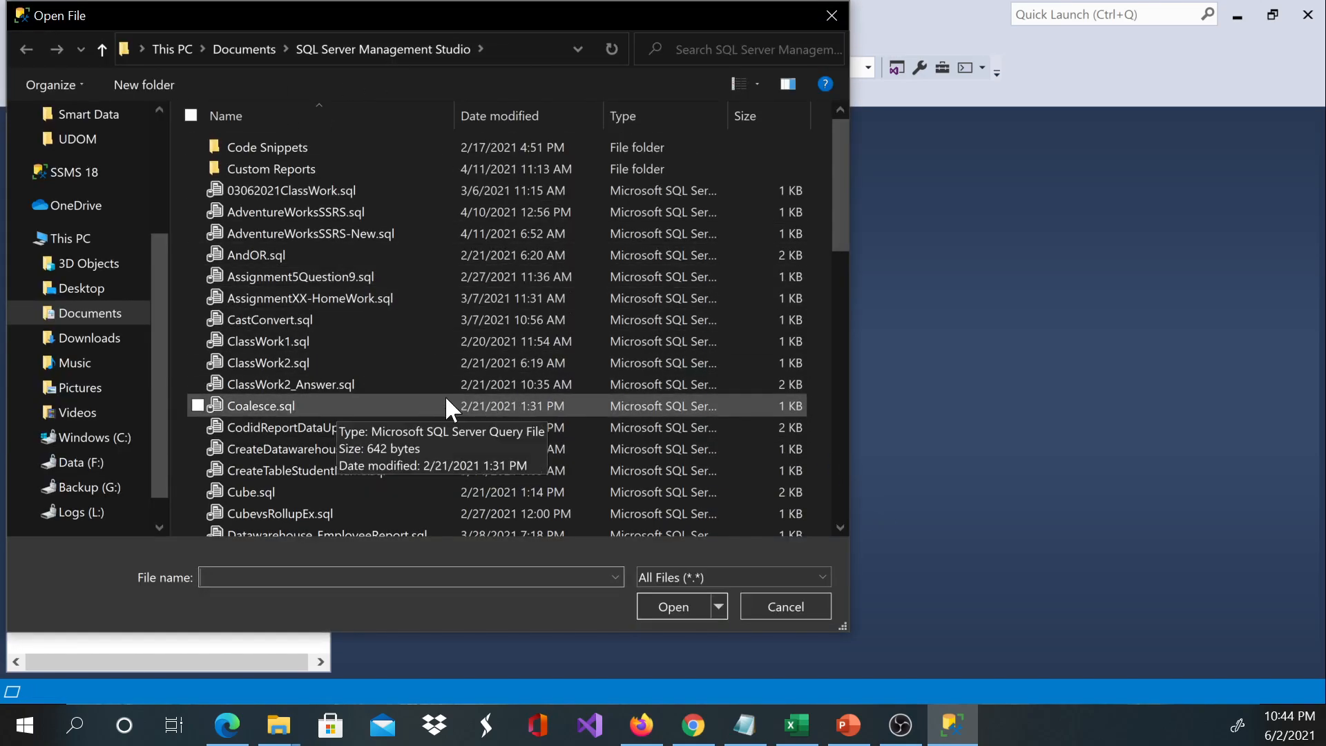
{"action": "mouse_move", "coordinate": [286, 237]}
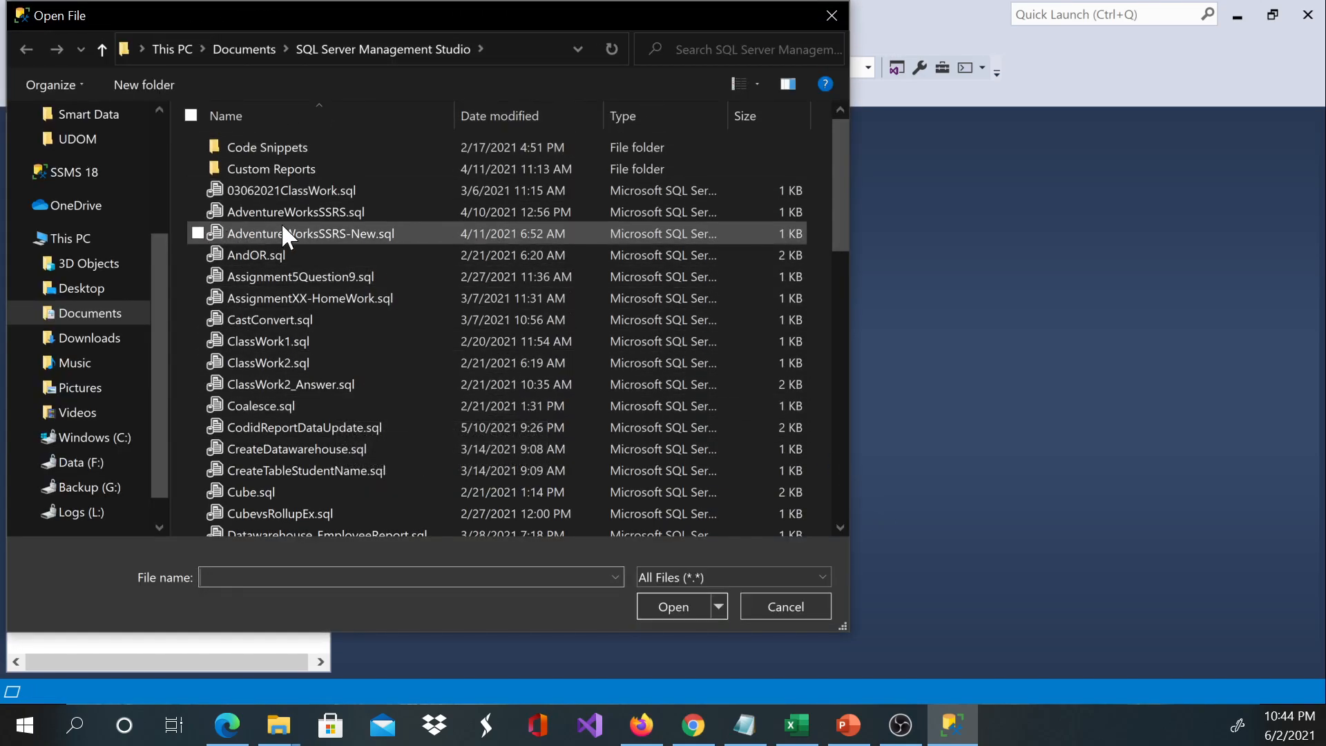
{"action": "mouse_move", "coordinate": [76, 412]}
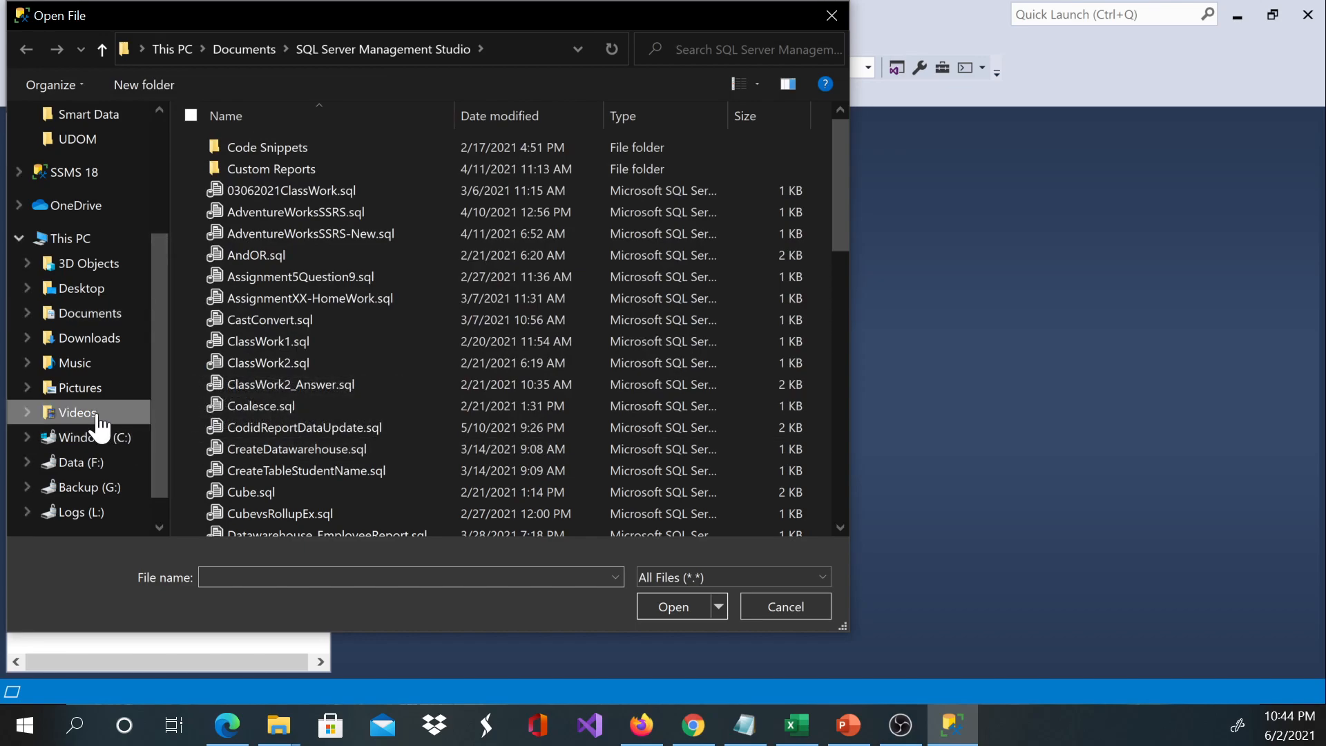
Open HellowSQL.sql from the F:\Videos\SQL folder
{"action": "left_click", "coordinate": [90, 437]}
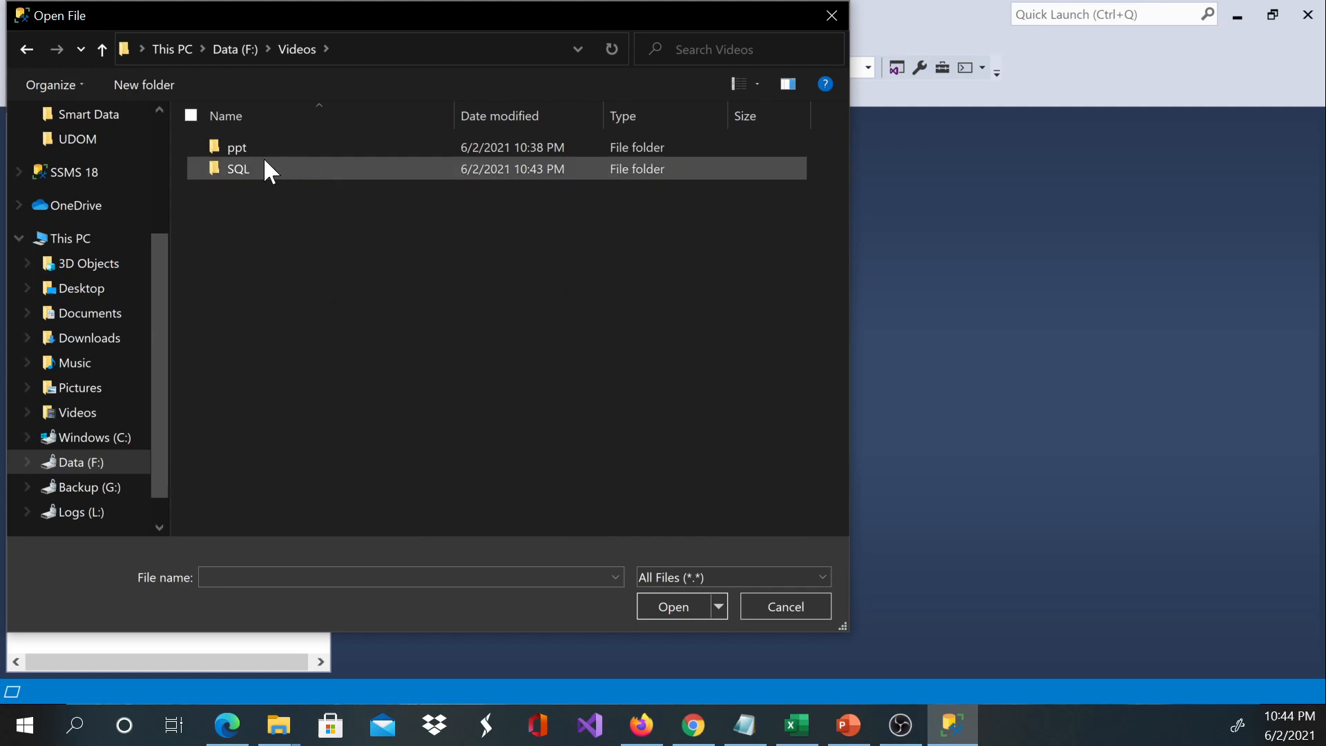
{"action": "double_click", "coordinate": [238, 169]}
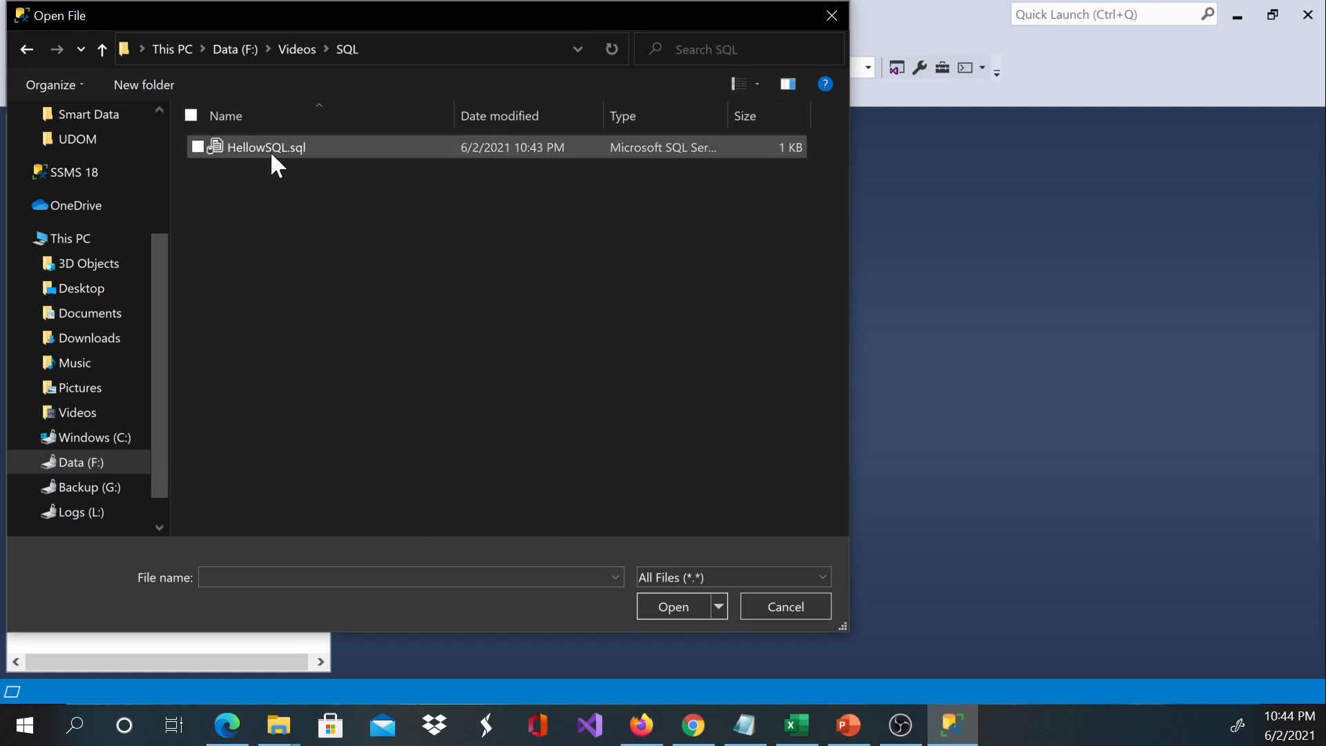
{"action": "left_click", "coordinate": [268, 147]}
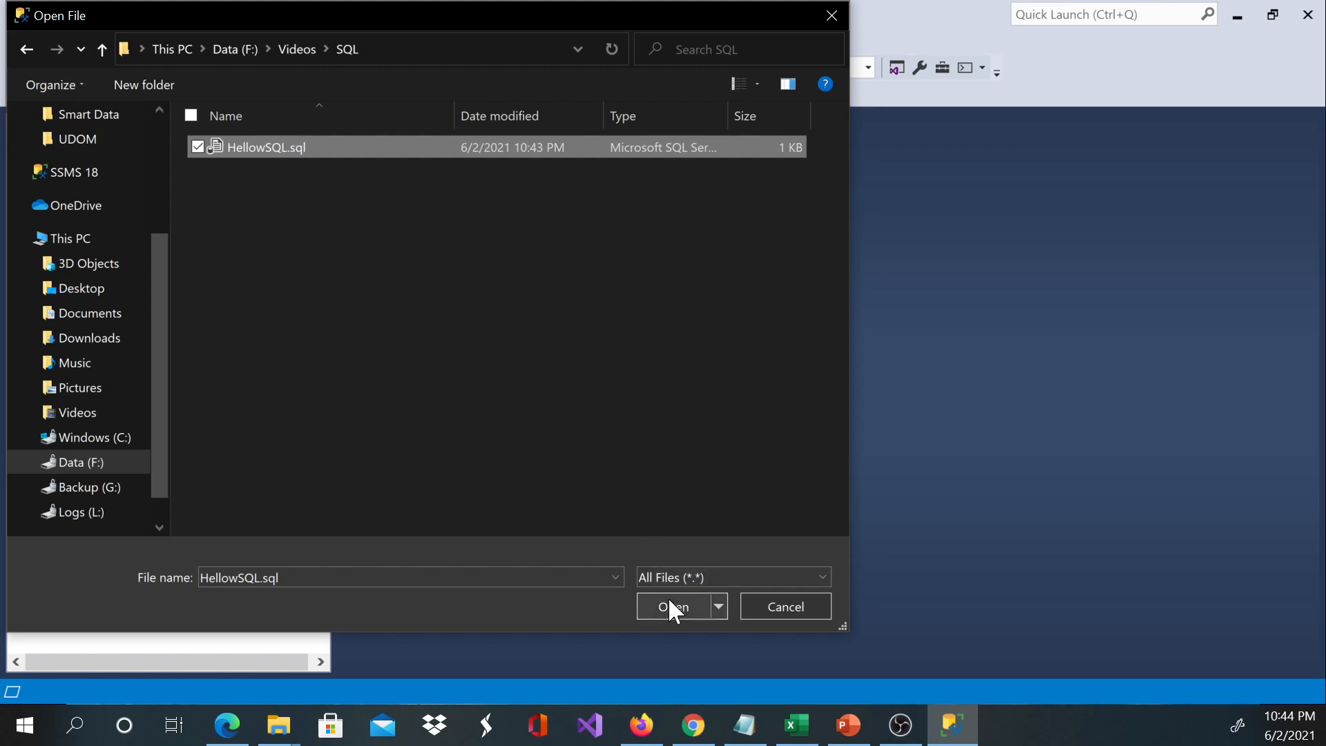
{"action": "left_click", "coordinate": [673, 606]}
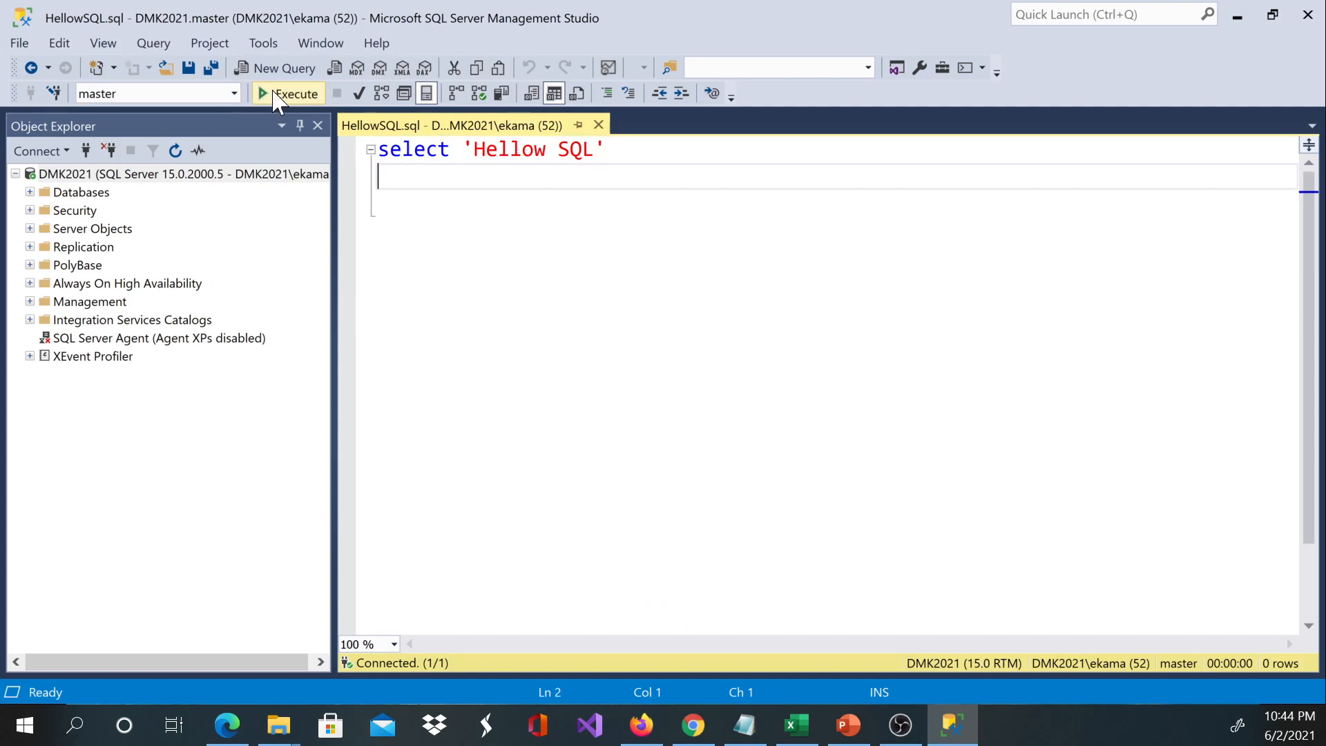
{"action": "mouse_move", "coordinate": [279, 97]}
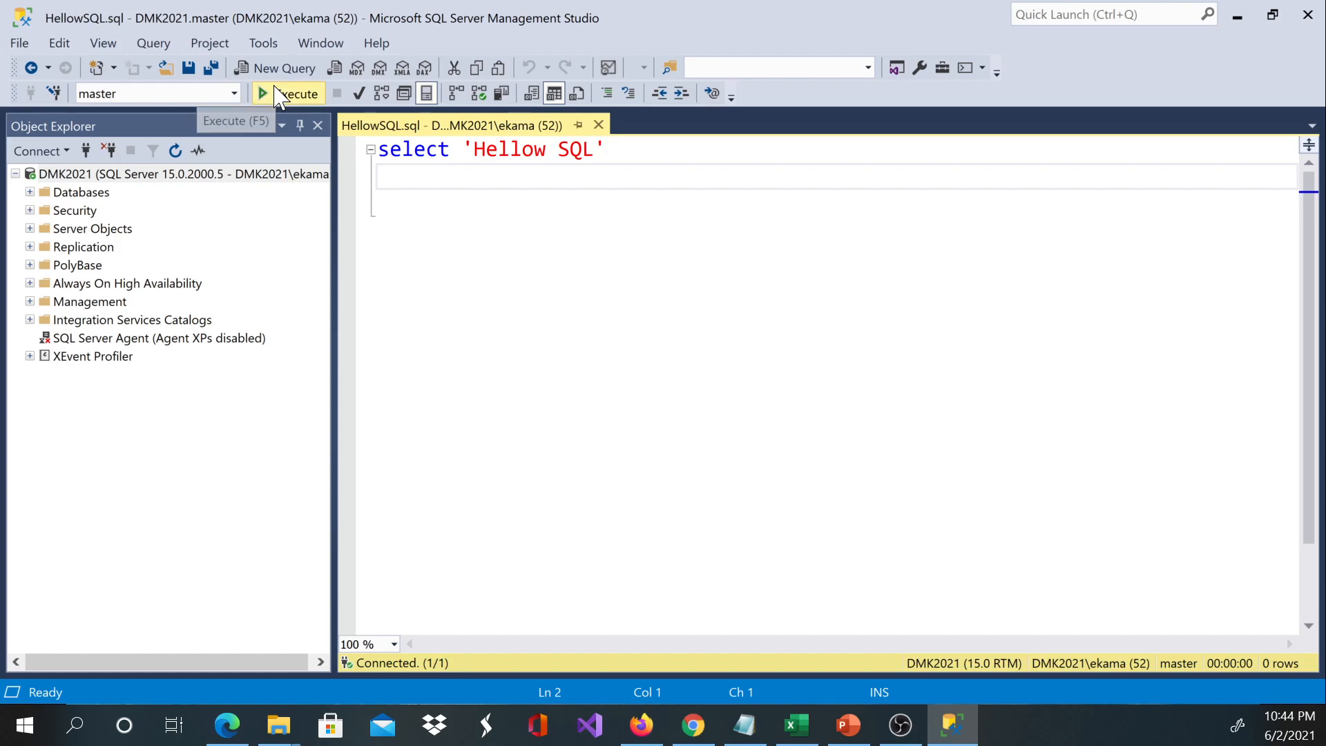
Execute the reopened HellowSQL.sql query, returning one 'Hellow SQL' row
{"action": "left_click", "coordinate": [263, 93]}
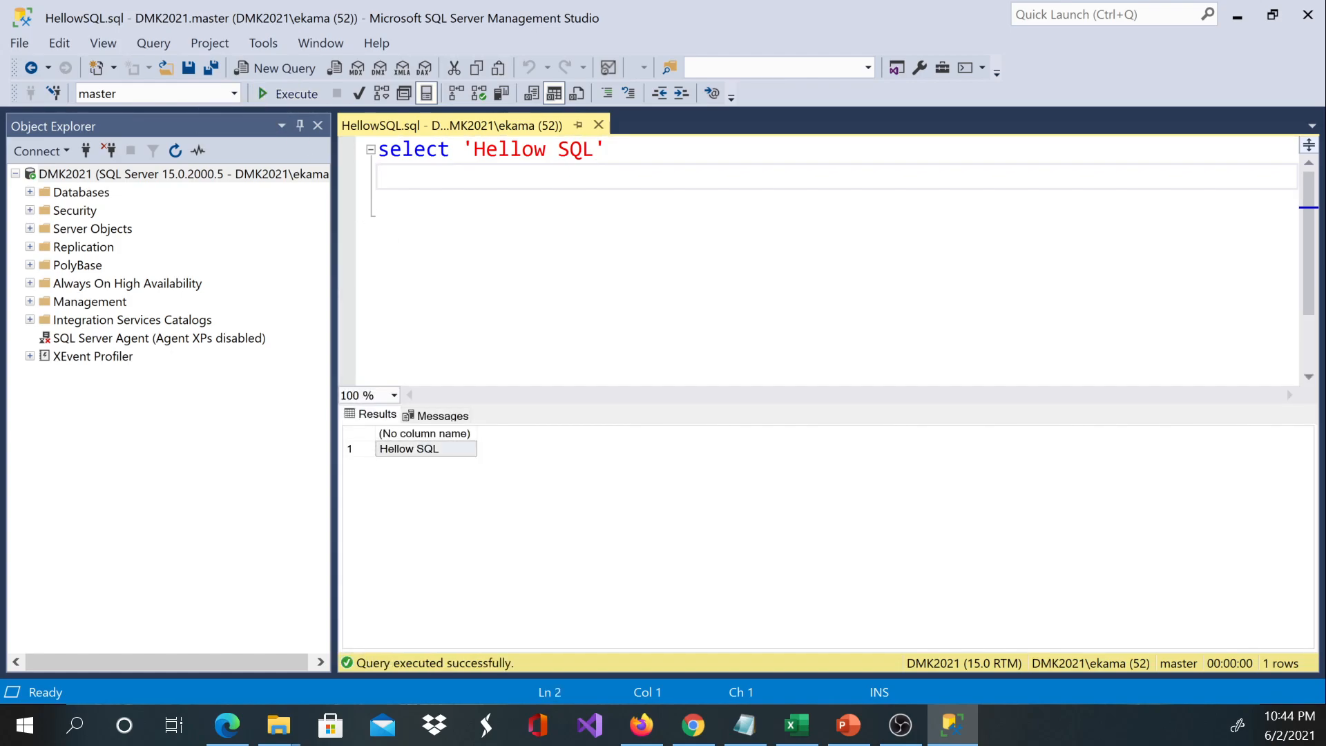
{"action": "left_click", "coordinate": [608, 149]}
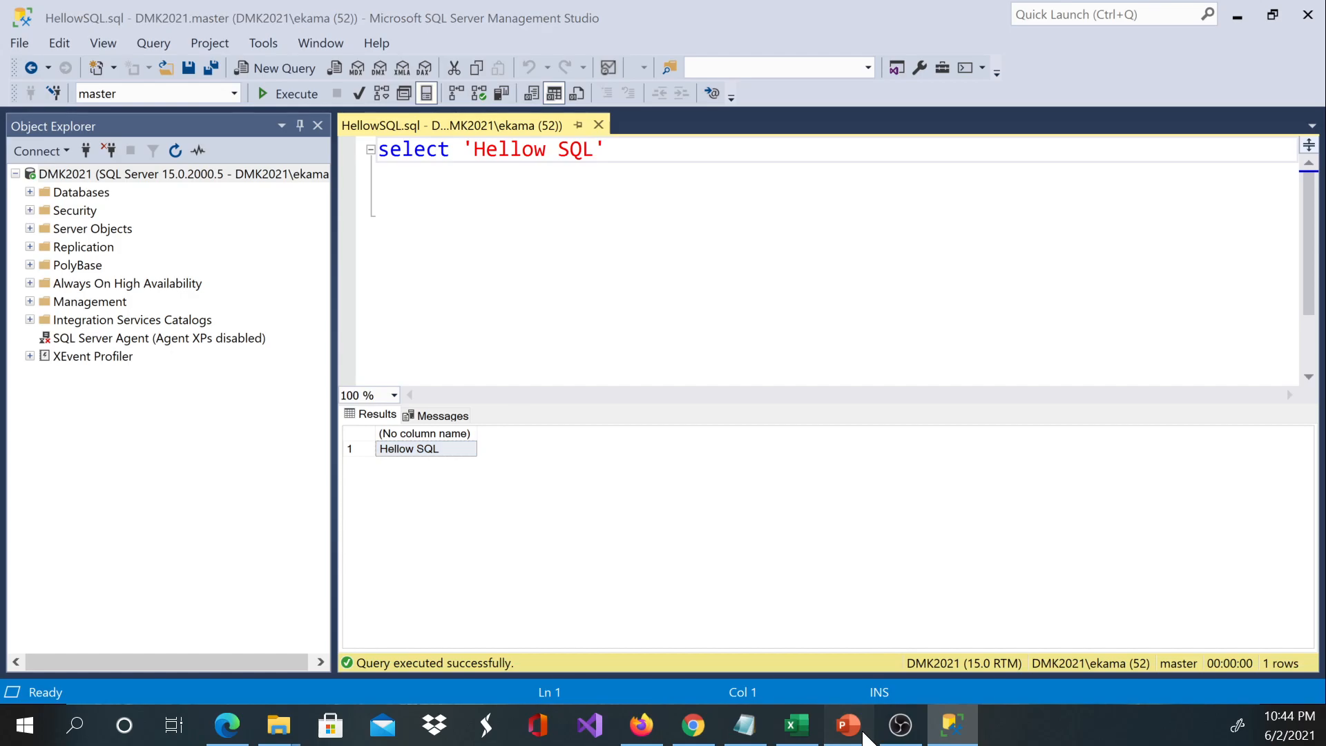
{"action": "left_click", "coordinate": [846, 724]}
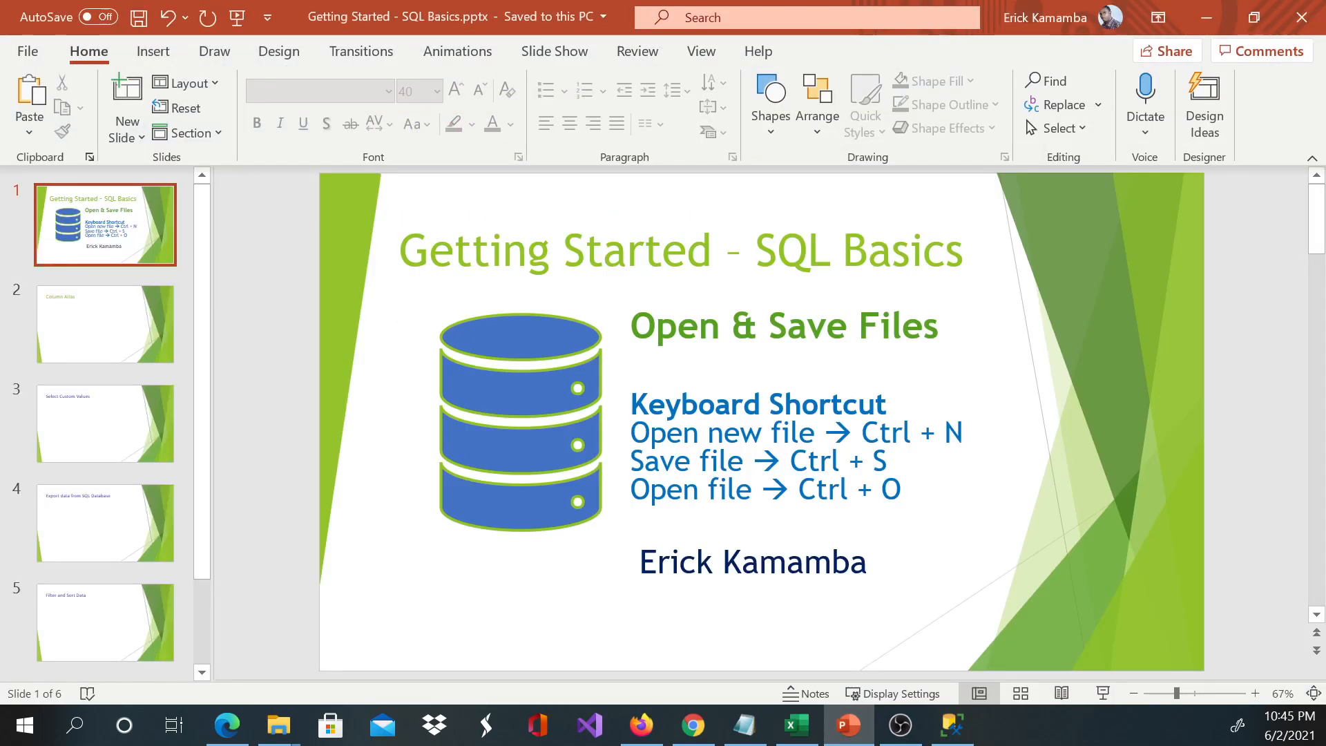
{"action": "double_click", "coordinate": [847, 489]}
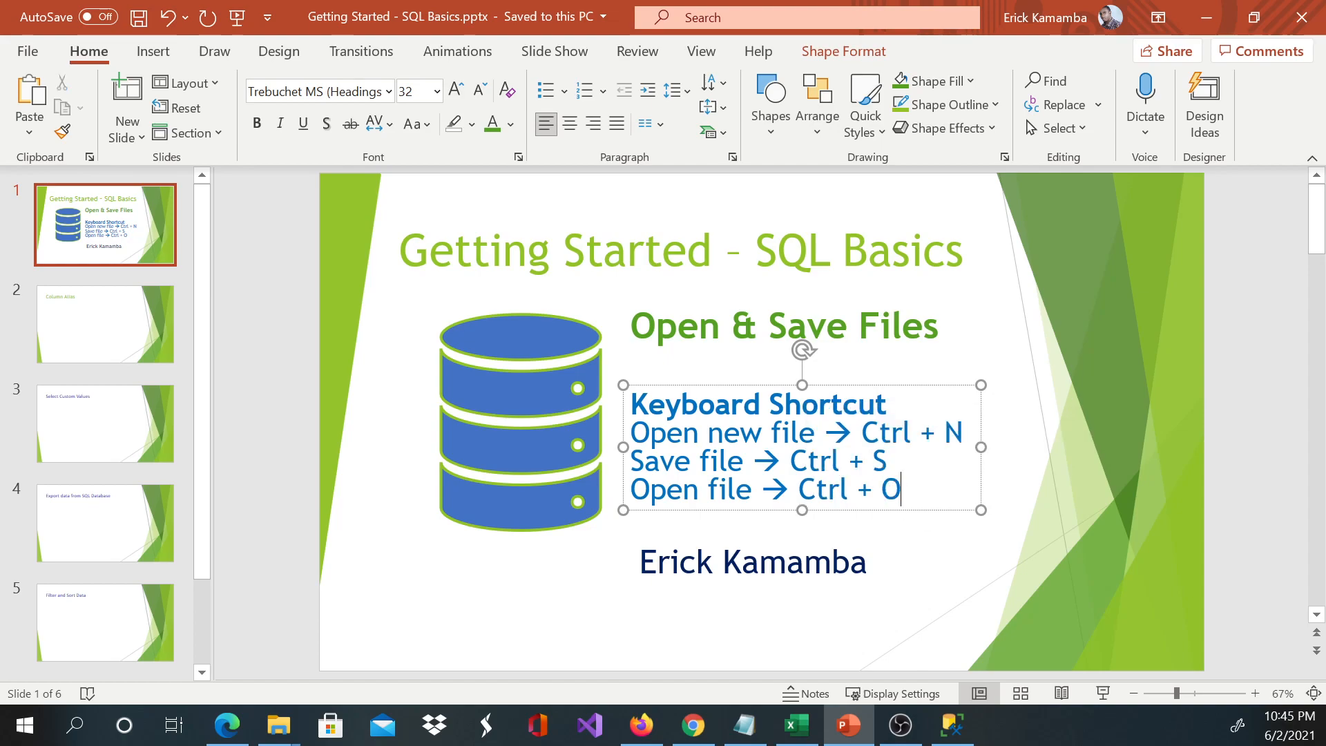
{"action": "left_click_drag", "start_coordinate": [795, 490], "coordinate": [901, 491]}
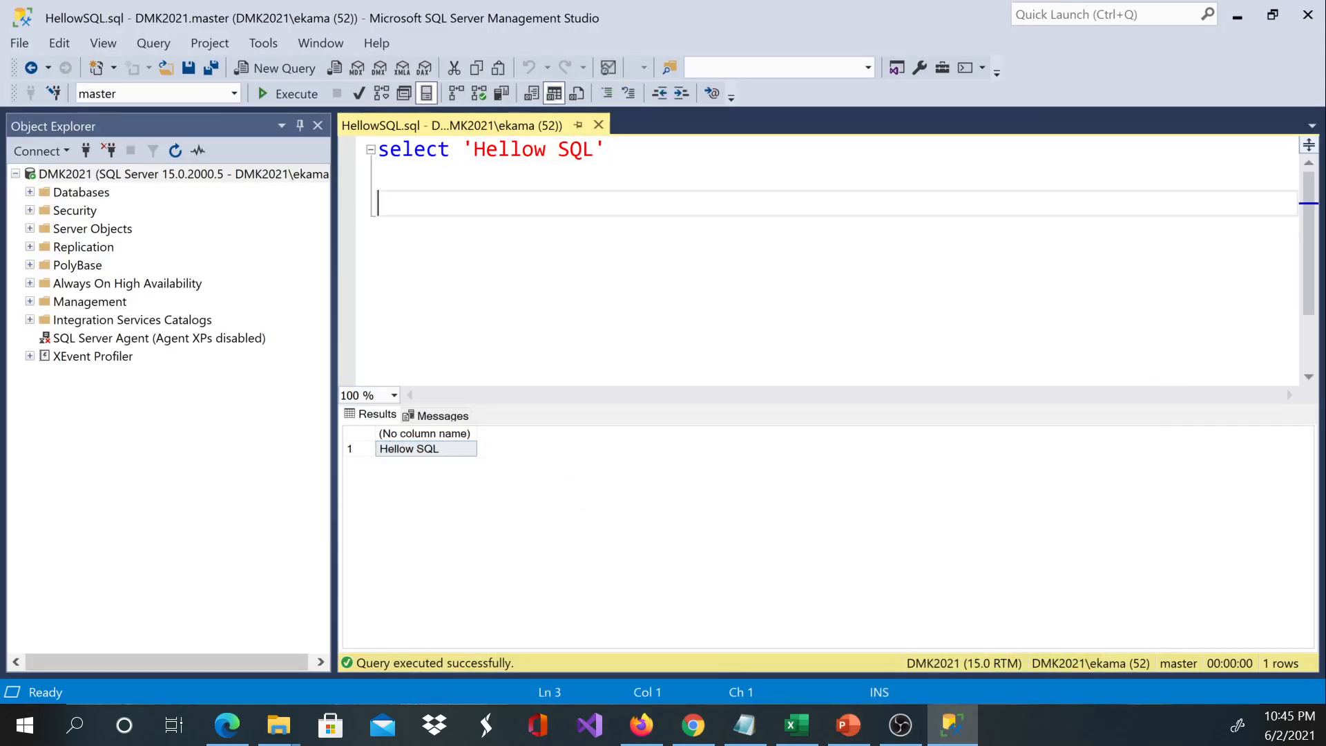
{"action": "mouse_move", "coordinate": [289, 147]}
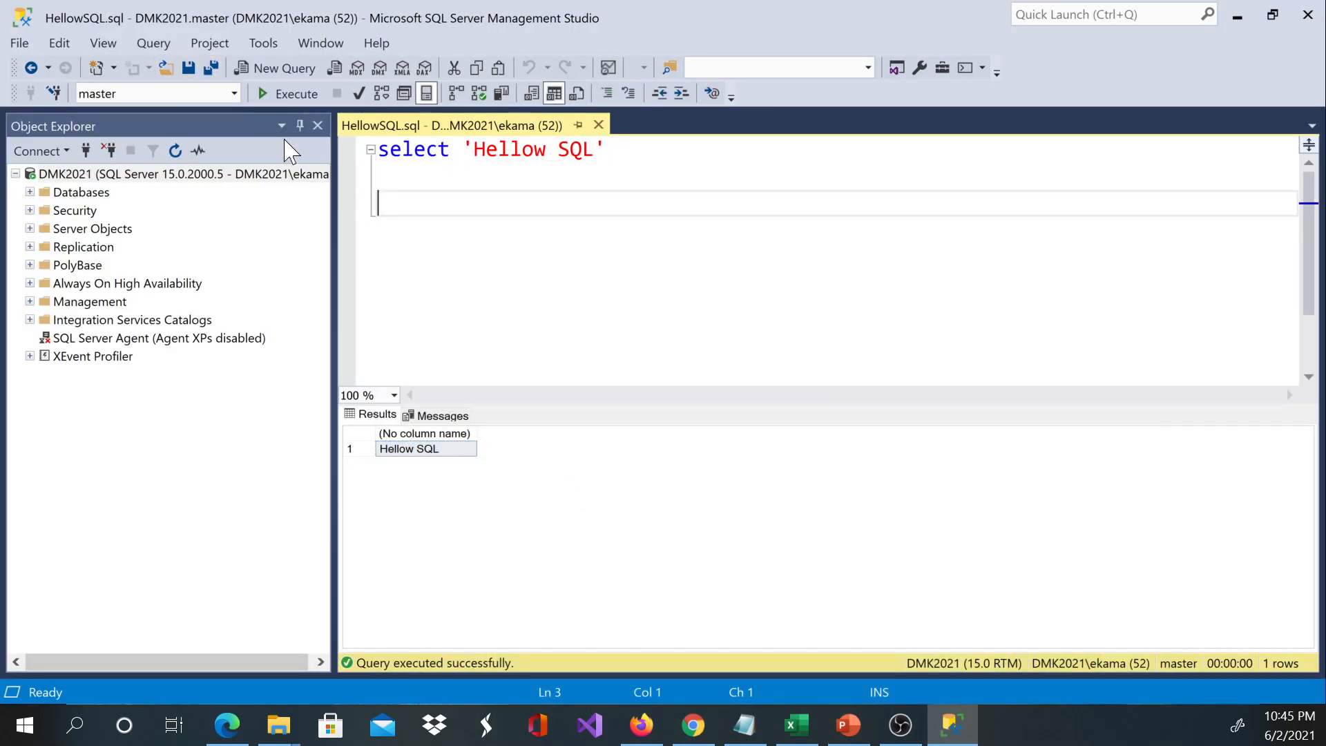
{"action": "mouse_move", "coordinate": [200, 83]}
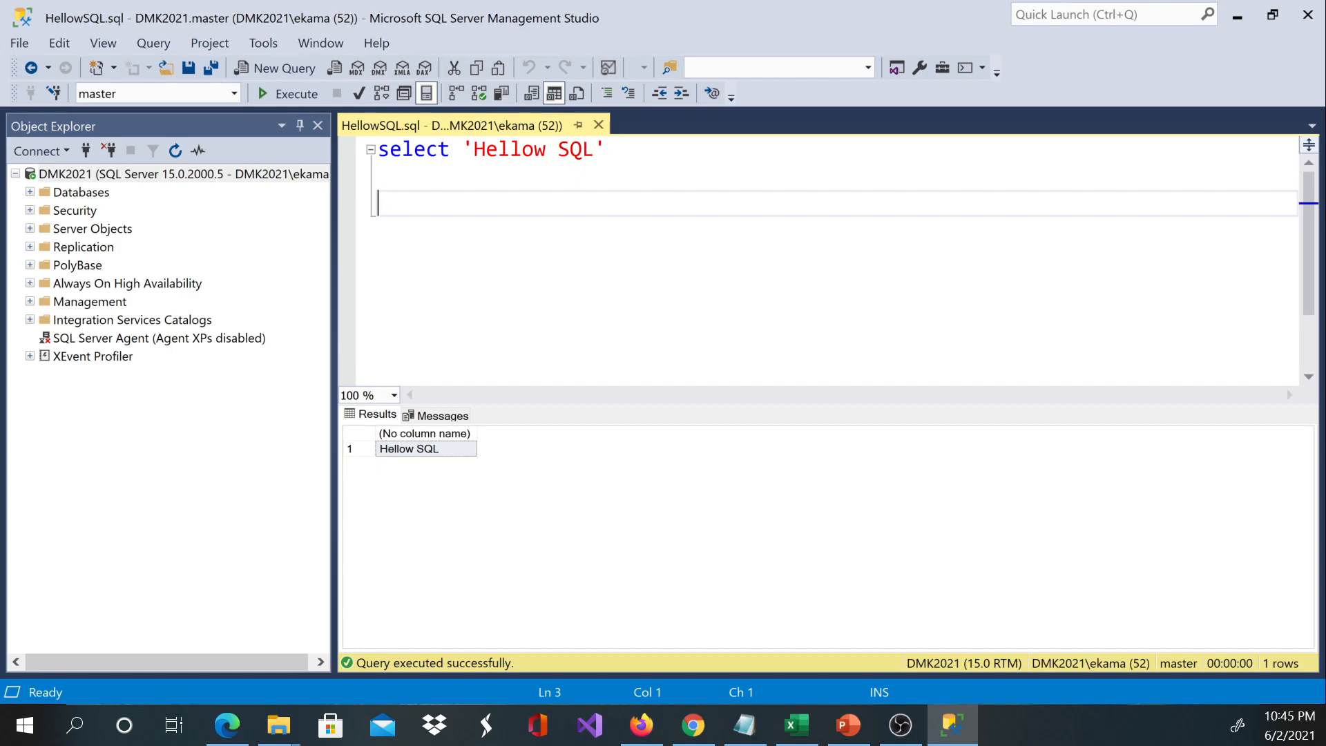
Type 'ddd' into the query window and save HellowSQL.sql with Ctrl+S
{"action": "type", "text": "ddd"}
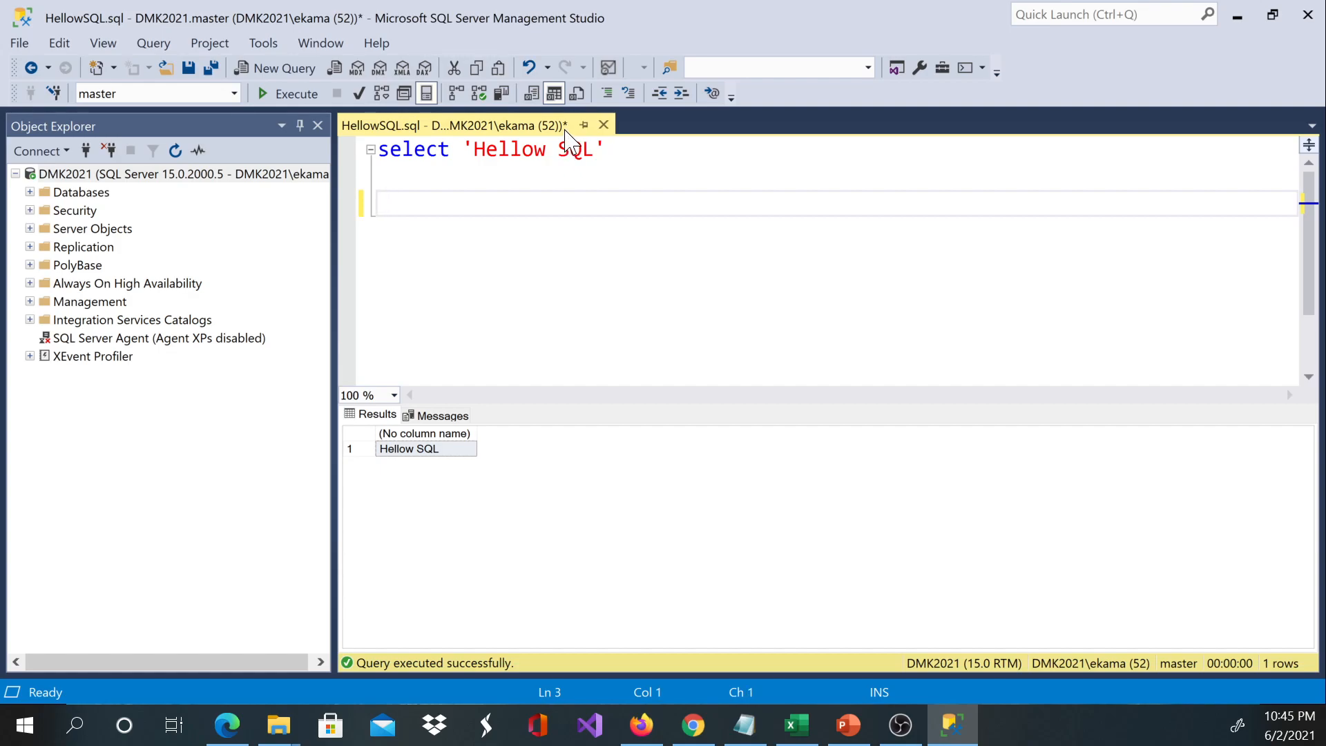
{"action": "mouse_move", "coordinate": [570, 132]}
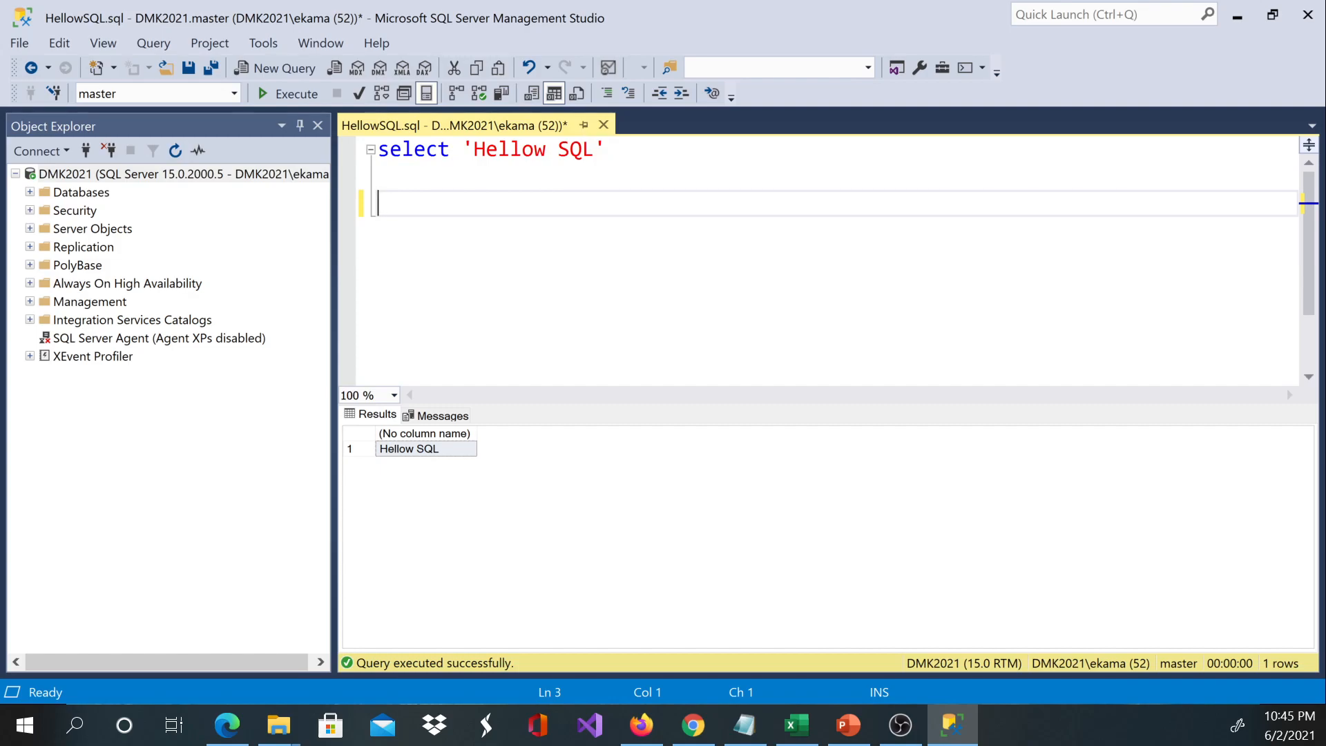
{"action": "key", "text": "Ctrl+S"}
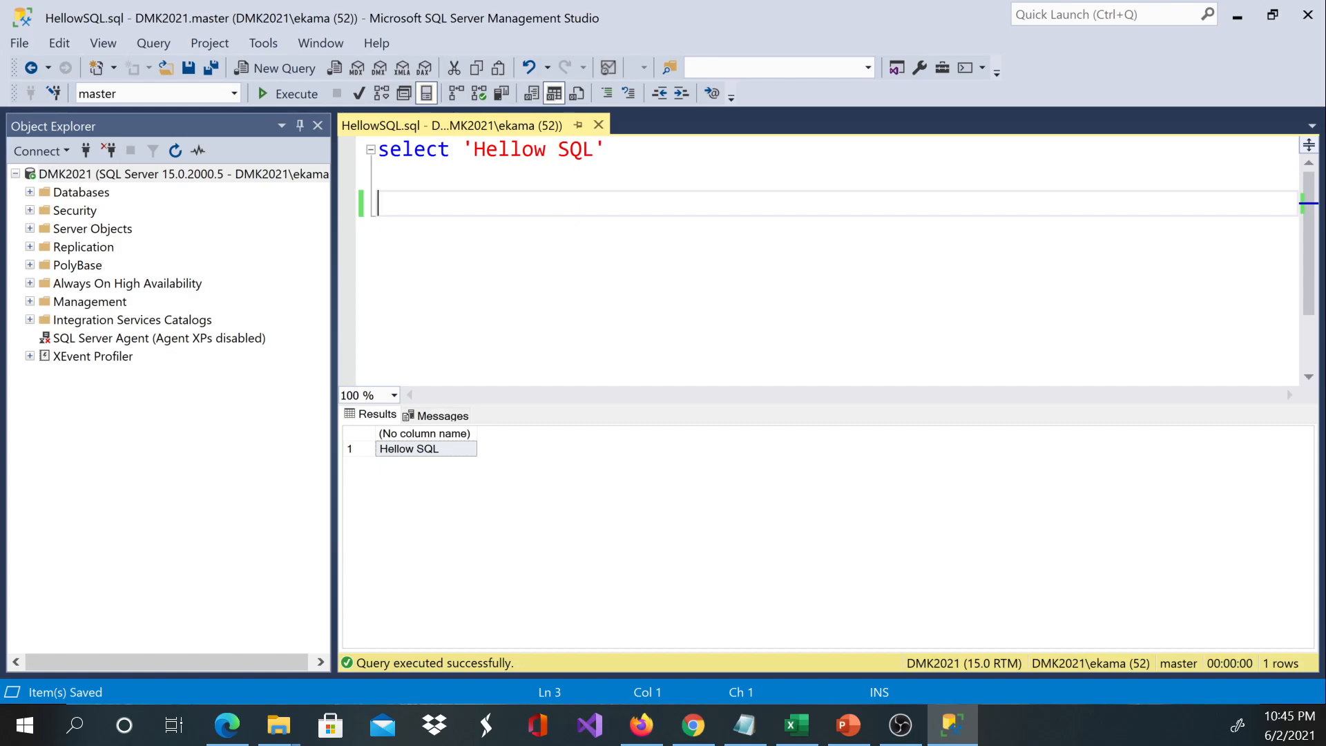